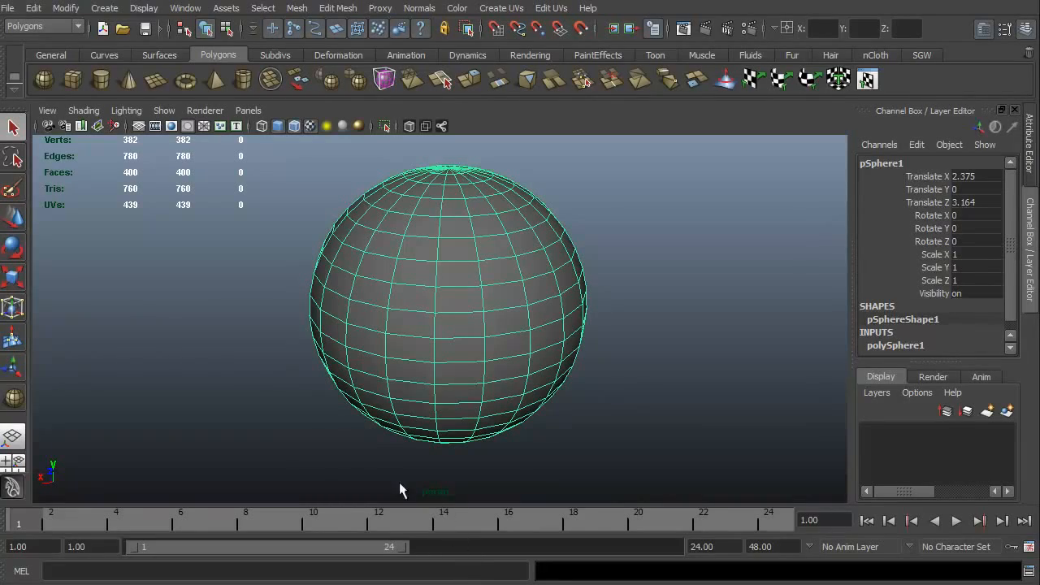
{"action": "mouse_move", "coordinate": [218, 432]}
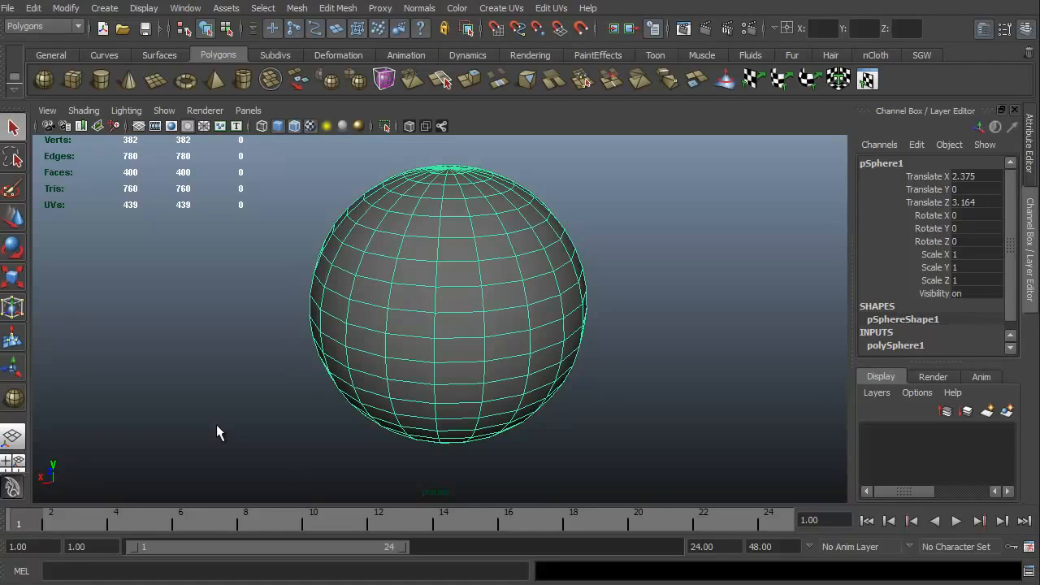
{"action": "mouse_move", "coordinate": [230, 438]}
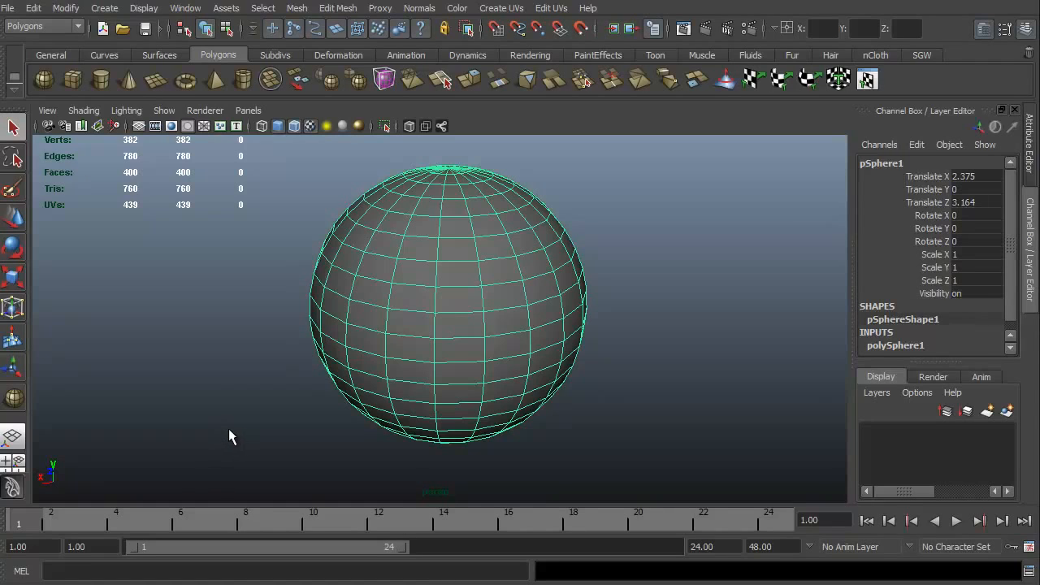
{"action": "mouse_move", "coordinate": [244, 474]}
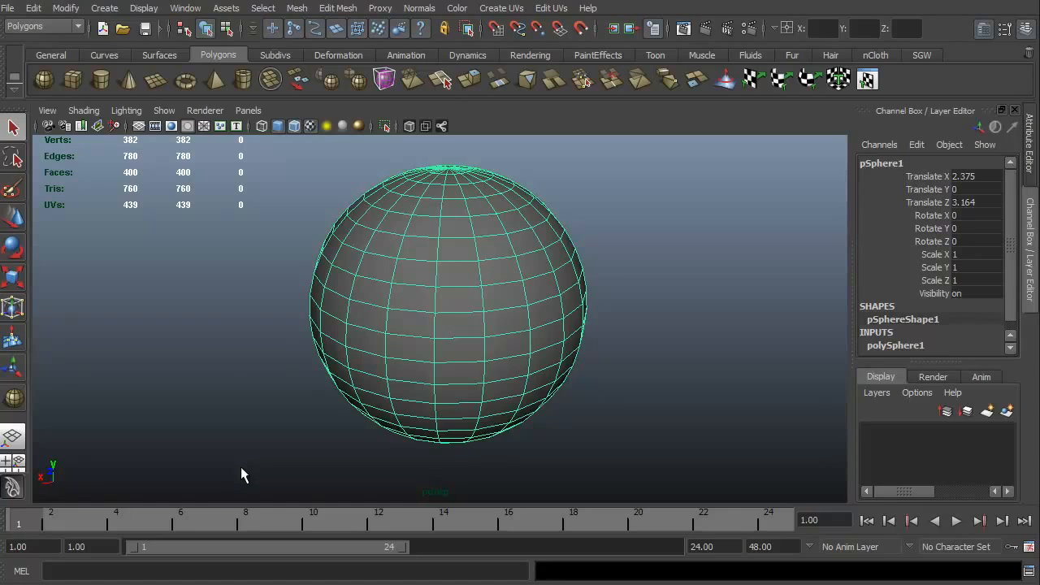
{"action": "mouse_move", "coordinate": [235, 468]}
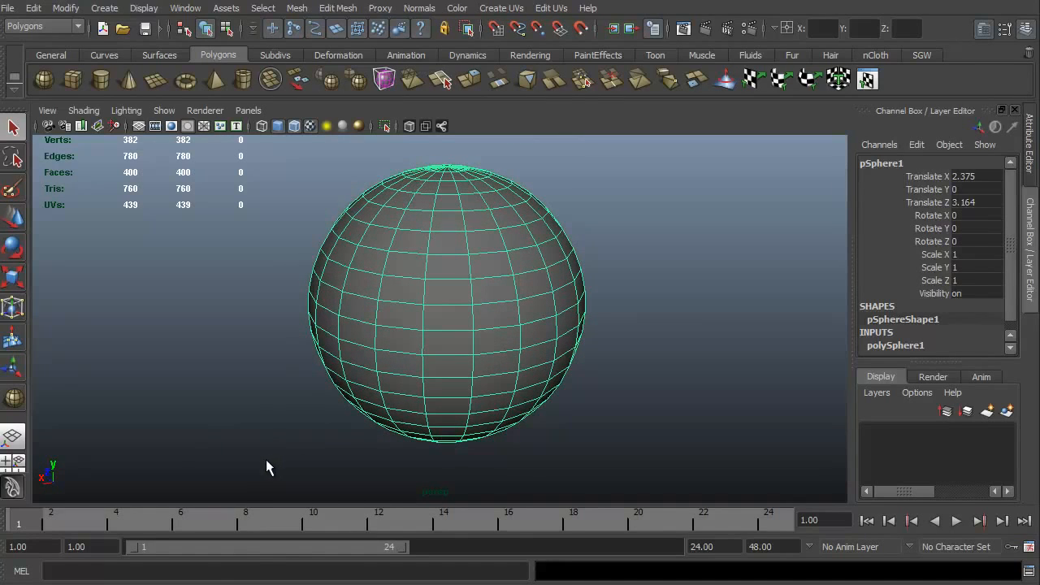
{"action": "mouse_move", "coordinate": [247, 452]}
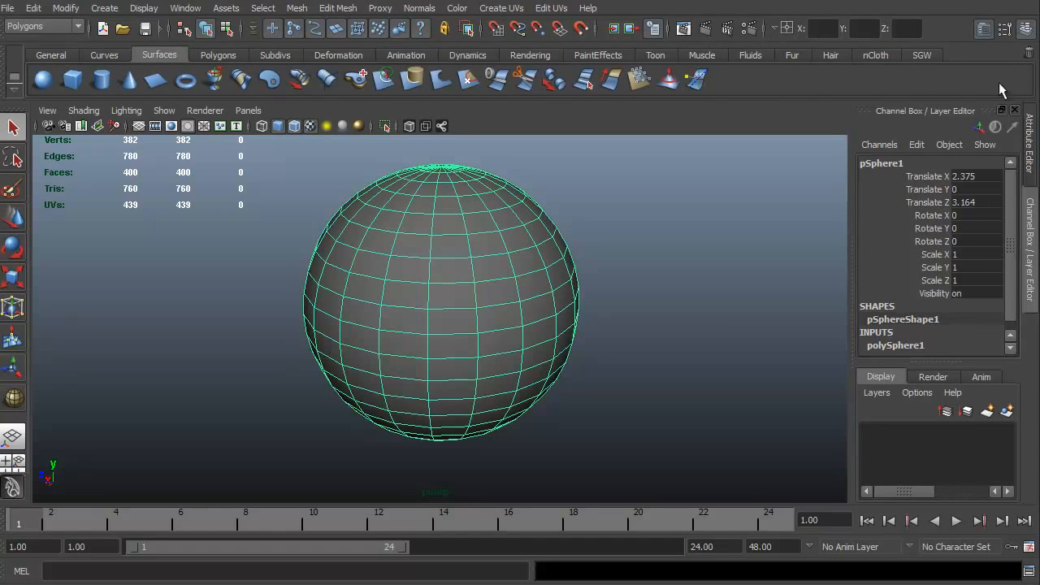
{"action": "mouse_move", "coordinate": [732, 59]}
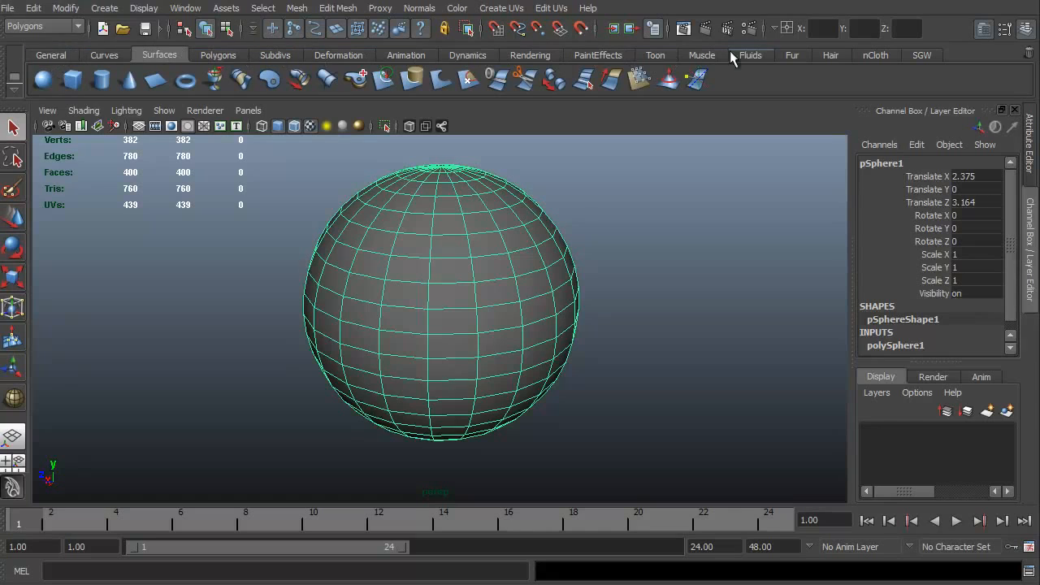
{"action": "mouse_move", "coordinate": [758, 90]}
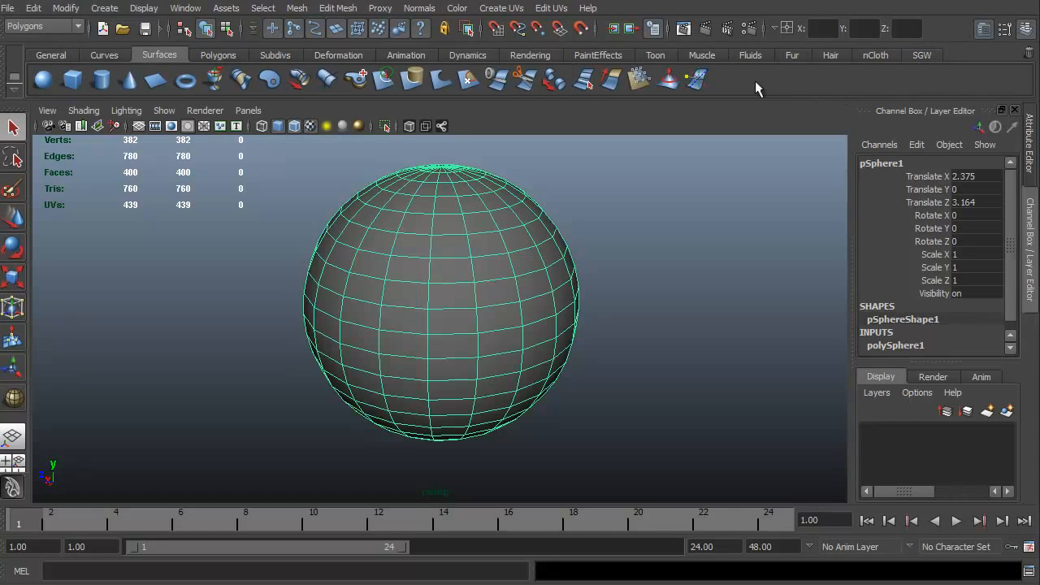
Step: Show the Subdivs, PaintEffects, General and Curves shelves, then return to Polygons
{"action": "left_click", "coordinate": [275, 56]}
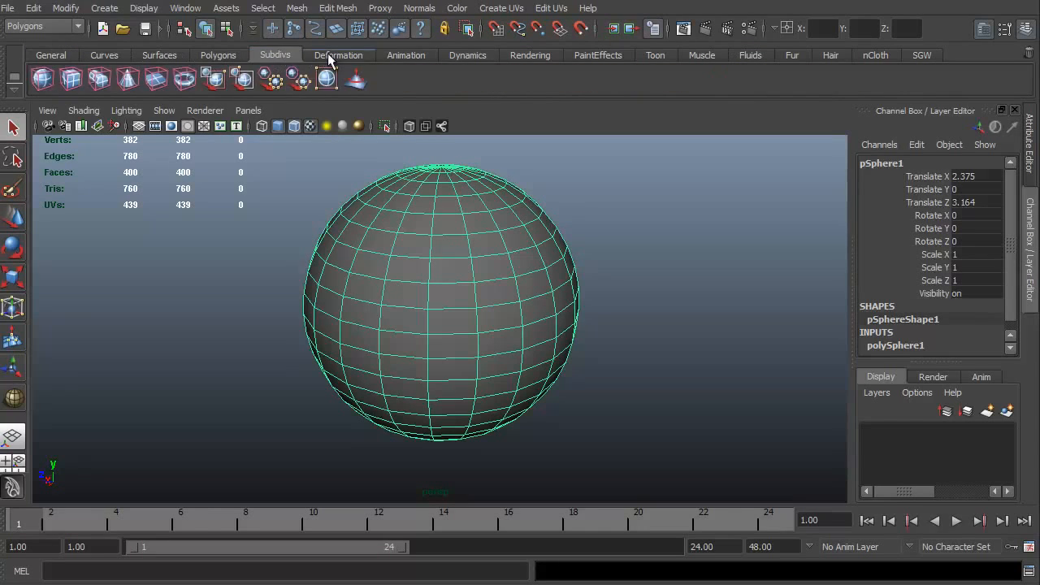
{"action": "left_click", "coordinate": [599, 55]}
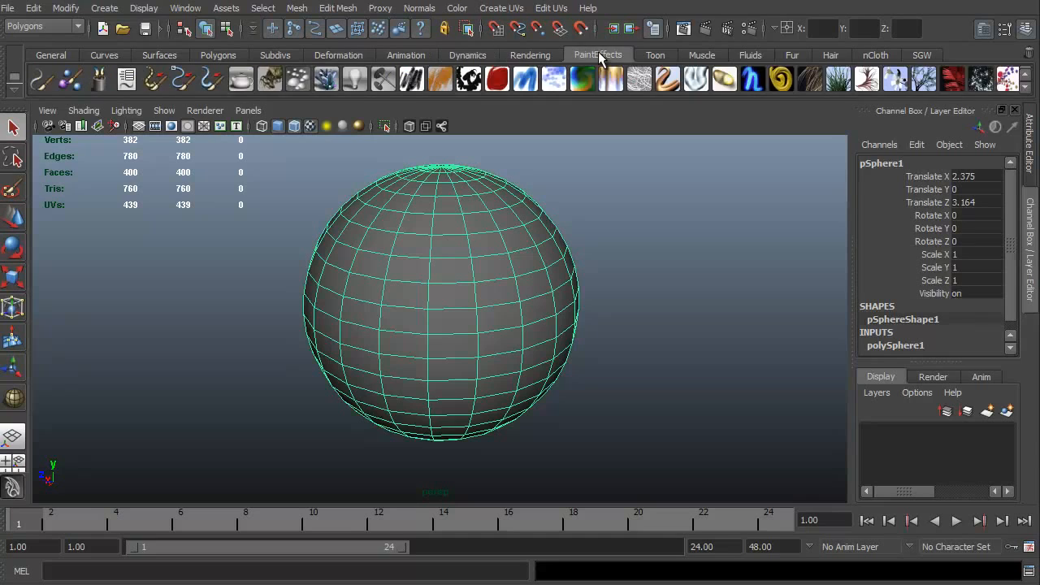
{"action": "left_click", "coordinate": [50, 55]}
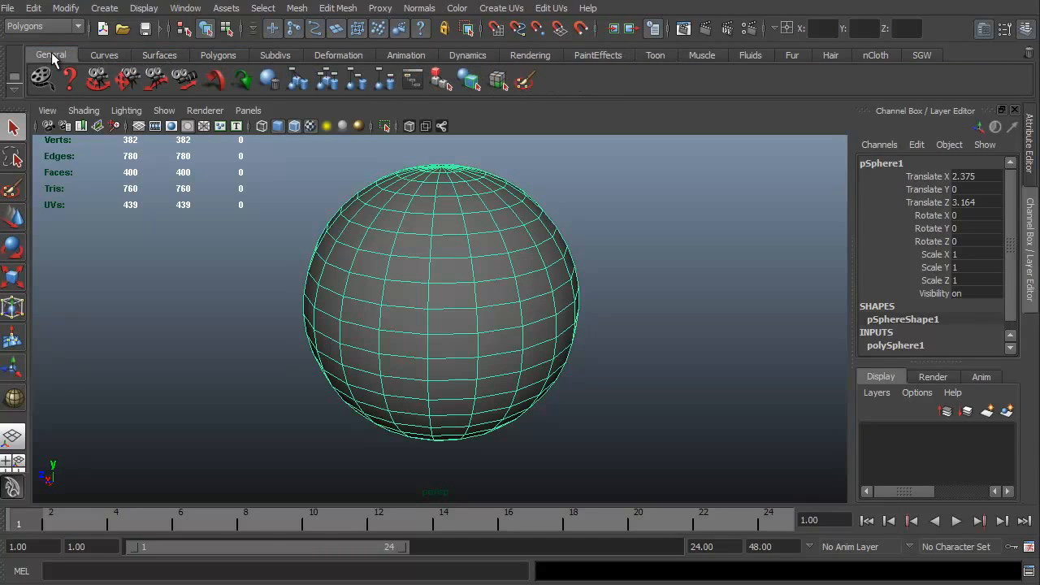
{"action": "left_click", "coordinate": [104, 55]}
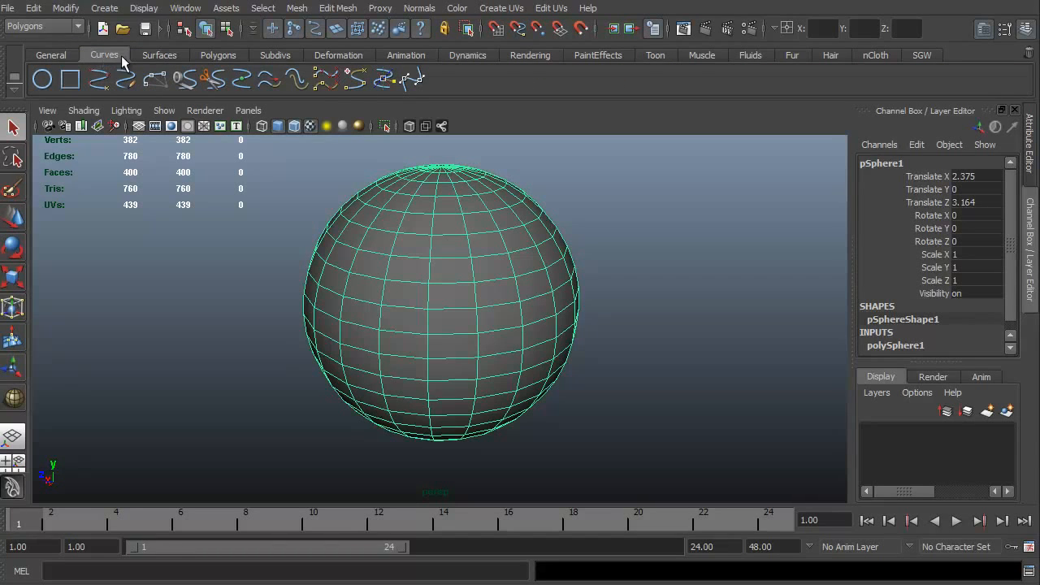
{"action": "left_click", "coordinate": [218, 55]}
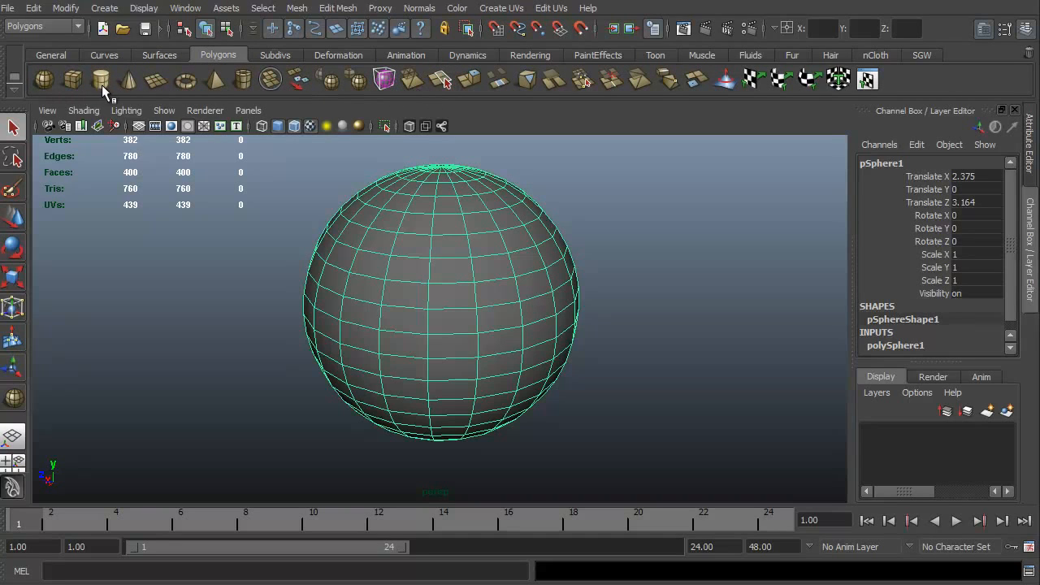
{"action": "mouse_move", "coordinate": [234, 97]}
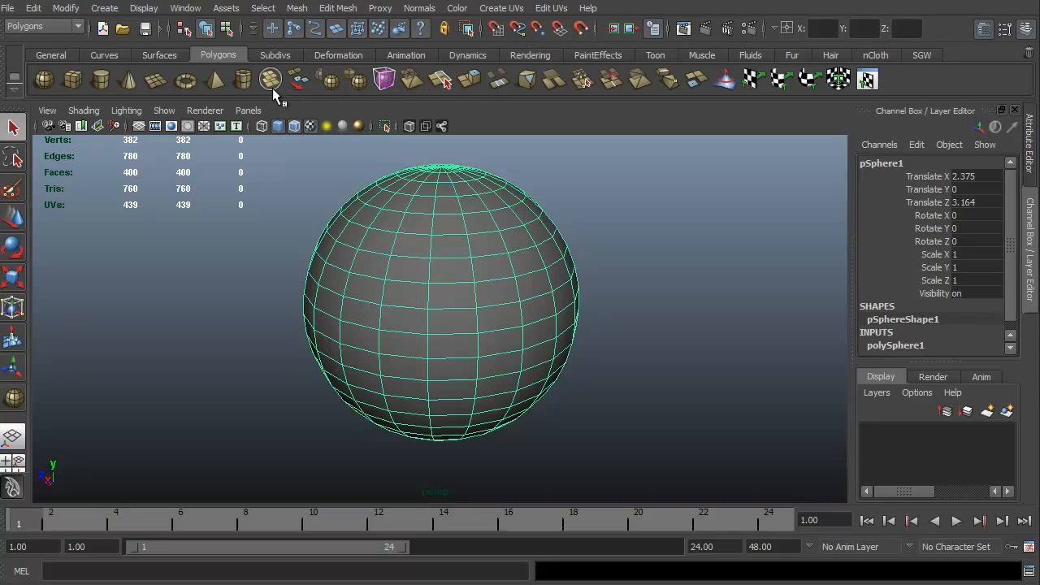
{"action": "left_click", "coordinate": [296, 8]}
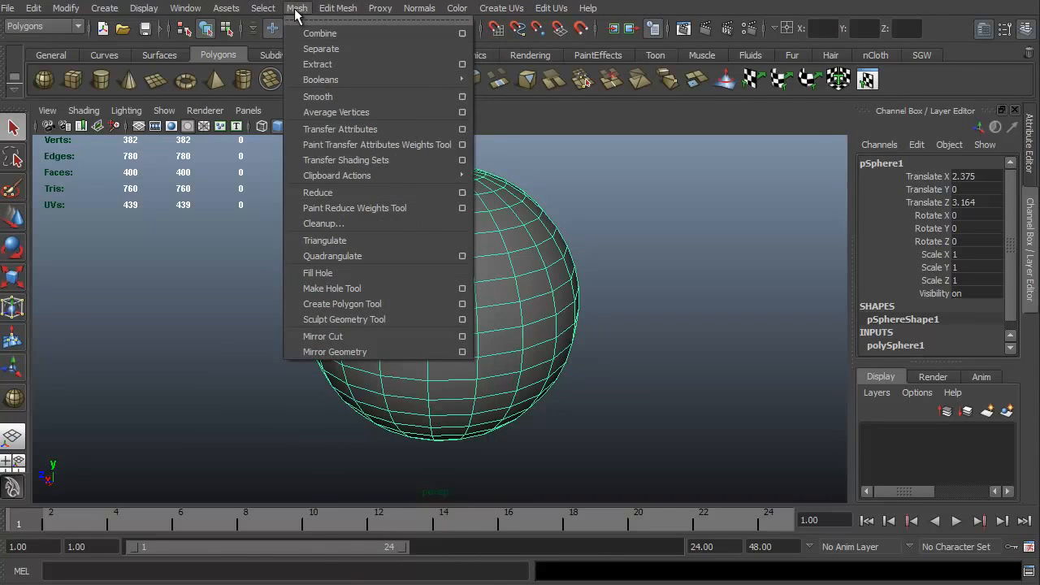
{"action": "left_click", "coordinate": [338, 8]}
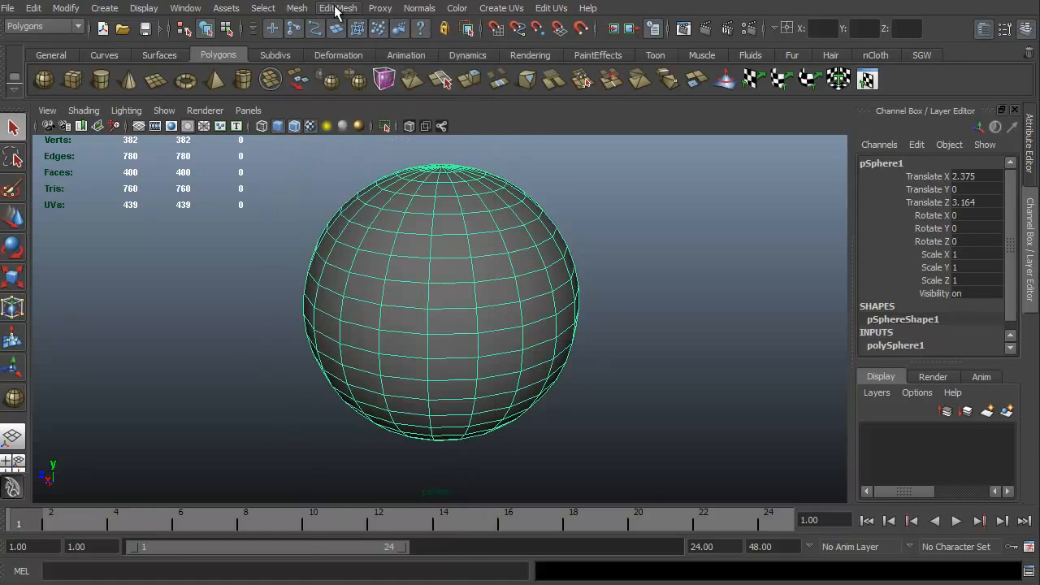
{"action": "left_click", "coordinate": [296, 8]}
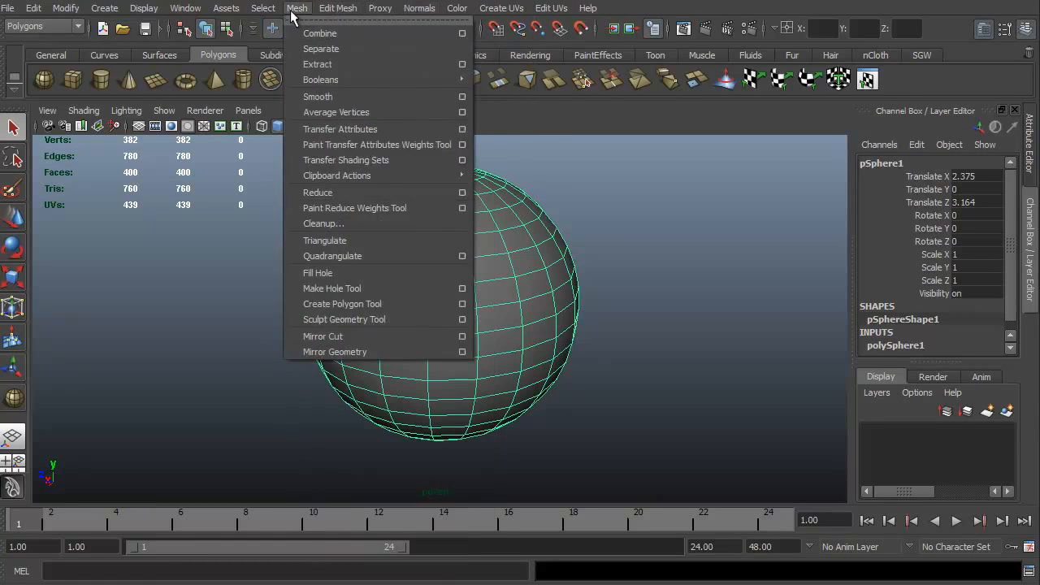
{"action": "left_click", "coordinate": [225, 8]}
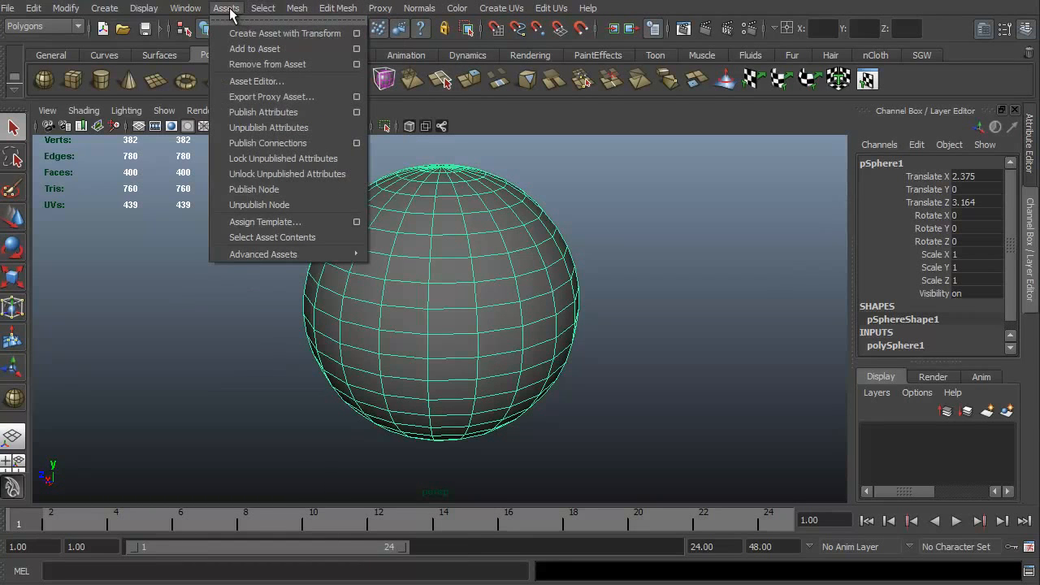
{"action": "left_click", "coordinate": [186, 8]}
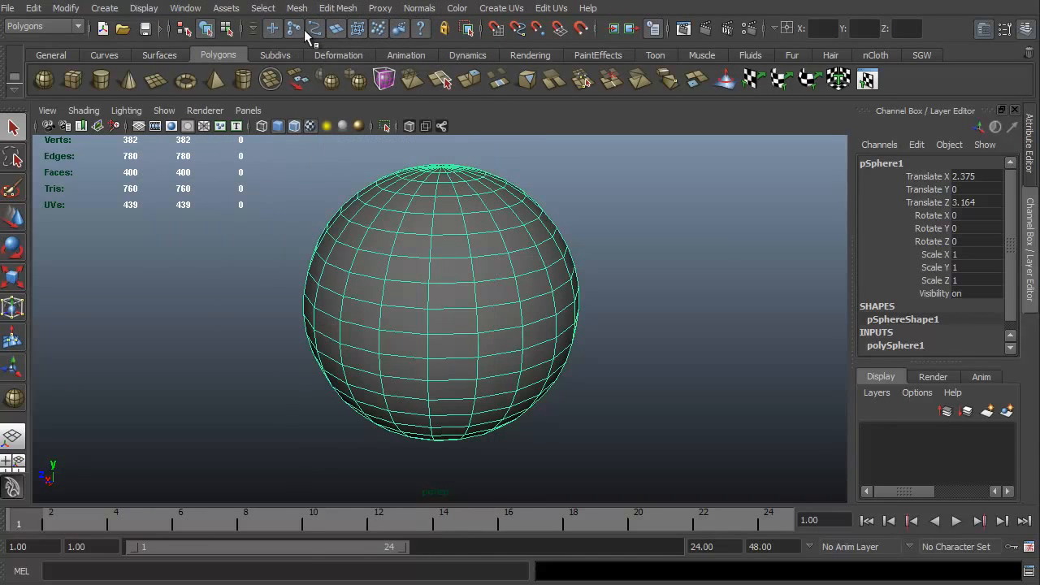
Step: Show the Animation, Dynamics, Rendering, Toon and Fluids shelves, ending on Fur
{"action": "left_click", "coordinate": [406, 55]}
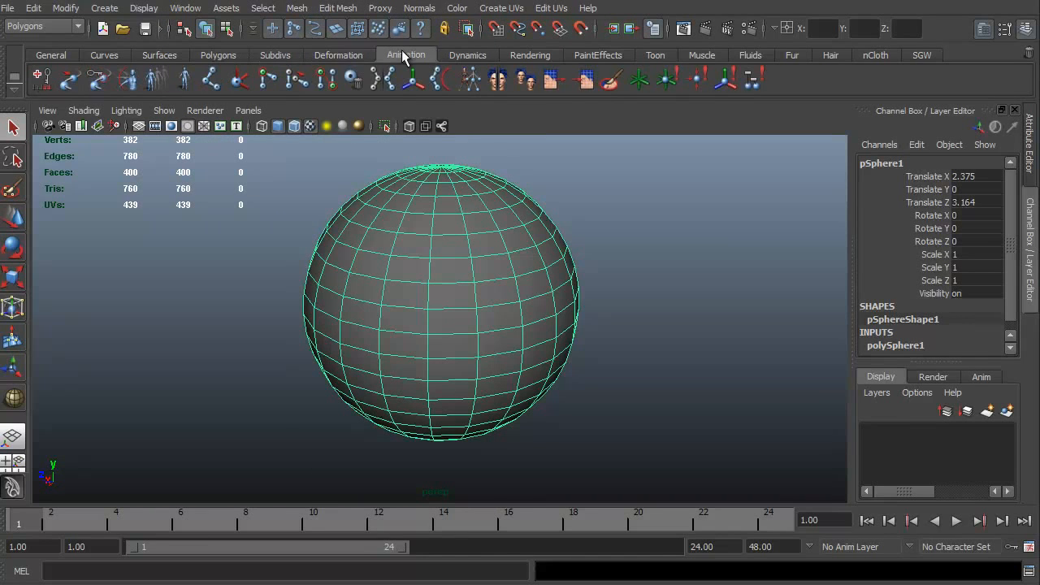
{"action": "left_click", "coordinate": [468, 55]}
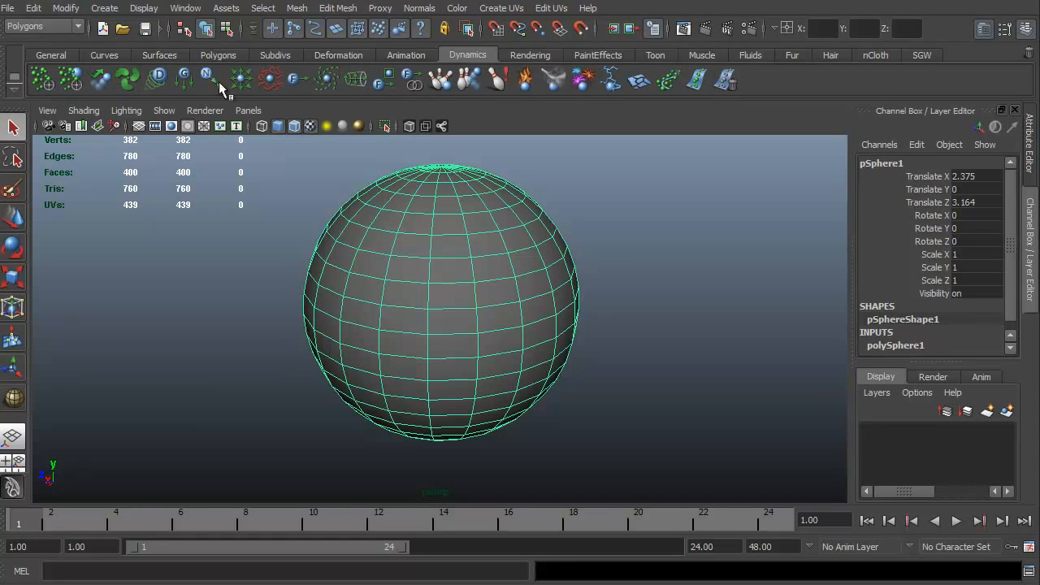
{"action": "mouse_move", "coordinate": [572, 10]}
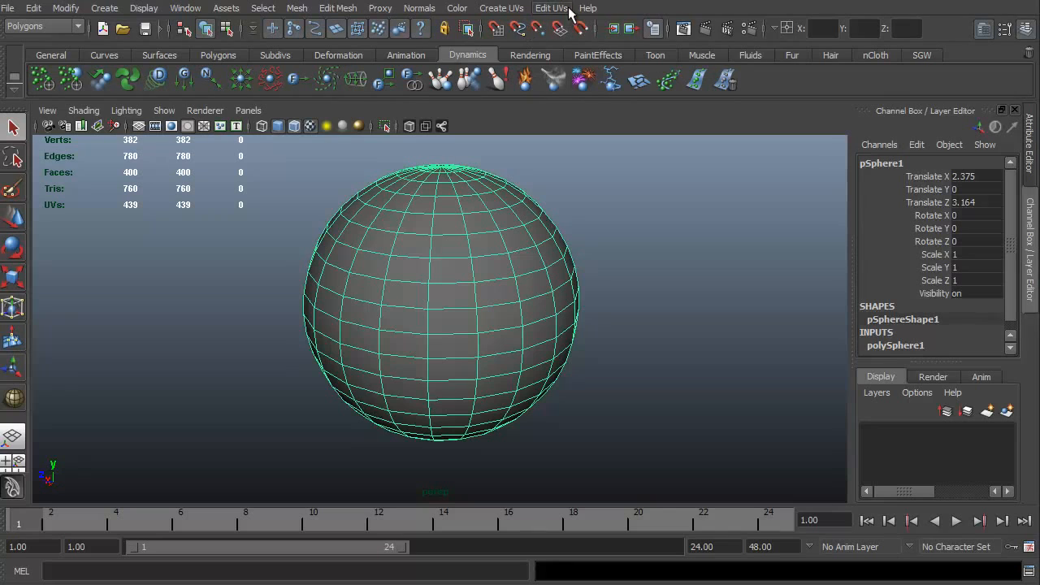
{"action": "left_click", "coordinate": [530, 55]}
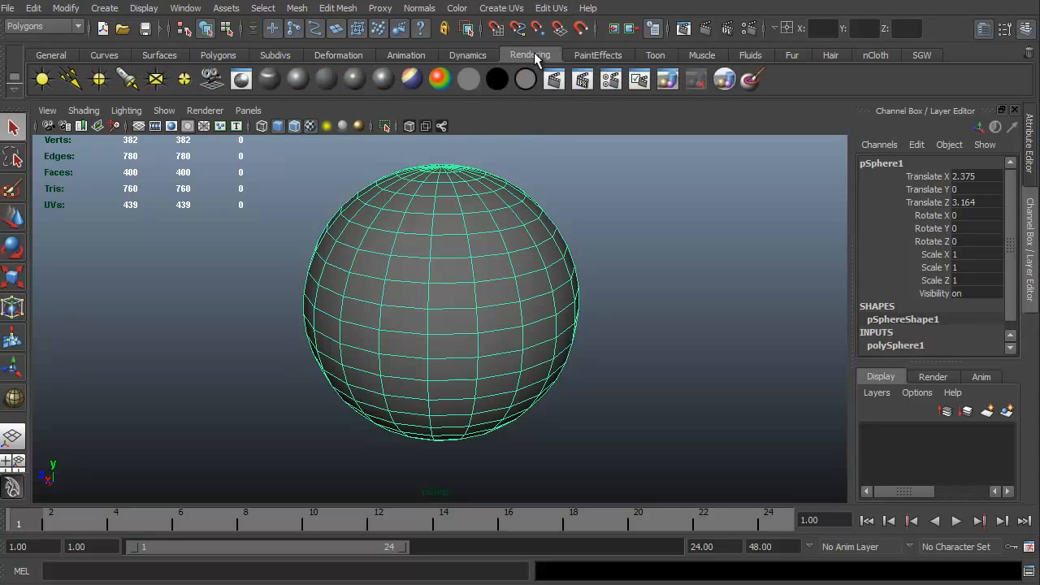
{"action": "left_click", "coordinate": [655, 56]}
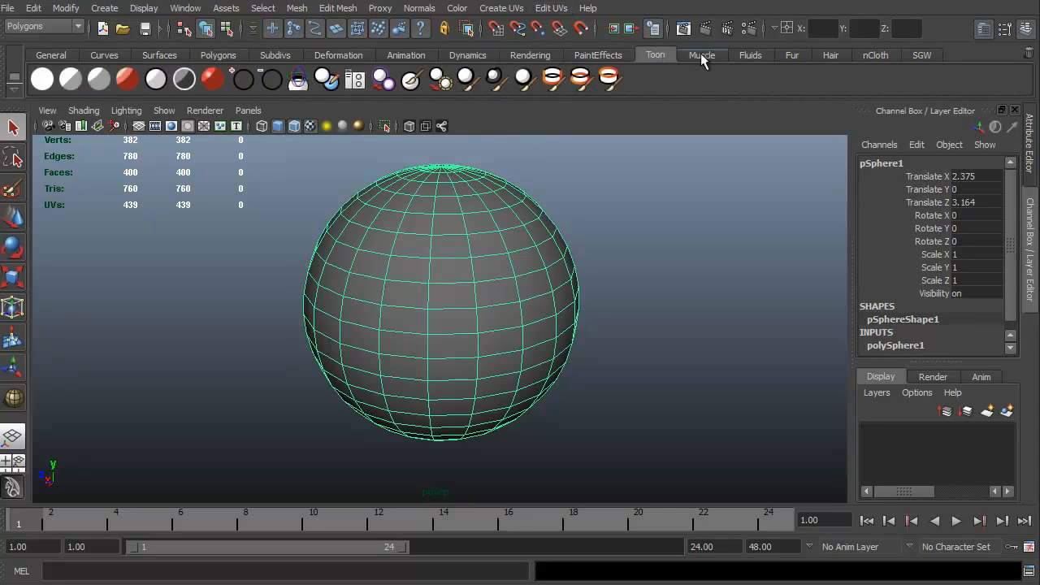
{"action": "left_click", "coordinate": [751, 55]}
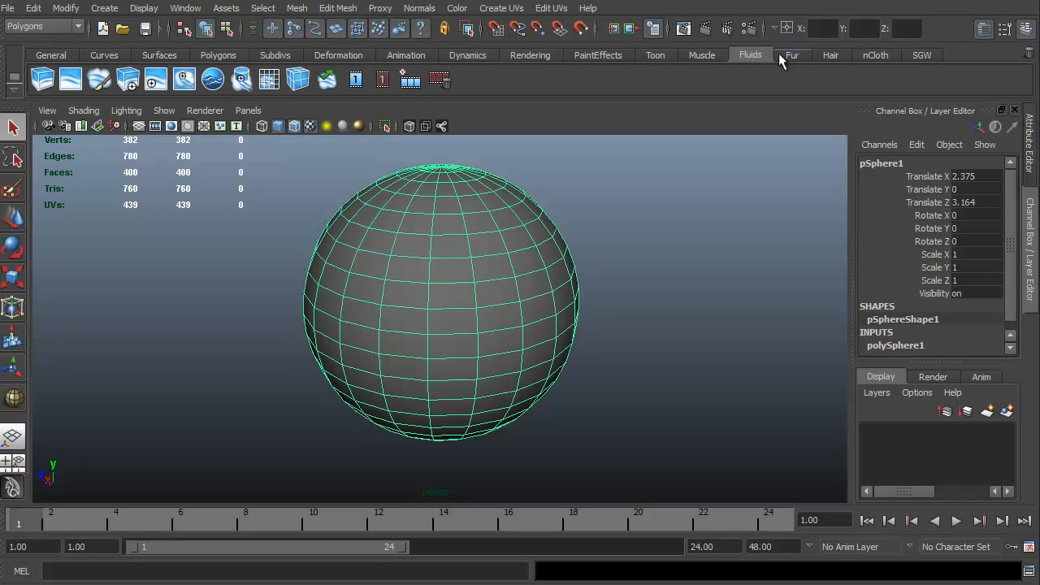
{"action": "left_click", "coordinate": [793, 55]}
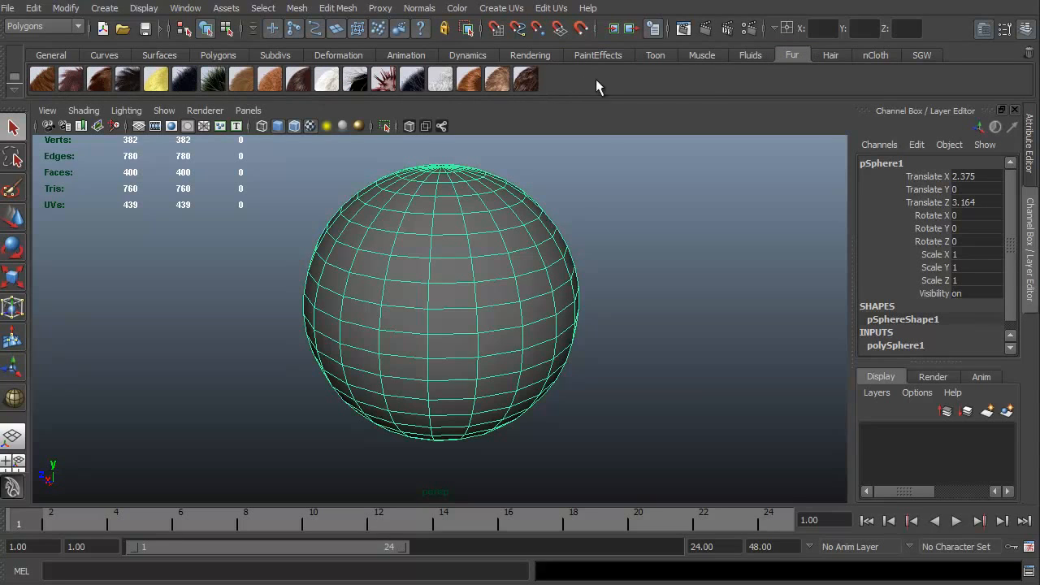
{"action": "mouse_move", "coordinate": [903, 76]}
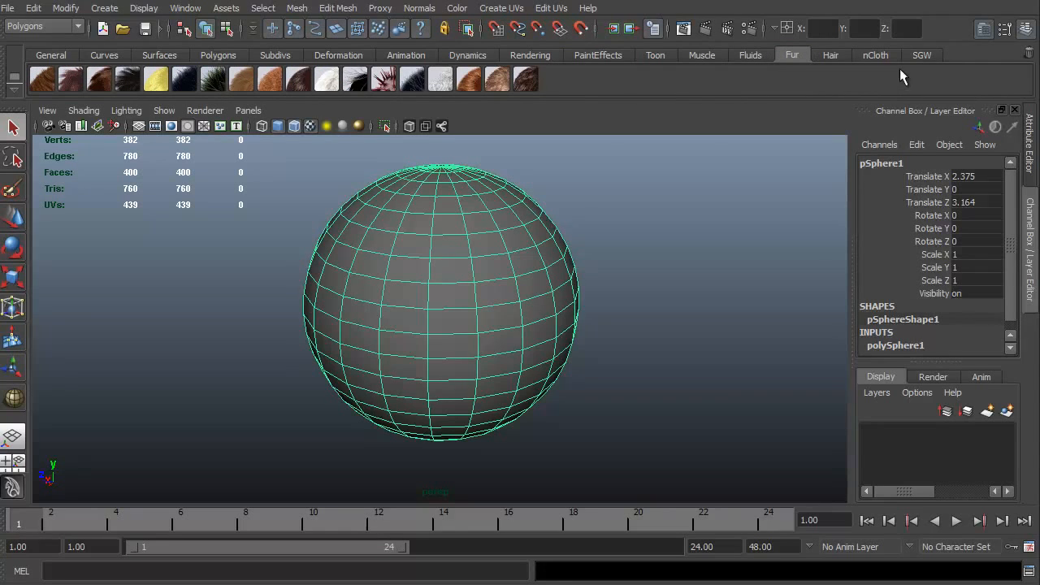
{"action": "mouse_move", "coordinate": [930, 61]}
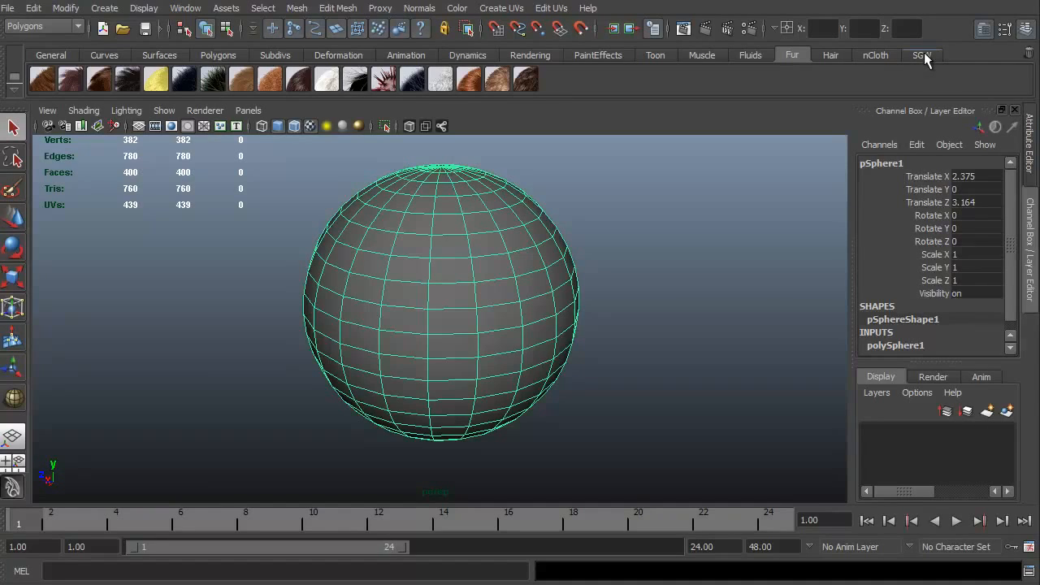
Step: Show the custom SGW shelf with its polygon modelling buttons
{"action": "left_click", "coordinate": [917, 55]}
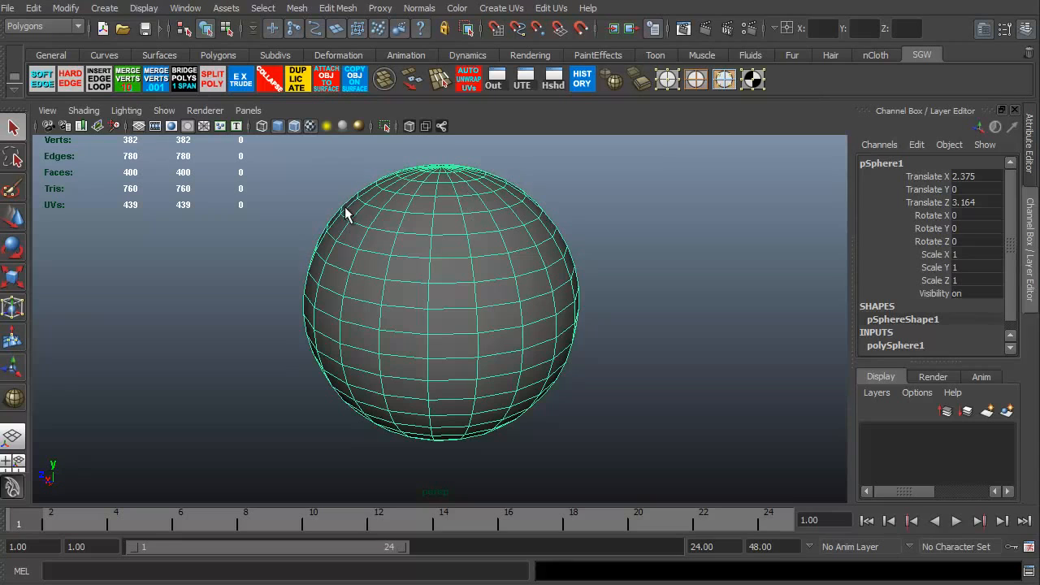
{"action": "mouse_move", "coordinate": [442, 268]}
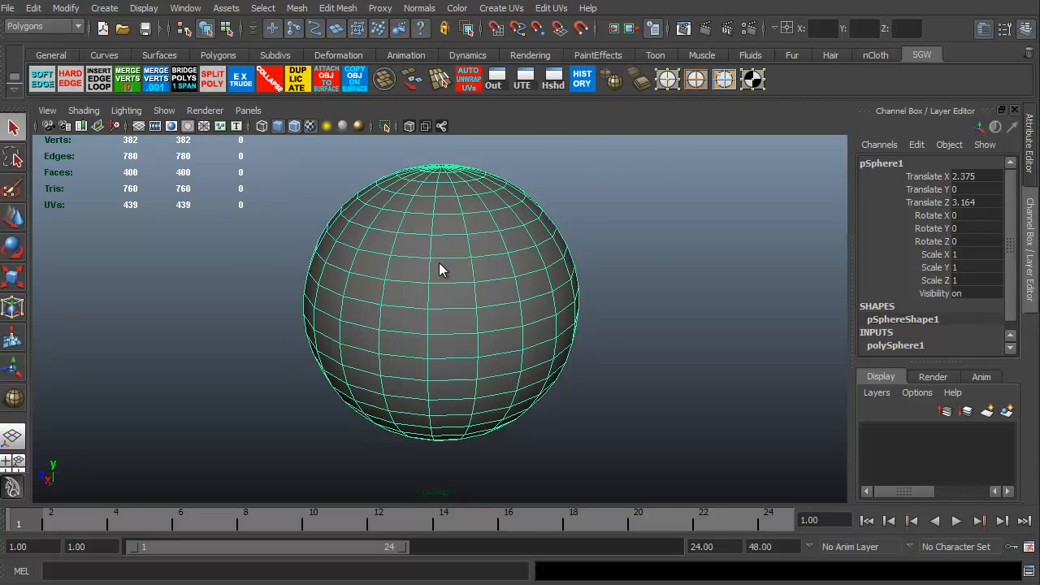
Step: Bring up the hotbox of all menu sets over the viewport and dismiss it
{"action": "key", "text": "space"}
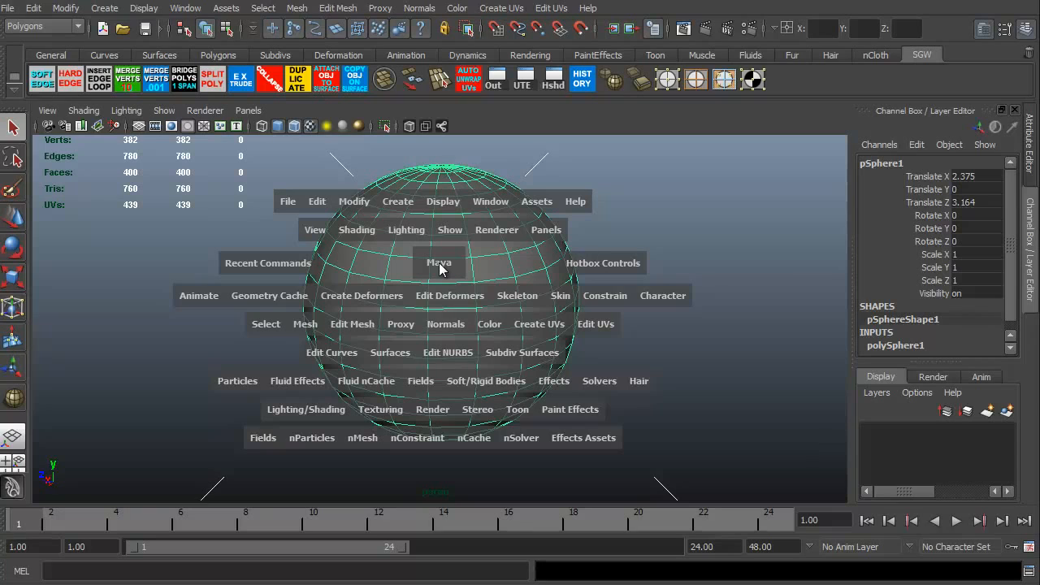
{"action": "mouse_move", "coordinate": [393, 258]}
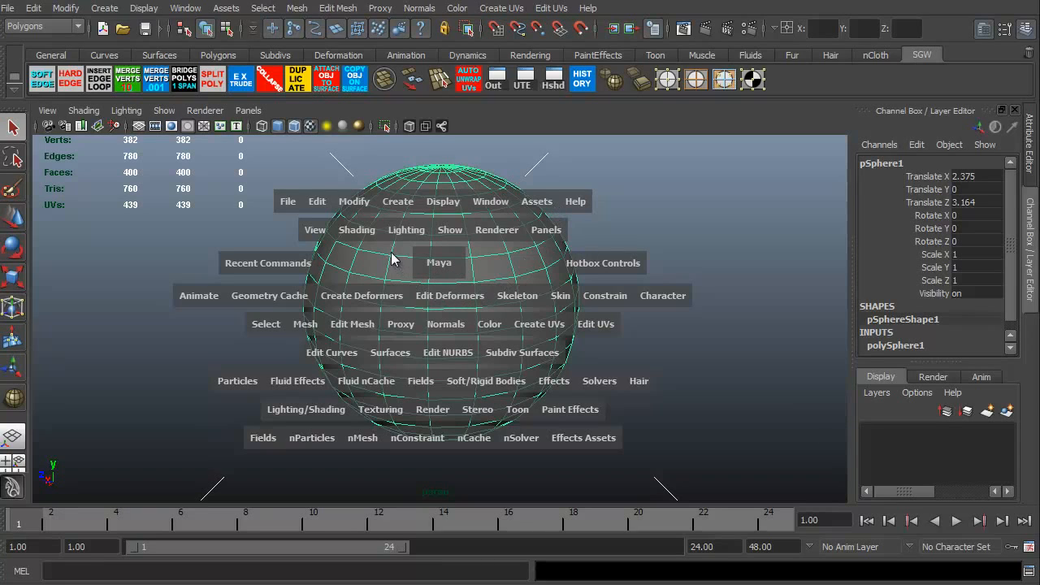
{"action": "mouse_move", "coordinate": [367, 198]}
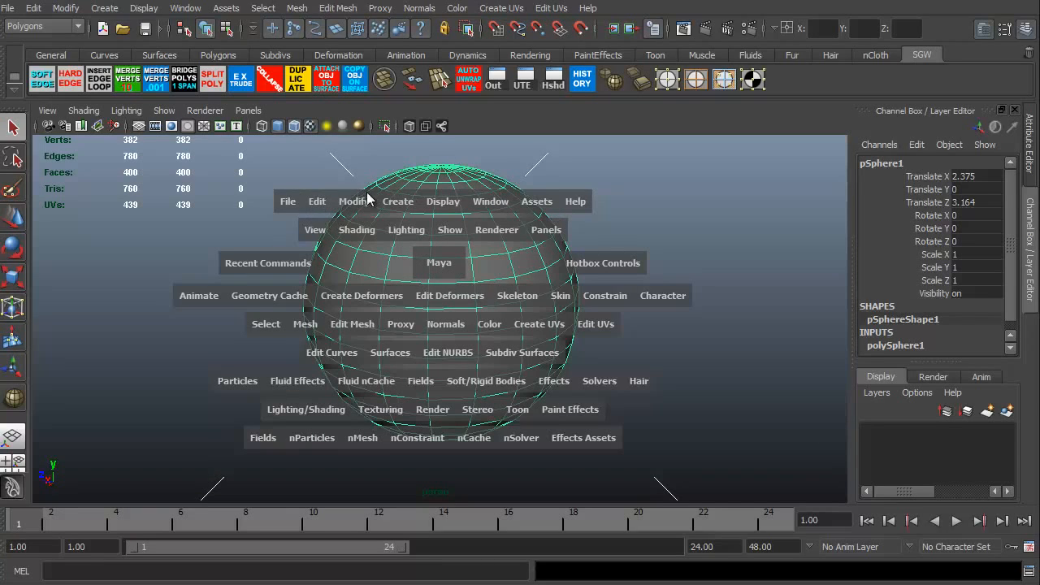
{"action": "mouse_move", "coordinate": [341, 254]}
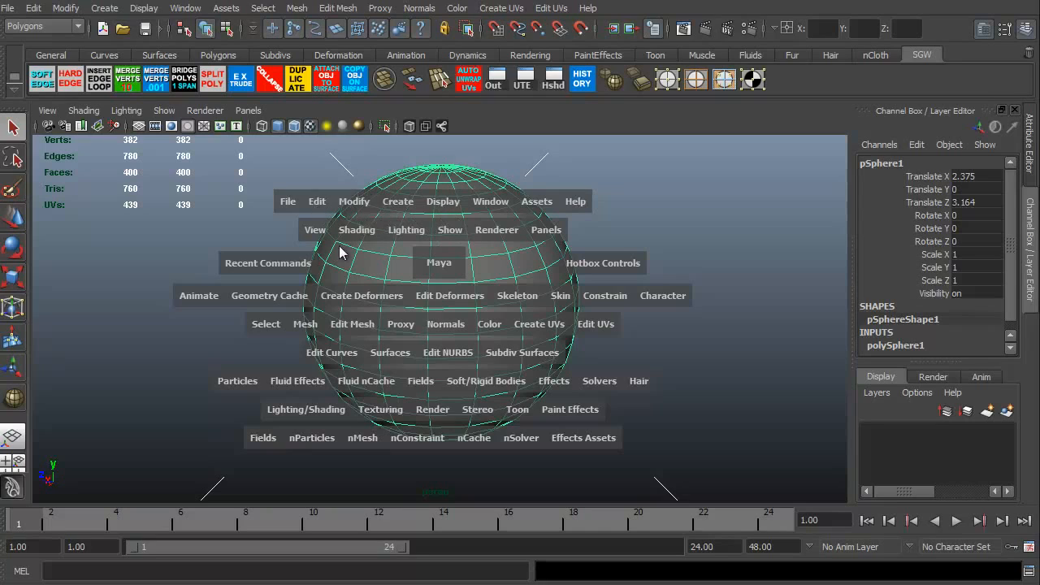
{"action": "mouse_move", "coordinate": [572, 468]}
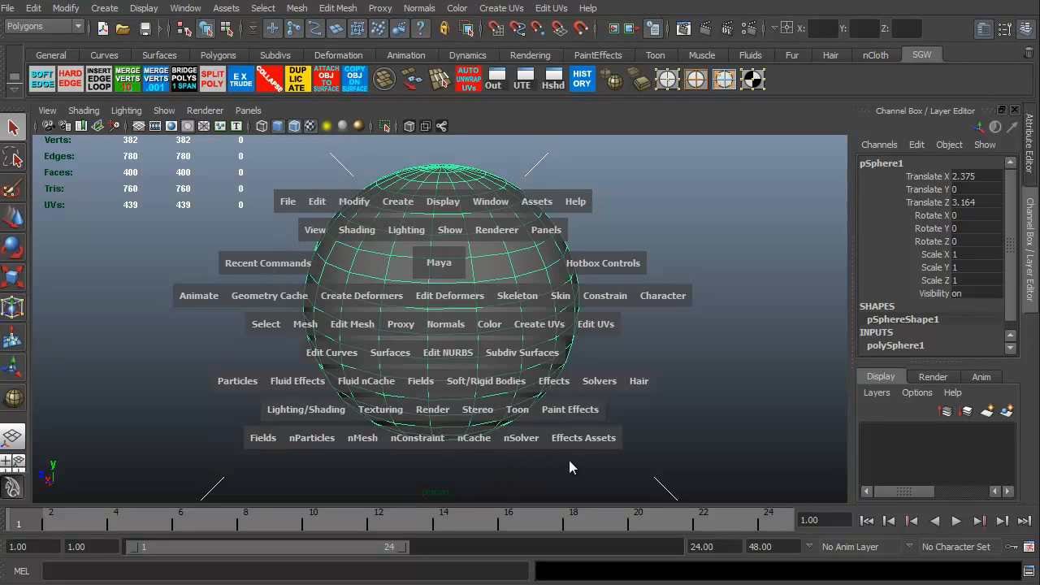
{"action": "mouse_move", "coordinate": [439, 195]}
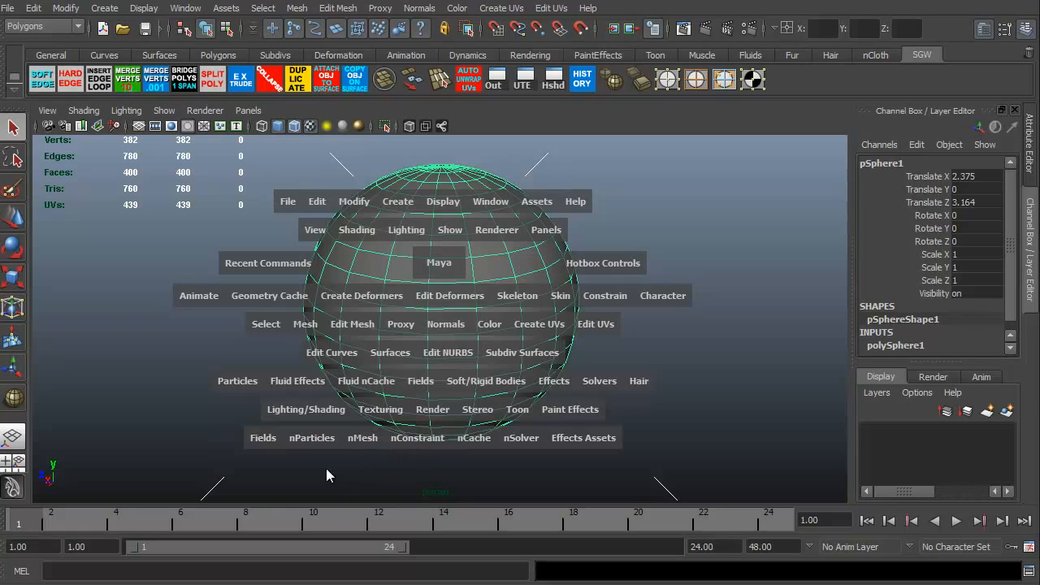
{"action": "mouse_move", "coordinate": [279, 198]}
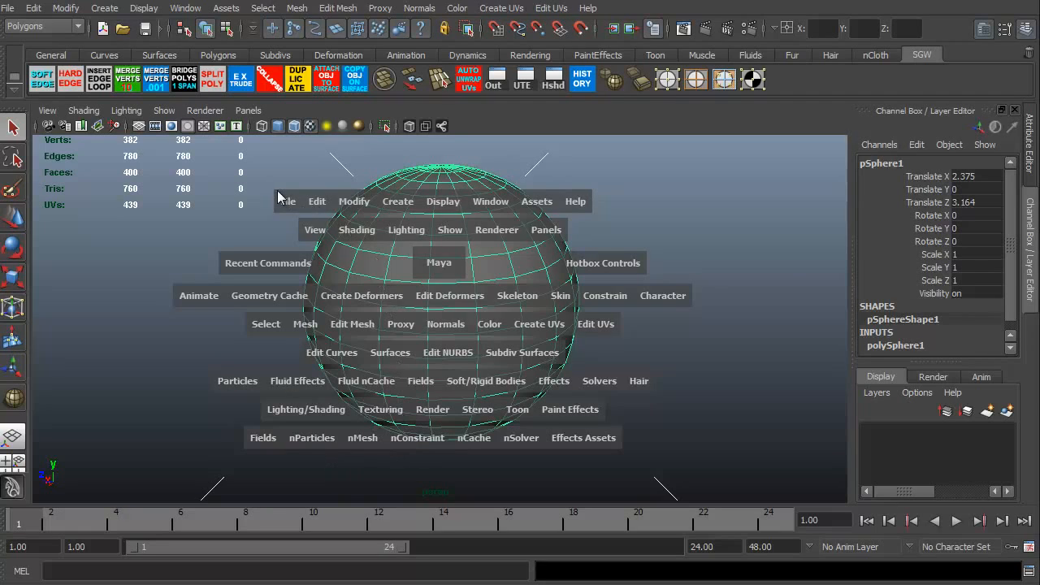
{"action": "mouse_move", "coordinate": [514, 247]}
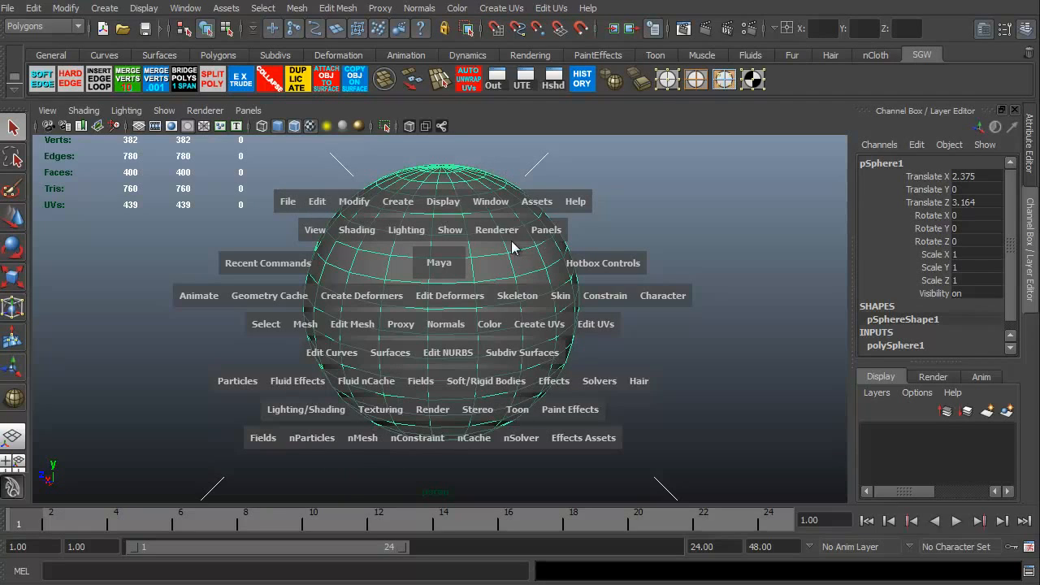
{"action": "mouse_move", "coordinate": [288, 205]}
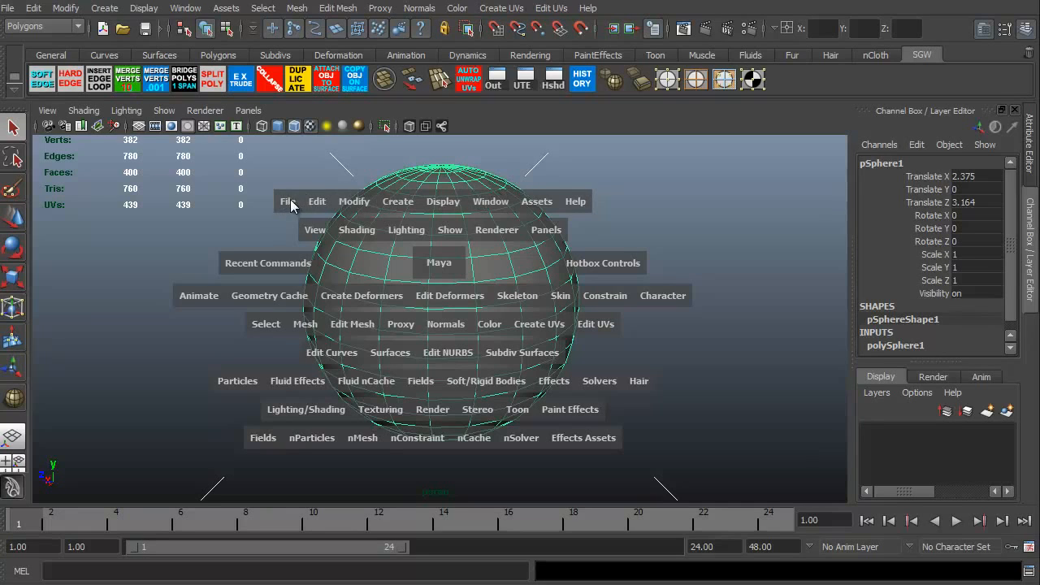
{"action": "mouse_move", "coordinate": [576, 212]}
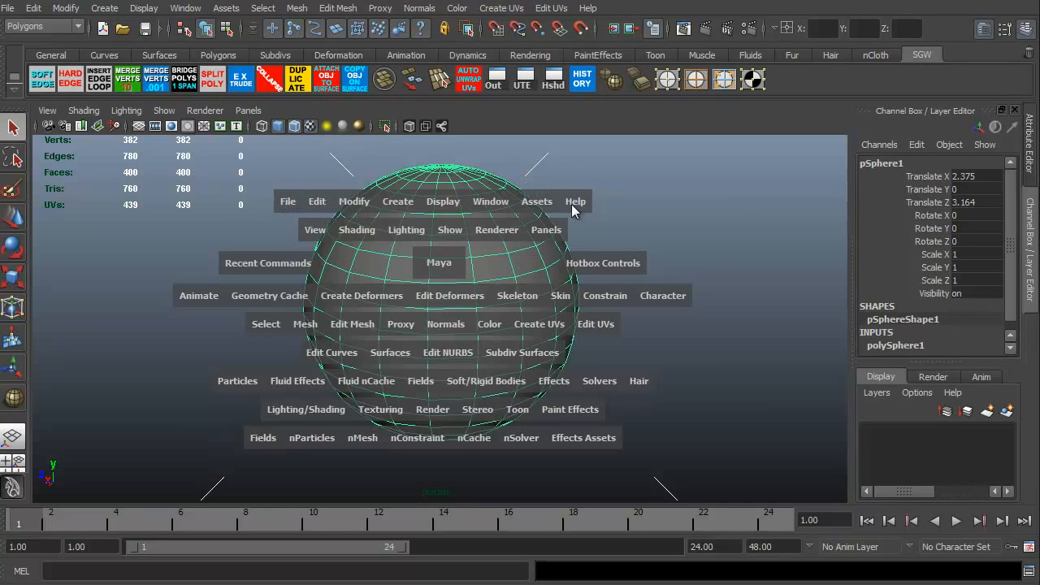
{"action": "left_click", "coordinate": [164, 309]}
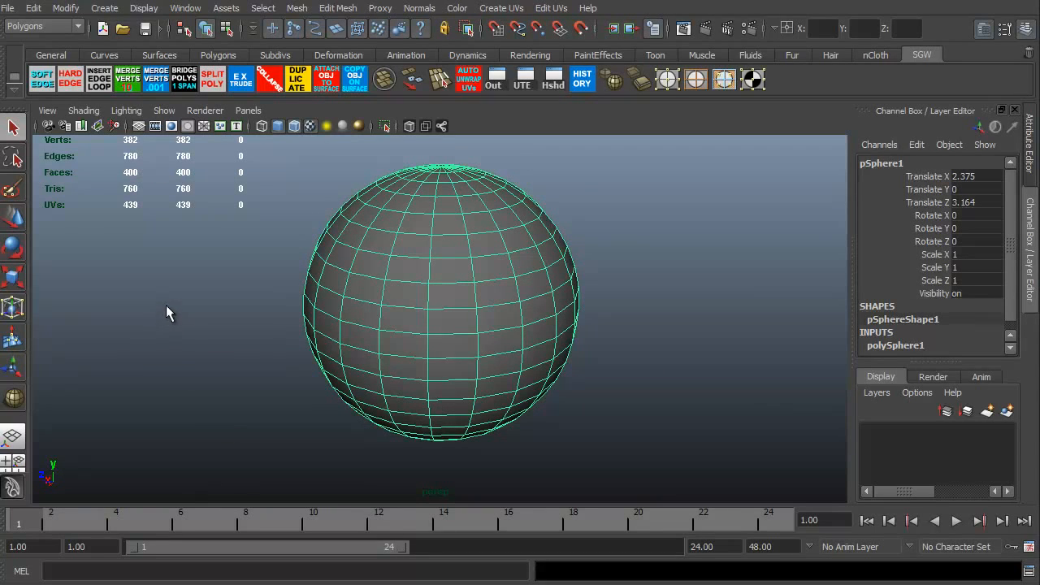
{"action": "mouse_move", "coordinate": [277, 321]}
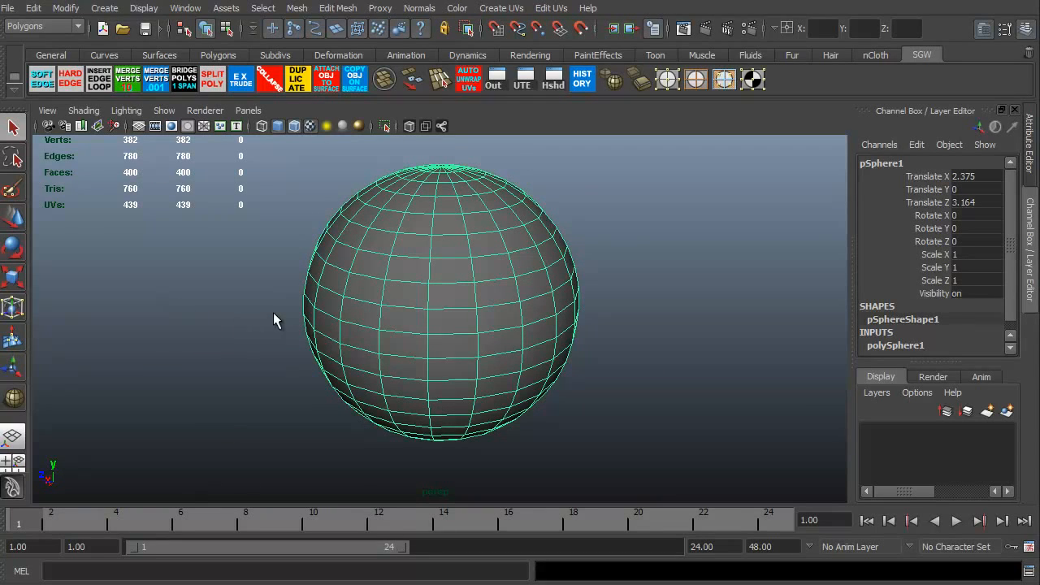
{"action": "mouse_move", "coordinate": [253, 312]}
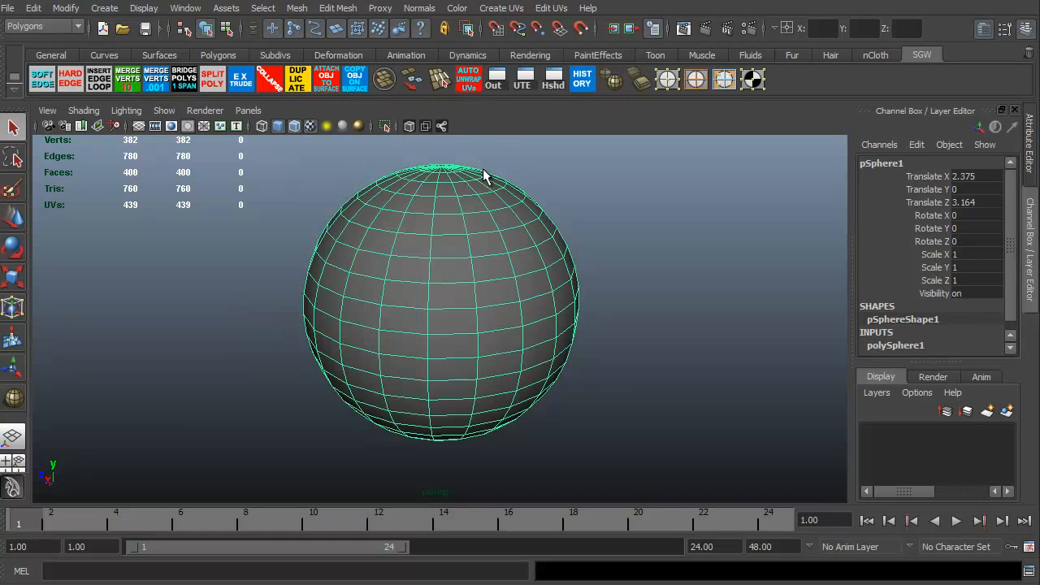
{"action": "mouse_move", "coordinate": [513, 117]}
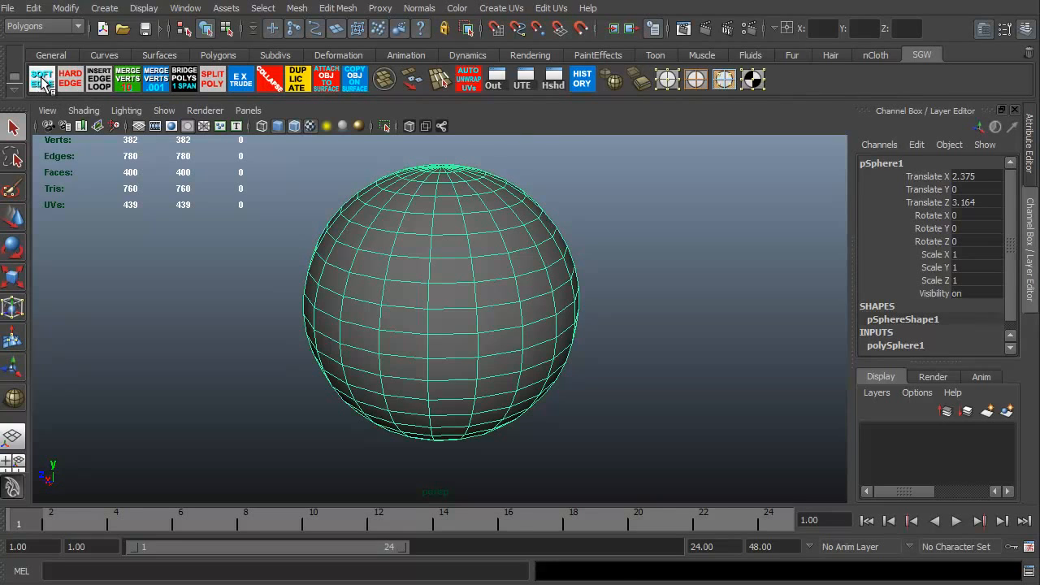
Step: Deselect the sphere and turn off Wireframe on Shaded in the viewport
{"action": "left_click", "coordinate": [70, 78]}
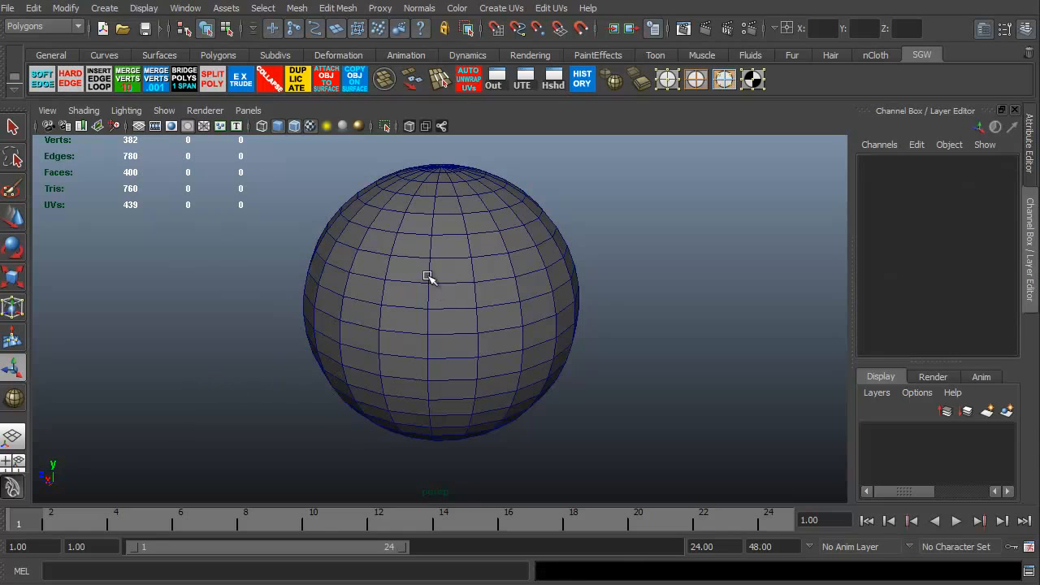
{"action": "left_click", "coordinate": [85, 111]}
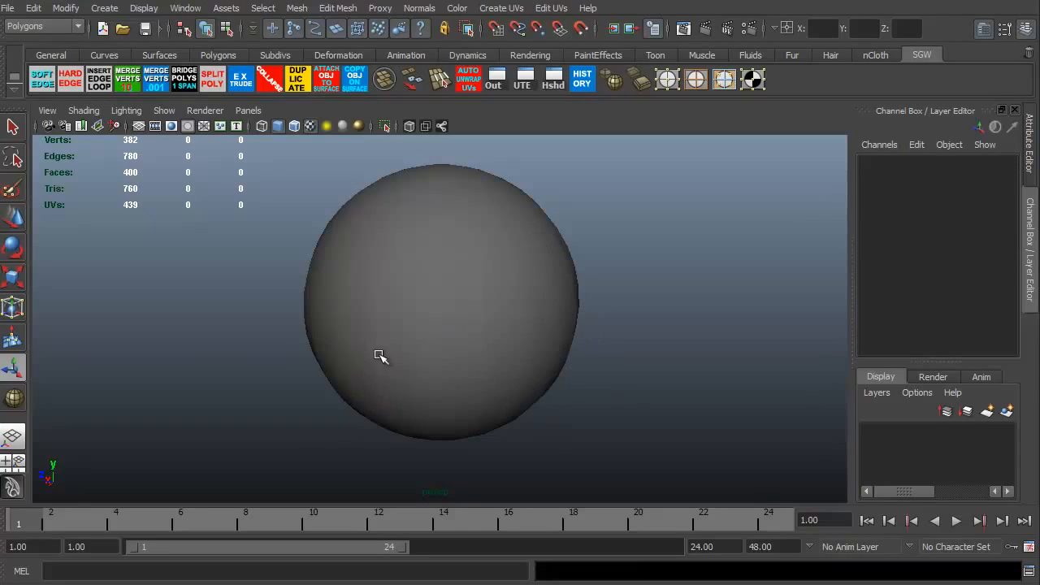
{"action": "mouse_move", "coordinate": [97, 78]}
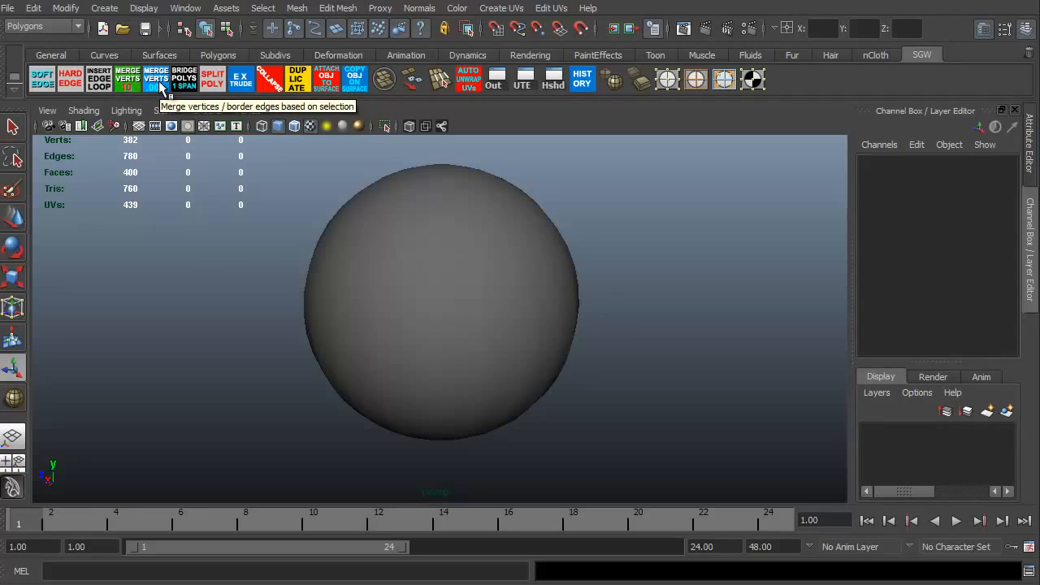
{"action": "mouse_move", "coordinate": [241, 95]}
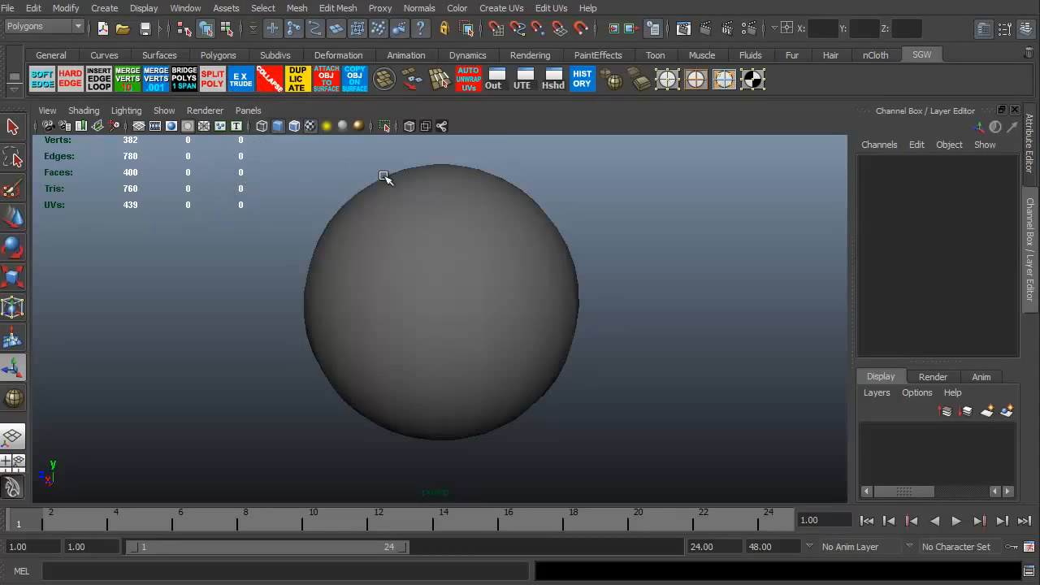
{"action": "mouse_move", "coordinate": [496, 80]}
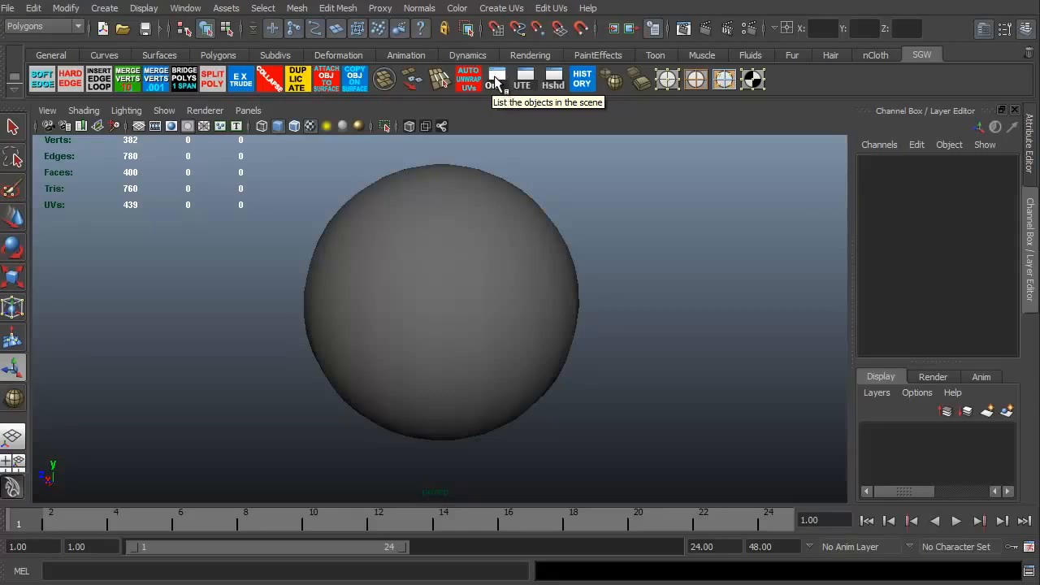
{"action": "mouse_move", "coordinate": [524, 89]}
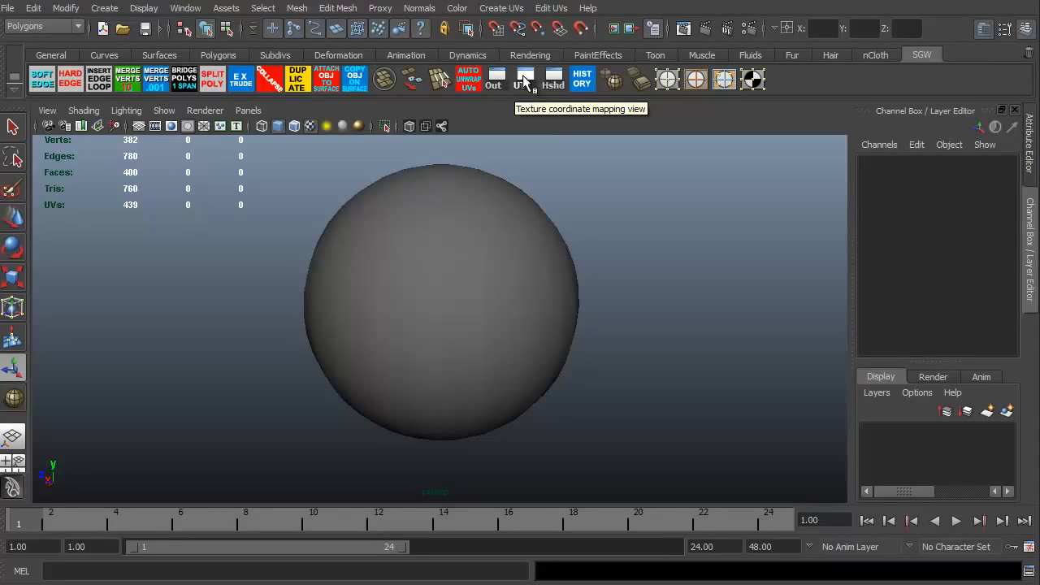
{"action": "mouse_move", "coordinate": [582, 79]}
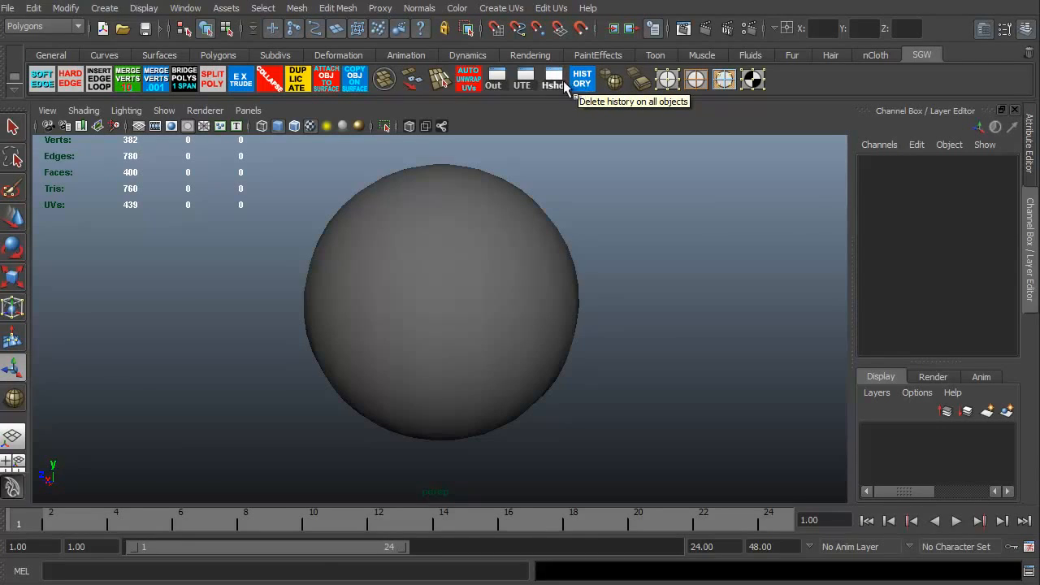
{"action": "mouse_move", "coordinate": [561, 106]}
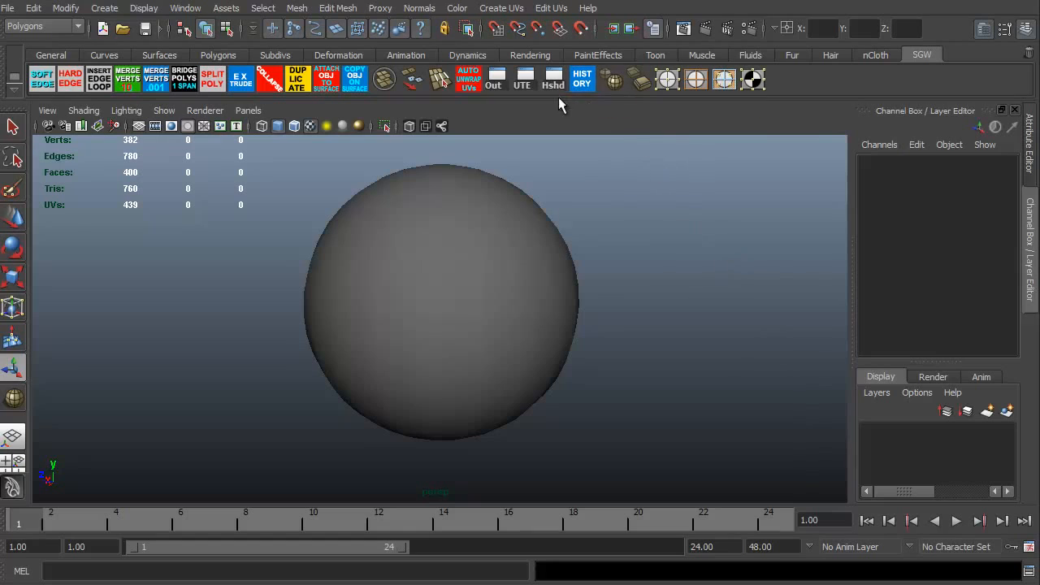
{"action": "mouse_move", "coordinate": [668, 78]}
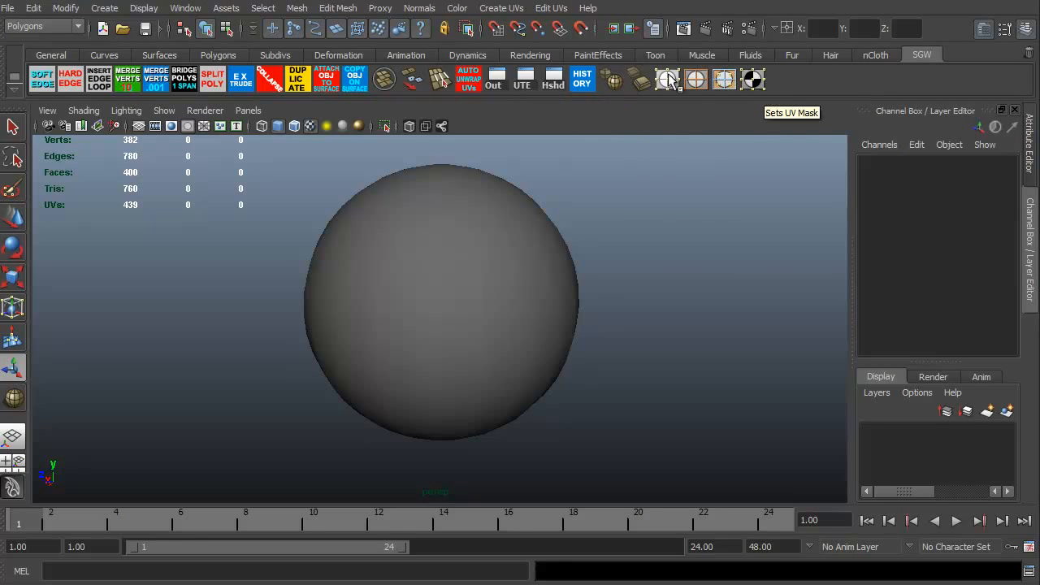
{"action": "mouse_move", "coordinate": [241, 91]}
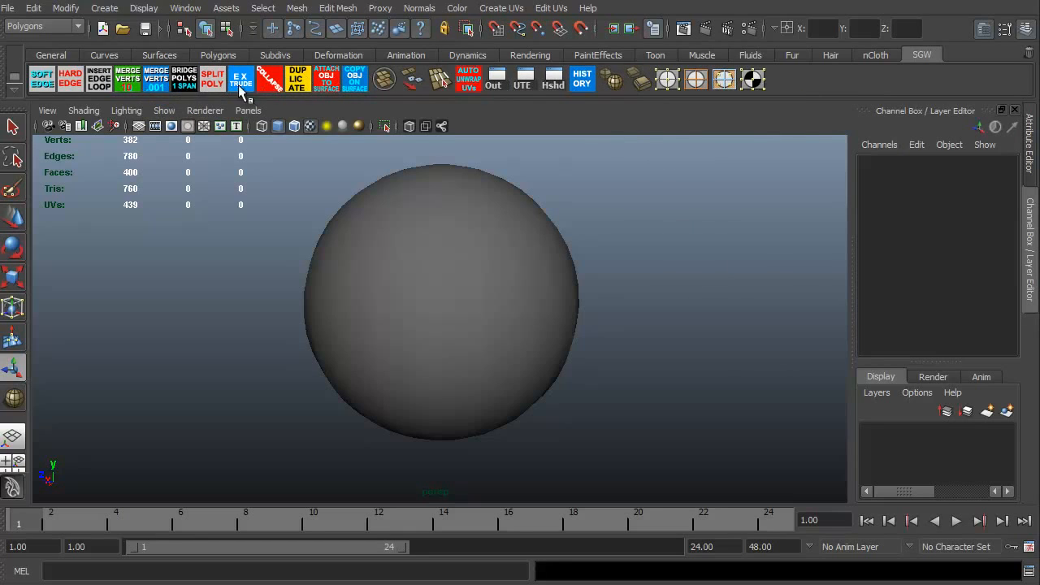
{"action": "mouse_move", "coordinate": [342, 84]}
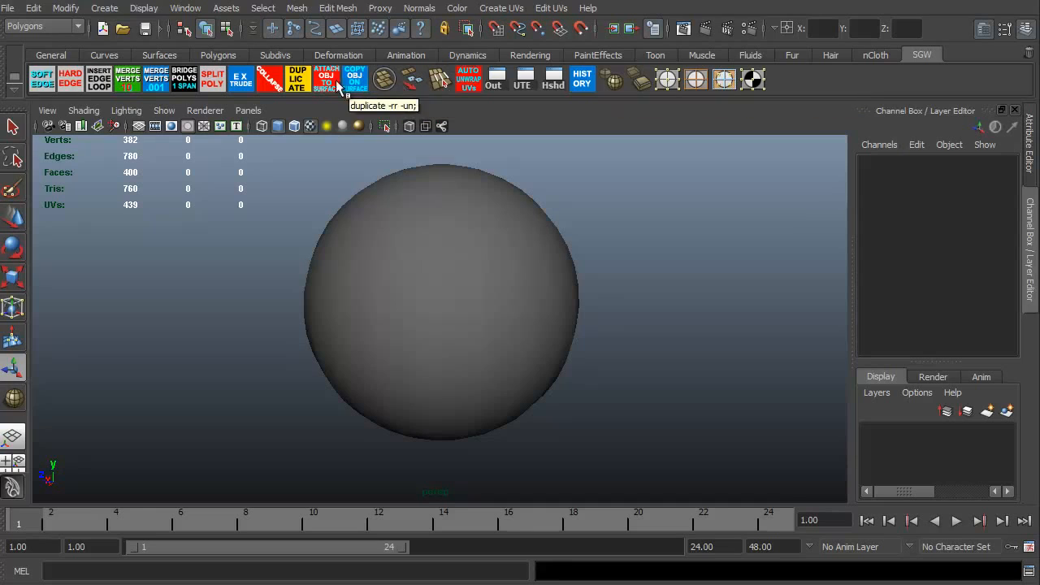
{"action": "mouse_move", "coordinate": [421, 78]}
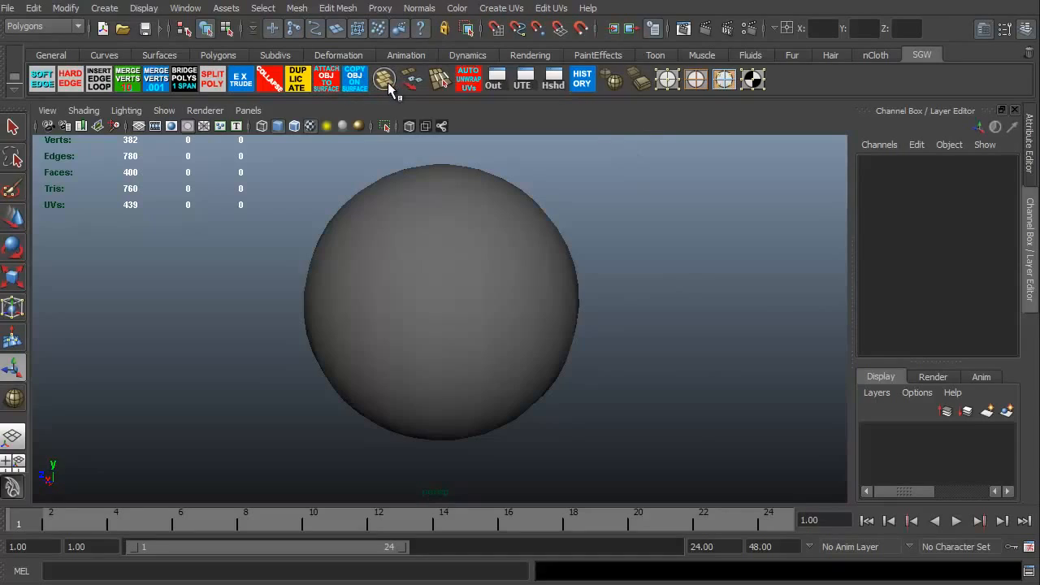
{"action": "mouse_move", "coordinate": [413, 84]}
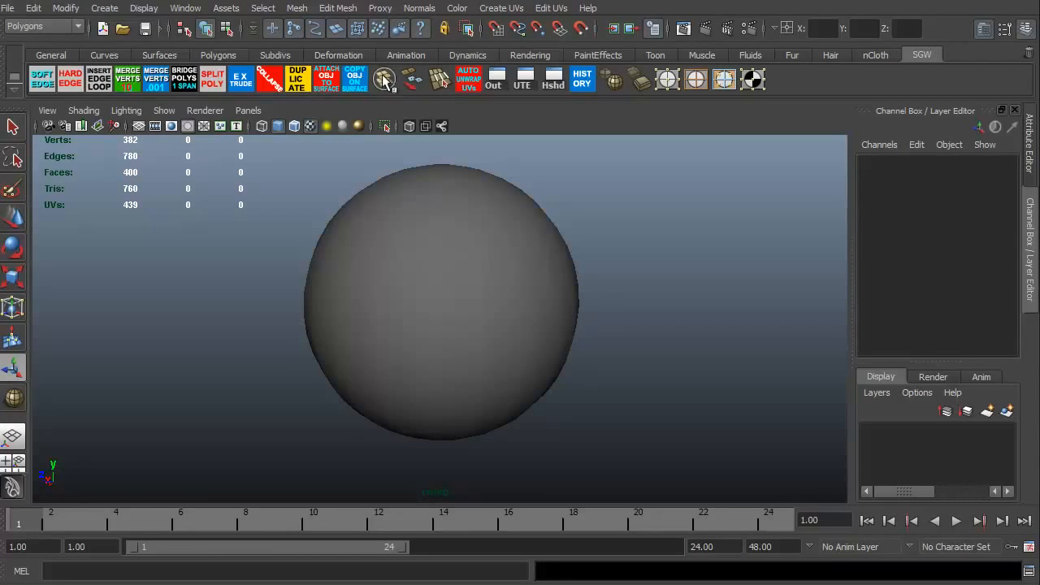
{"action": "mouse_move", "coordinate": [416, 80]}
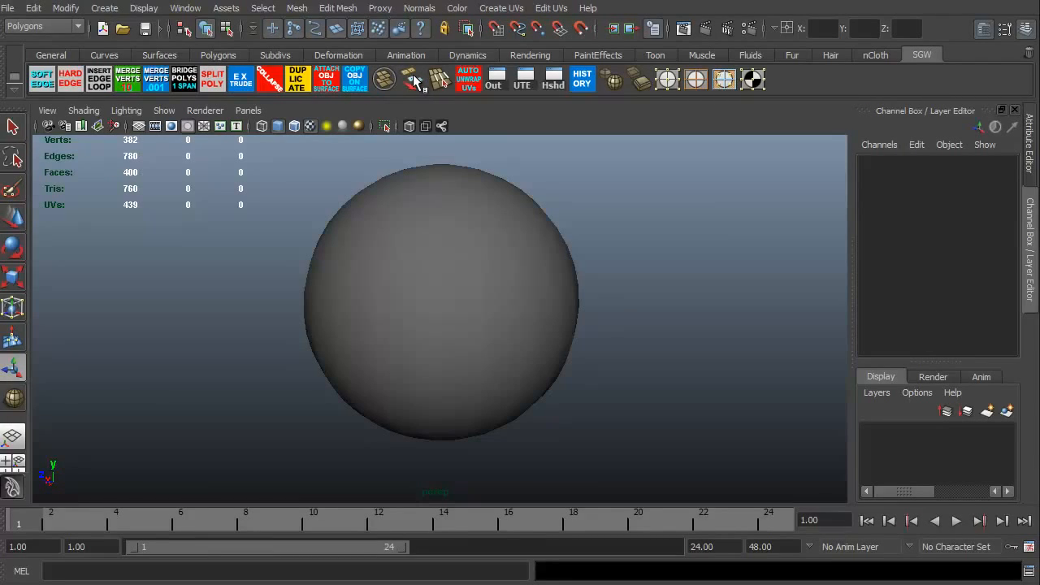
{"action": "mouse_move", "coordinate": [619, 90]}
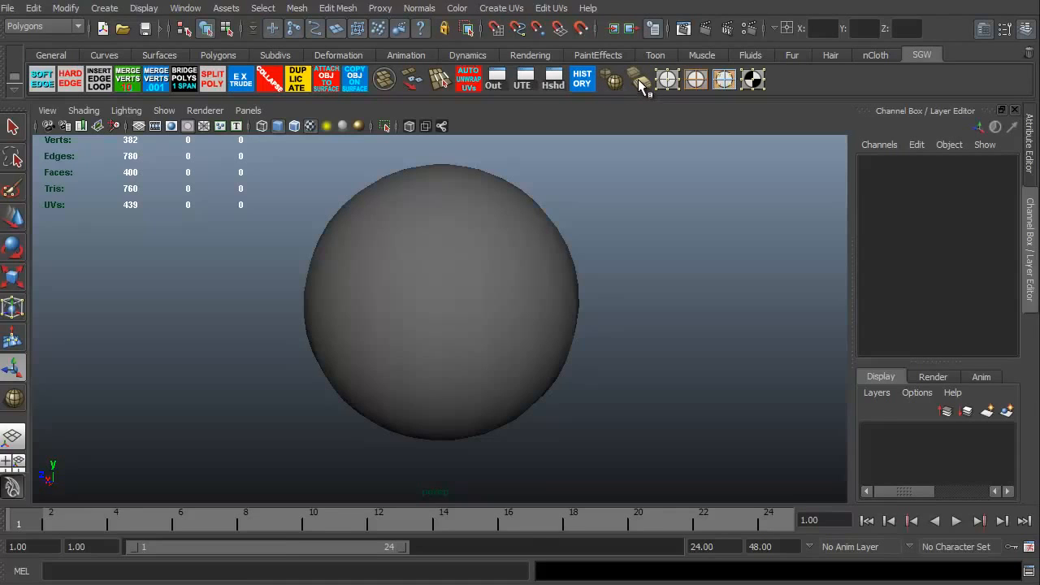
{"action": "mouse_move", "coordinate": [697, 84]}
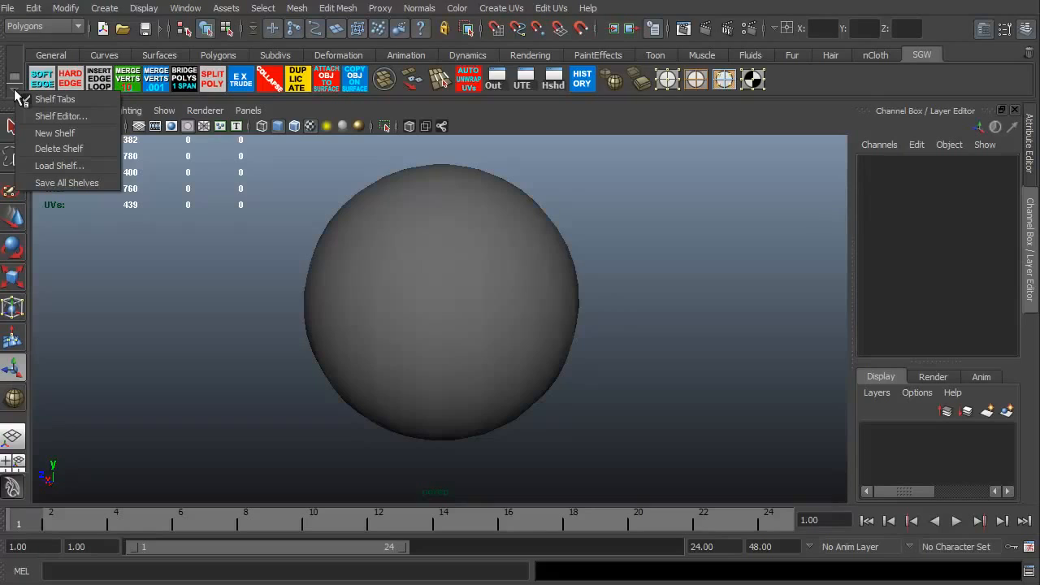
{"action": "mouse_move", "coordinate": [55, 99]}
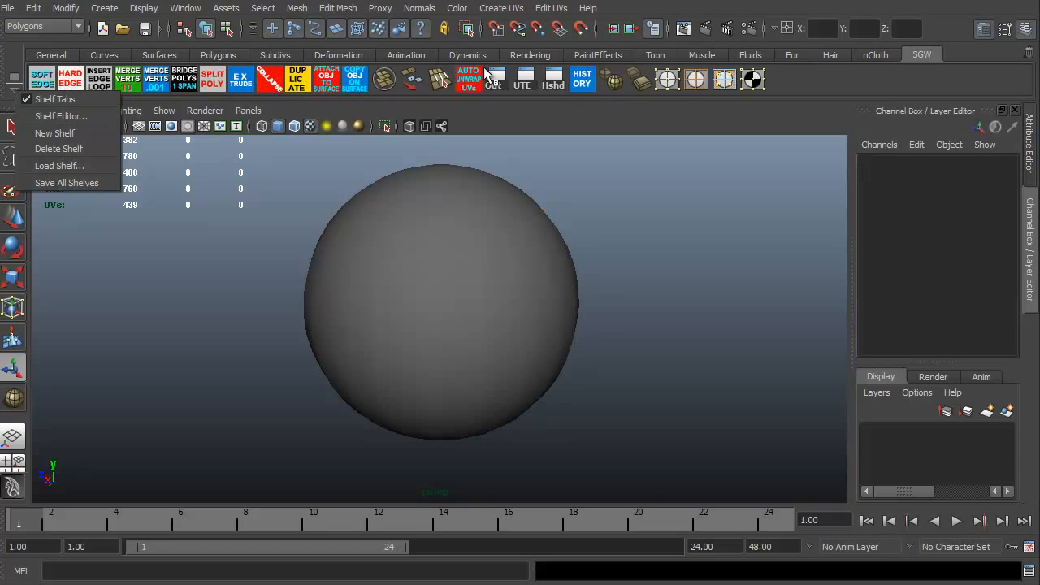
{"action": "mouse_move", "coordinate": [60, 117]}
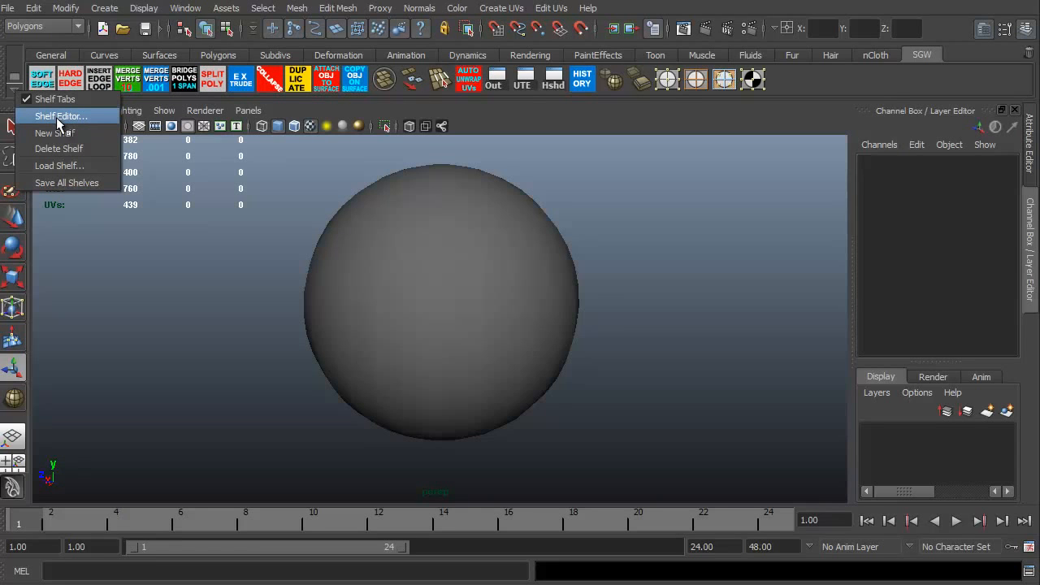
{"action": "left_click", "coordinate": [60, 115]}
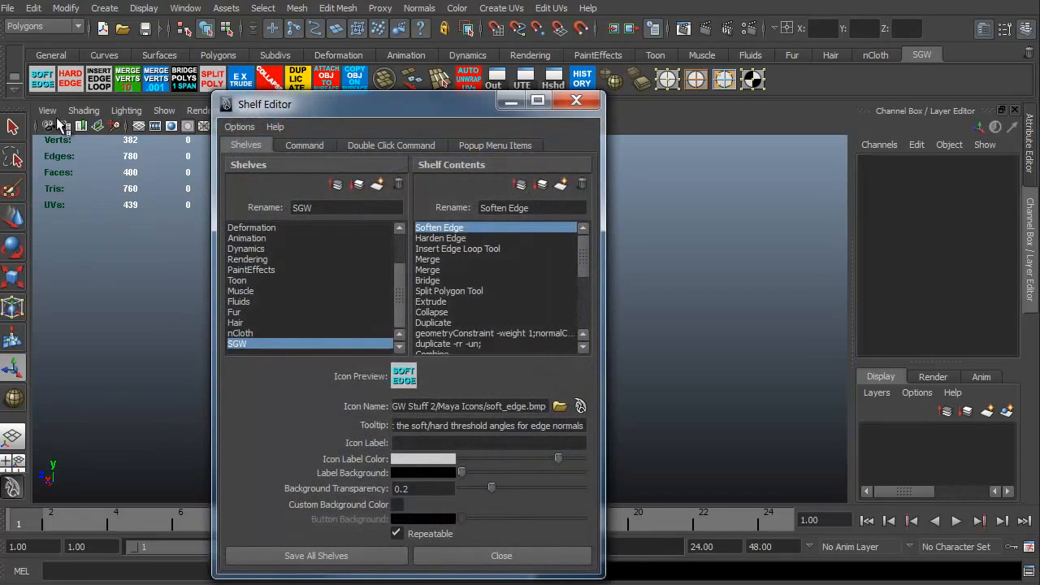
{"action": "mouse_move", "coordinate": [508, 225]}
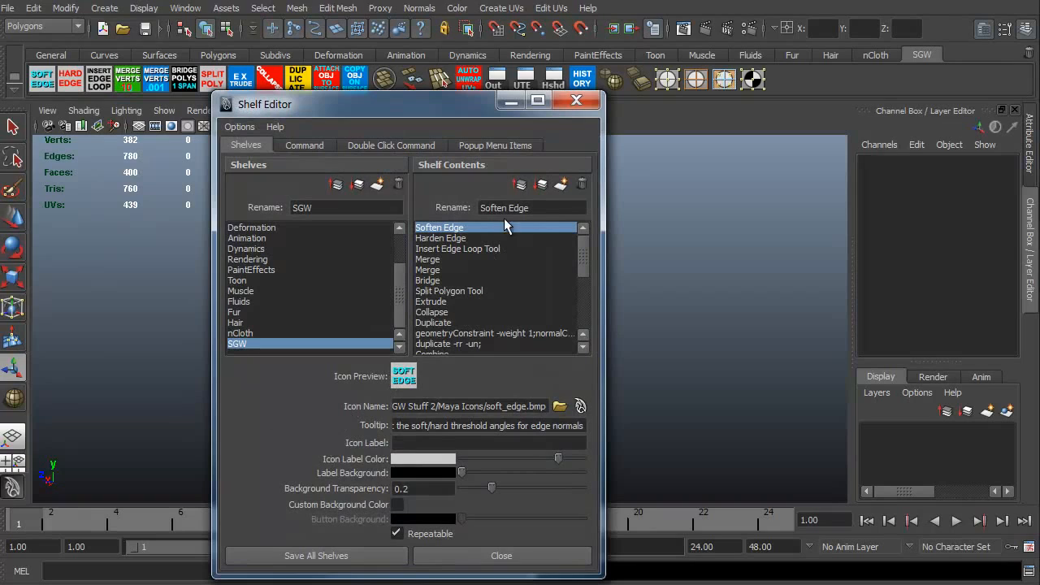
{"action": "mouse_move", "coordinate": [503, 260]}
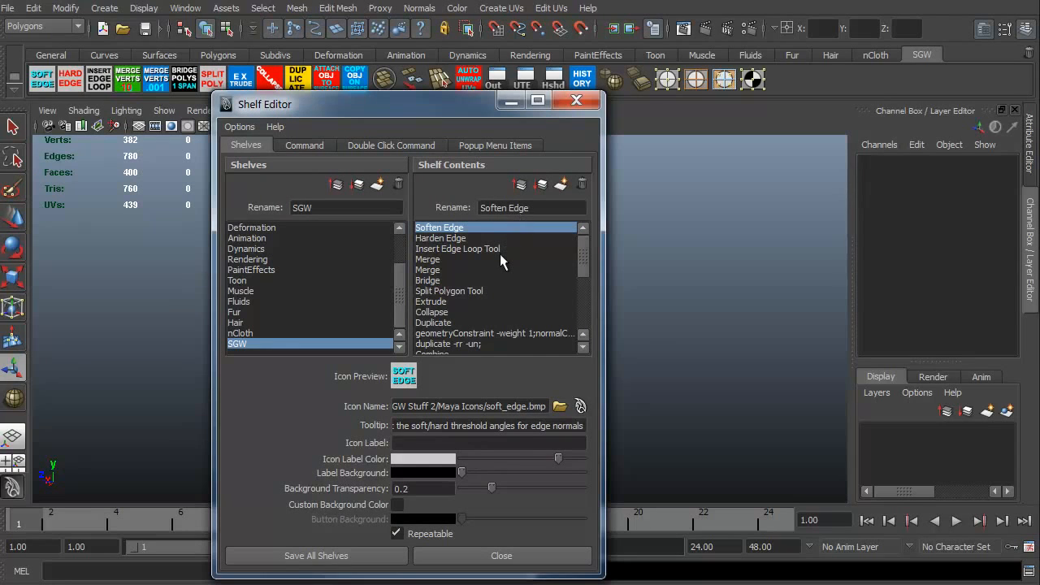
{"action": "mouse_move", "coordinate": [179, 162]}
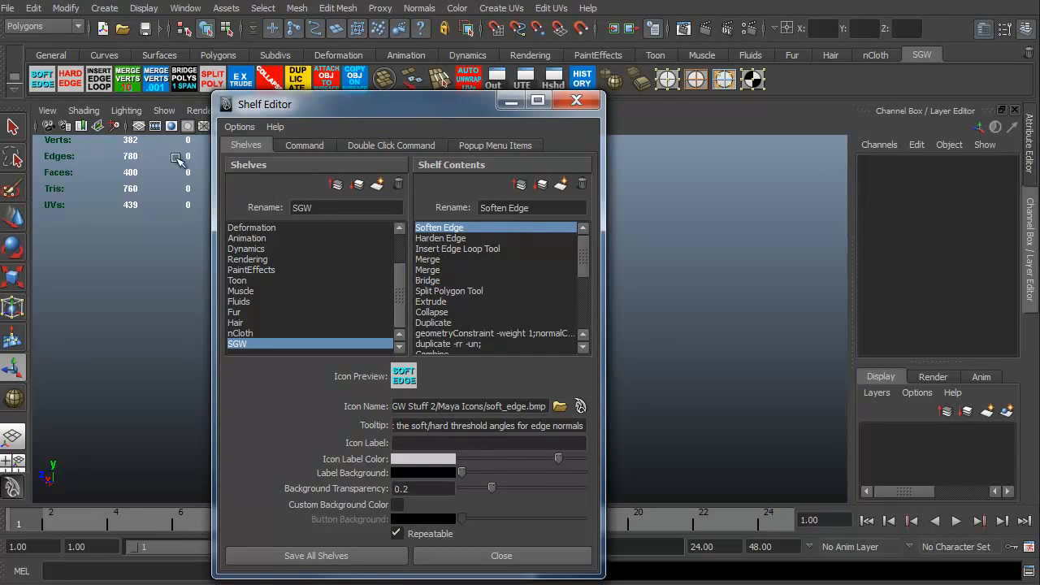
{"action": "mouse_move", "coordinate": [417, 221]}
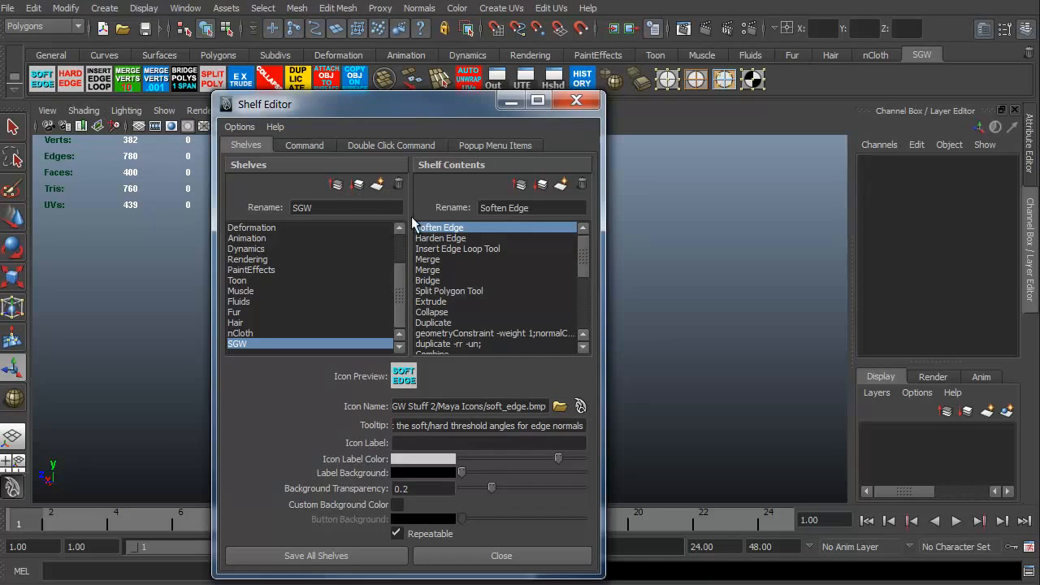
{"action": "left_click", "coordinate": [442, 237]}
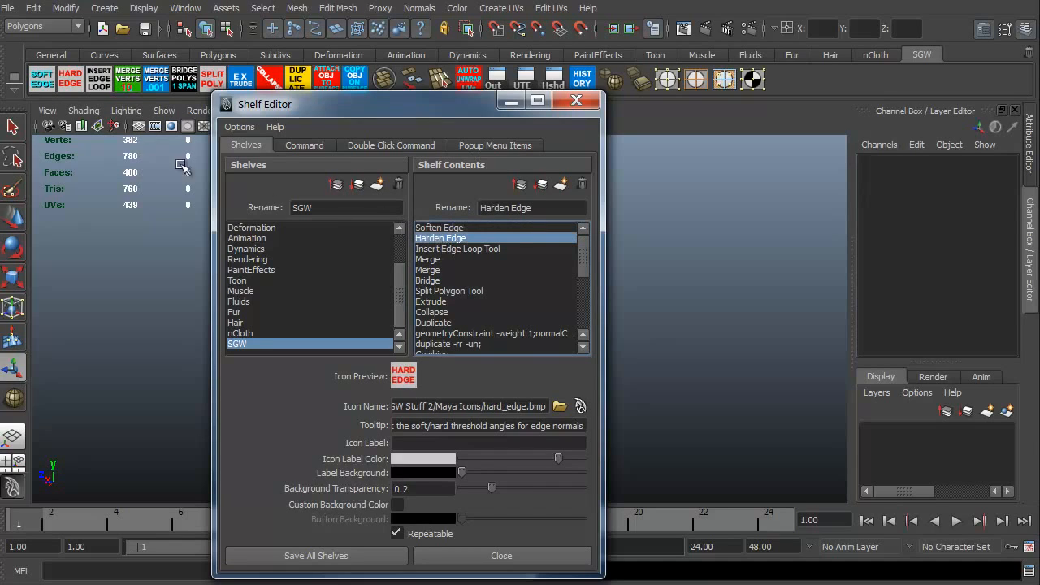
{"action": "left_click", "coordinate": [458, 249]}
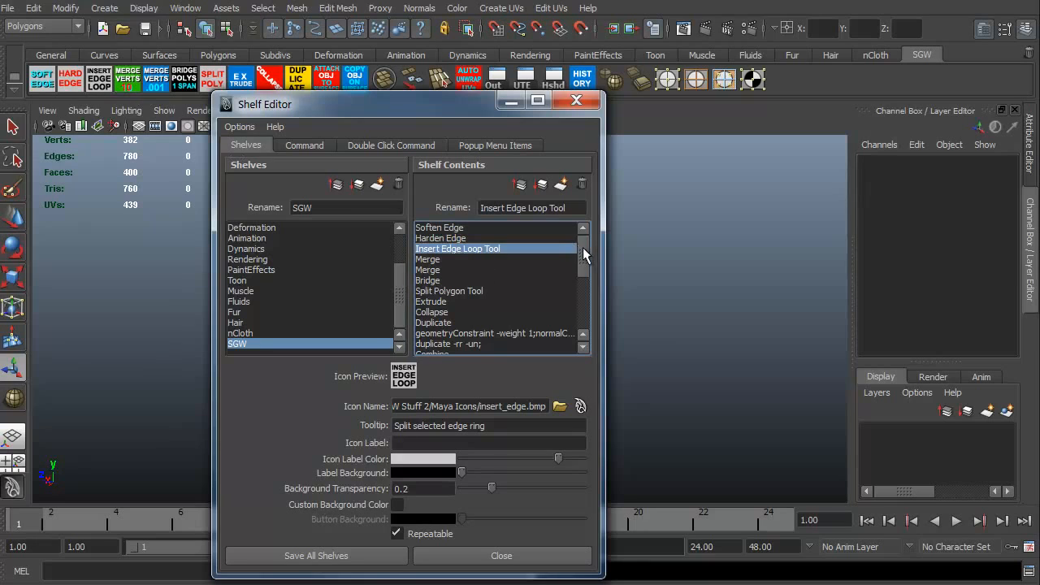
{"action": "scroll", "scroll_direction": "down", "scroll_amount": 3}
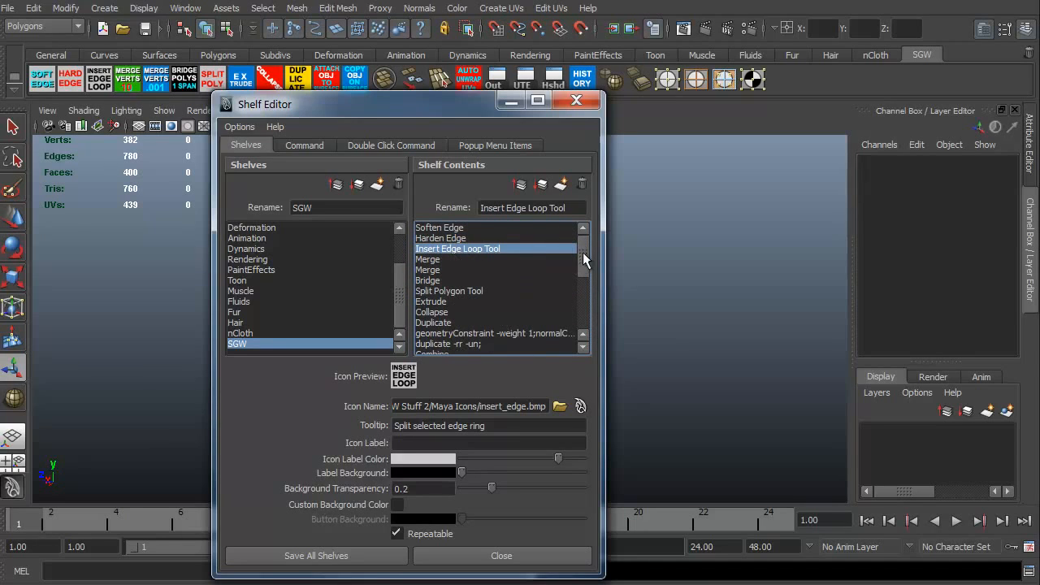
{"action": "mouse_move", "coordinate": [595, 242]}
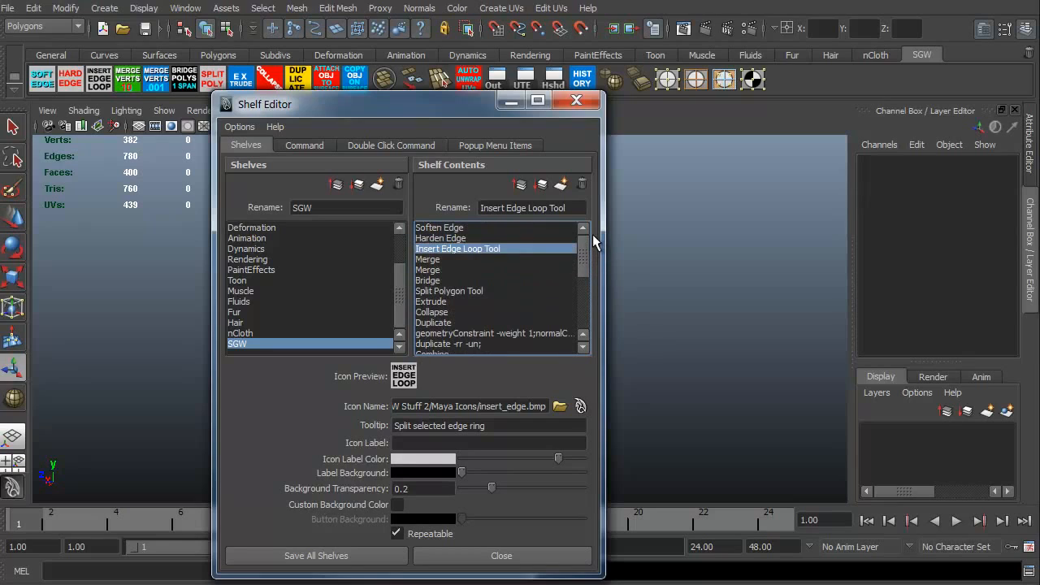
{"action": "mouse_move", "coordinate": [443, 253]}
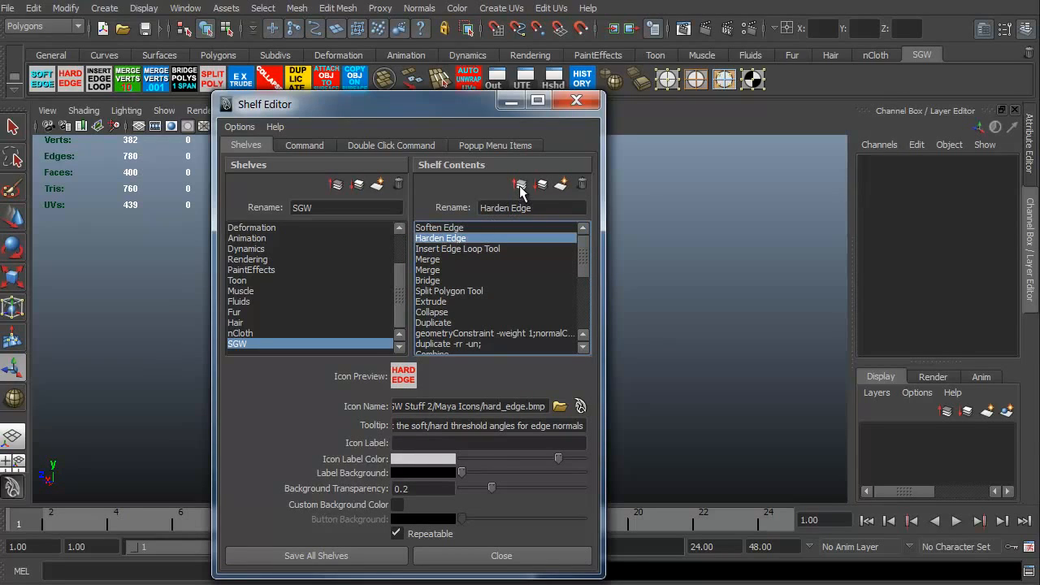
{"action": "mouse_move", "coordinate": [540, 192]}
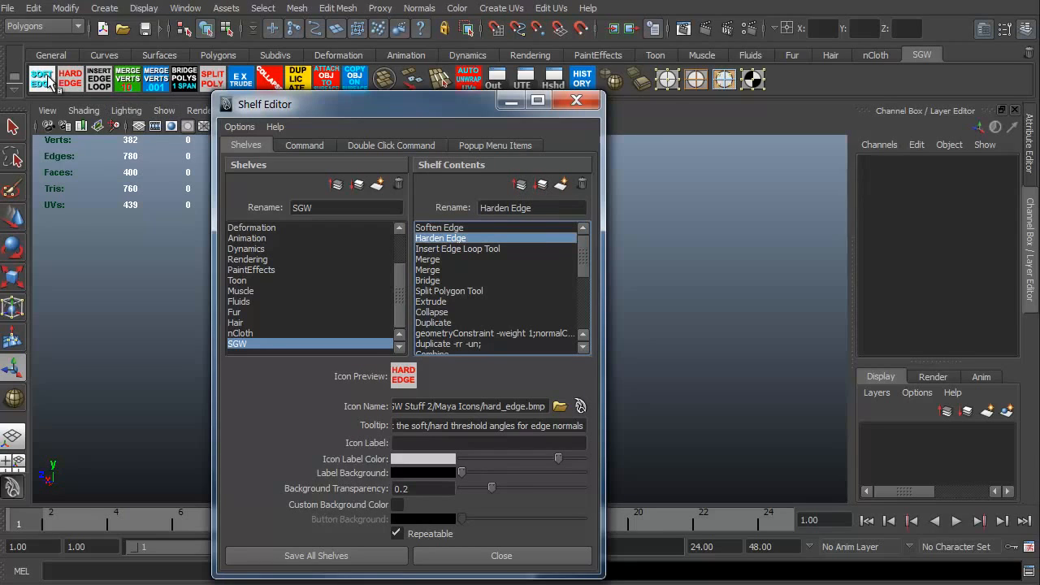
{"action": "left_click", "coordinate": [439, 227]}
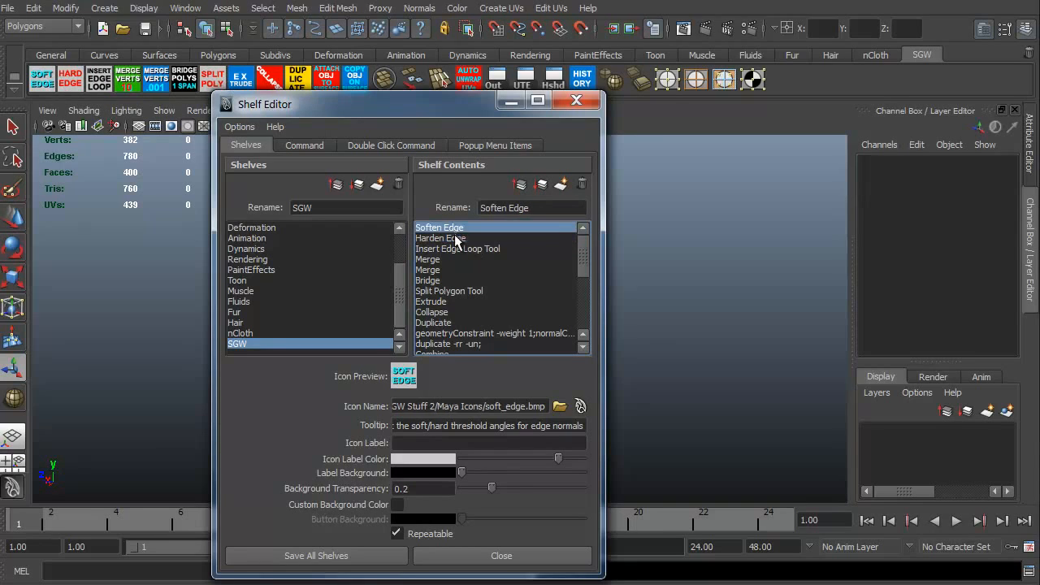
{"action": "left_click", "coordinate": [459, 249]}
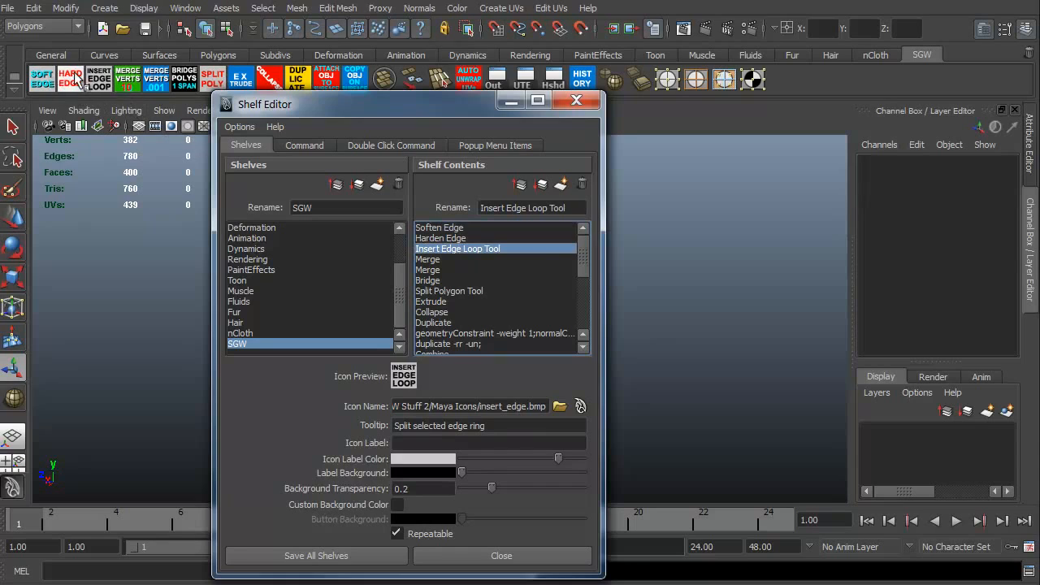
{"action": "mouse_move", "coordinate": [306, 78]}
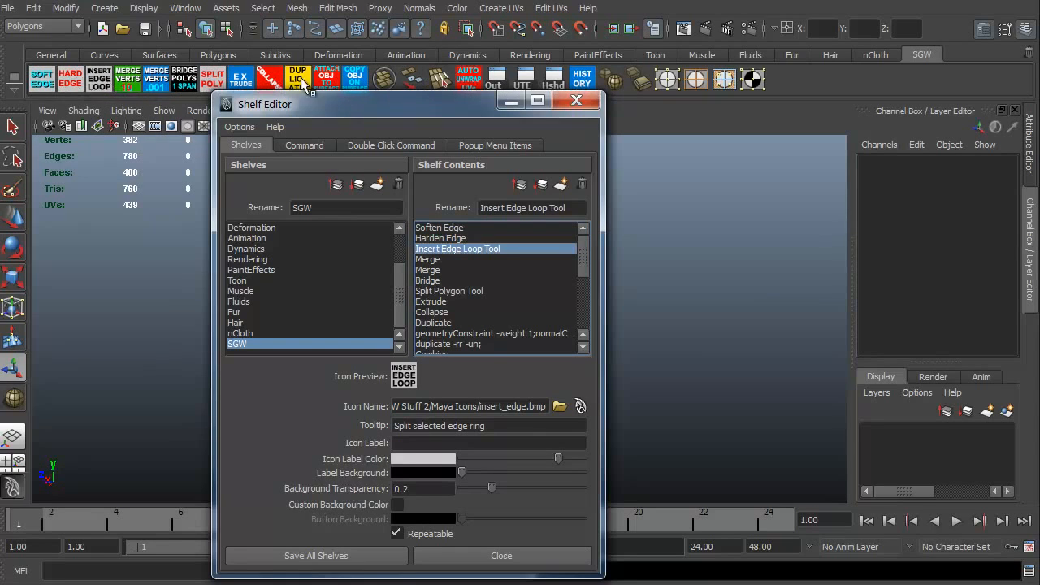
{"action": "mouse_move", "coordinate": [481, 315]}
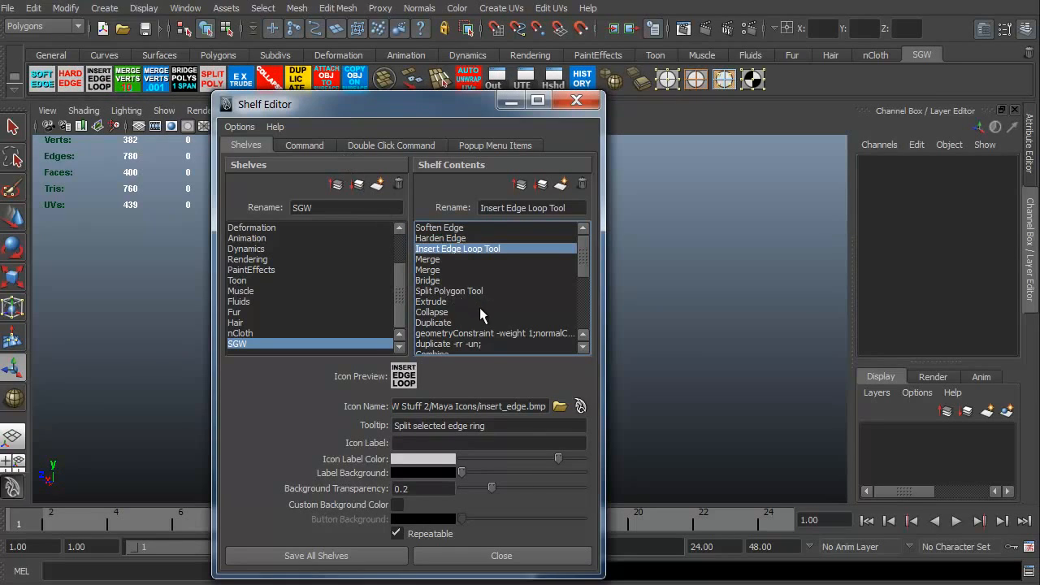
{"action": "left_click", "coordinate": [430, 261]}
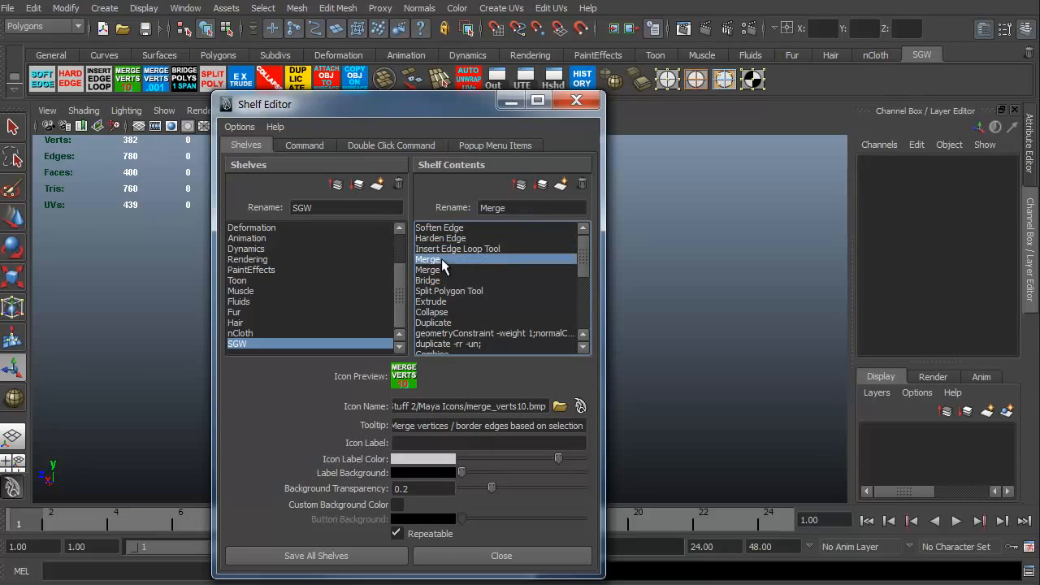
{"action": "mouse_move", "coordinate": [582, 186]}
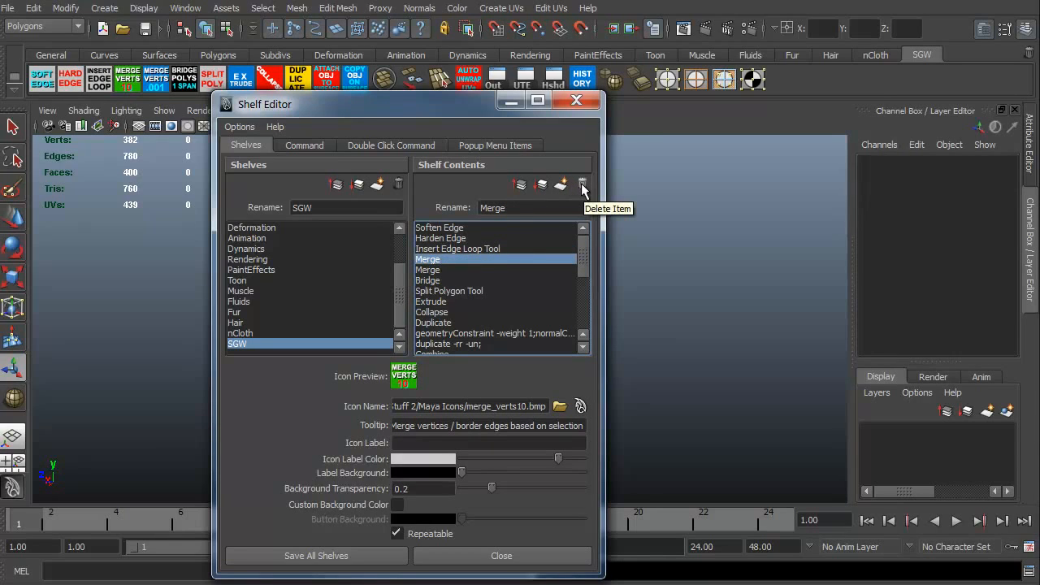
{"action": "mouse_move", "coordinate": [590, 259]}
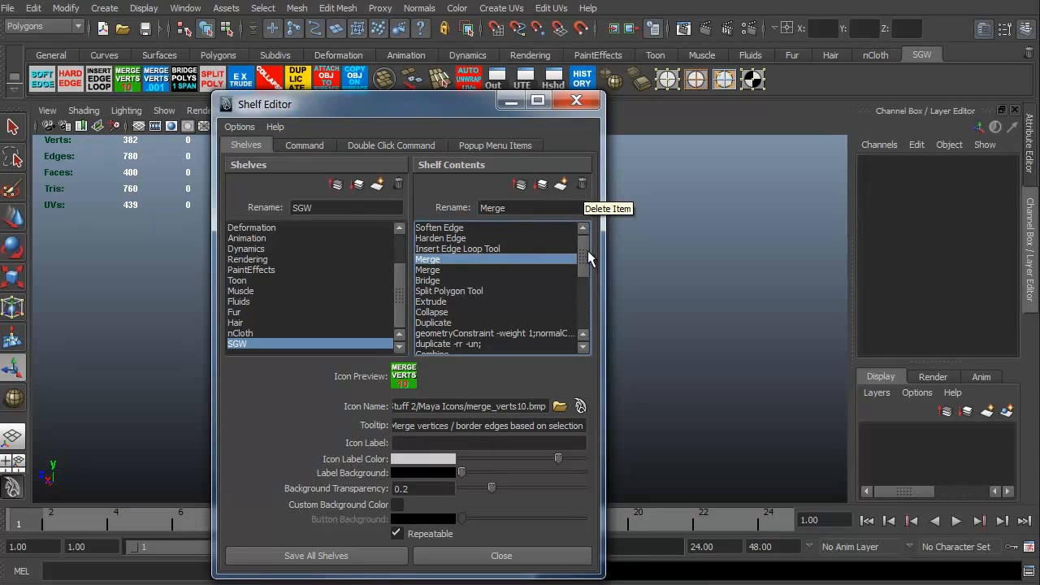
{"action": "scroll", "scroll_direction": "down", "scroll_amount": 3}
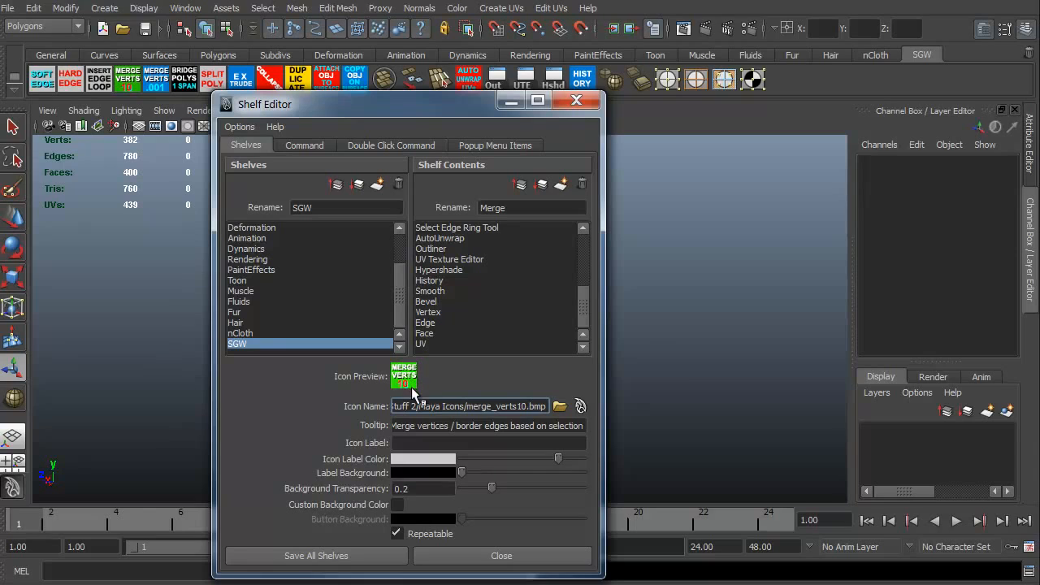
{"action": "mouse_move", "coordinate": [410, 390]}
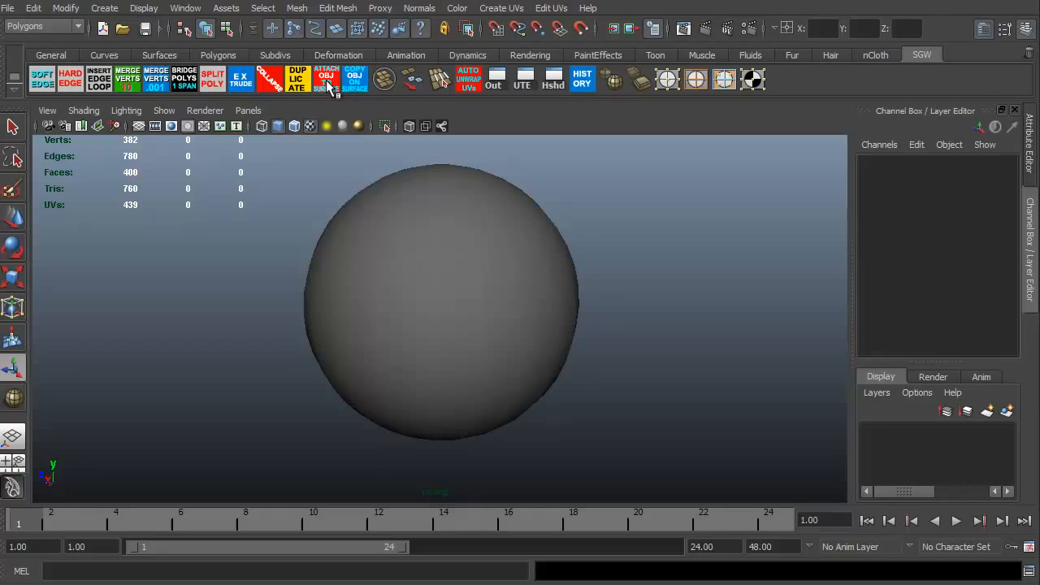
{"action": "mouse_move", "coordinate": [15, 79]}
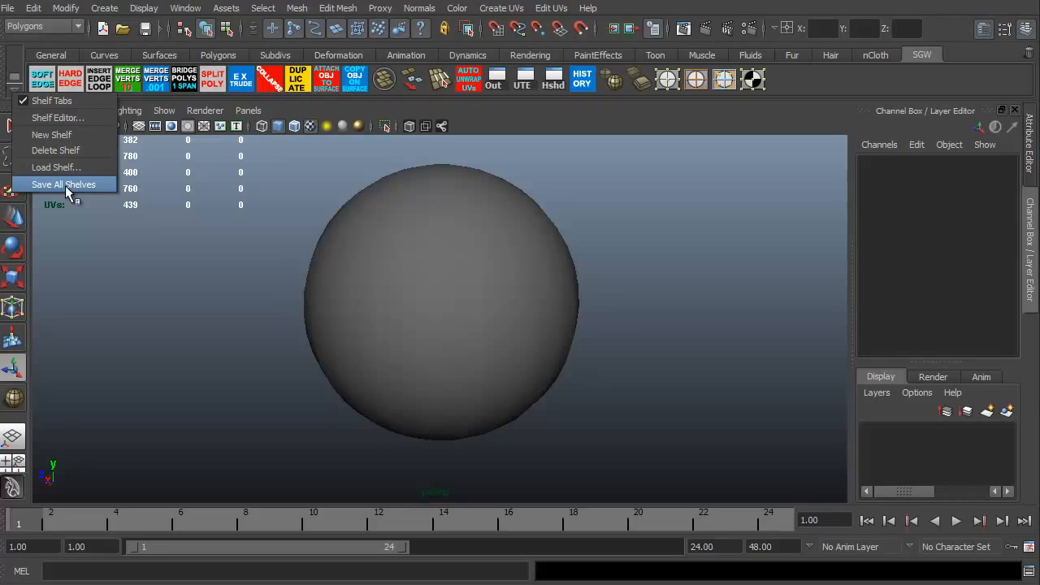
{"action": "mouse_move", "coordinate": [63, 166]}
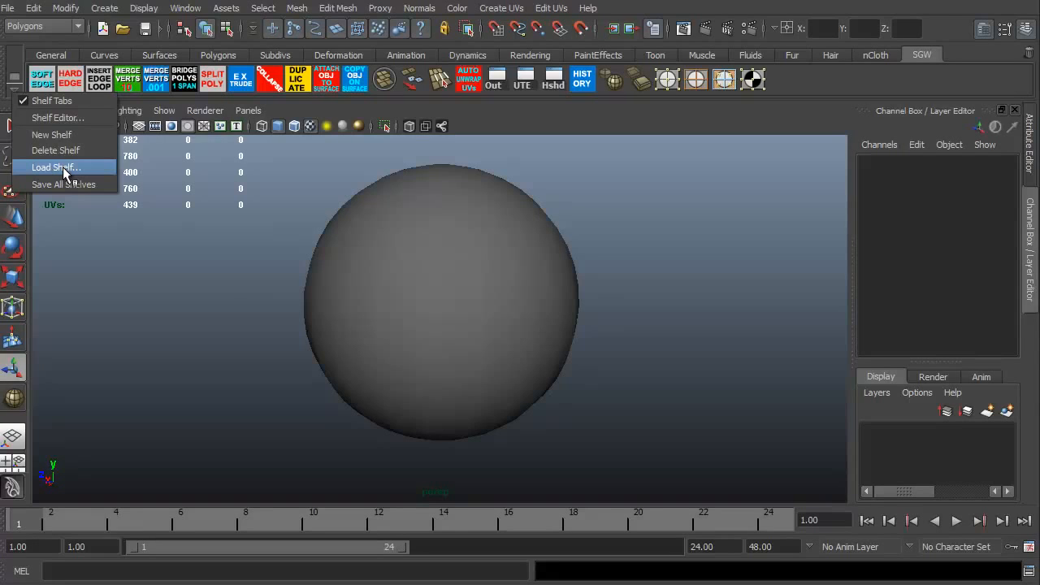
{"action": "mouse_move", "coordinate": [57, 173]}
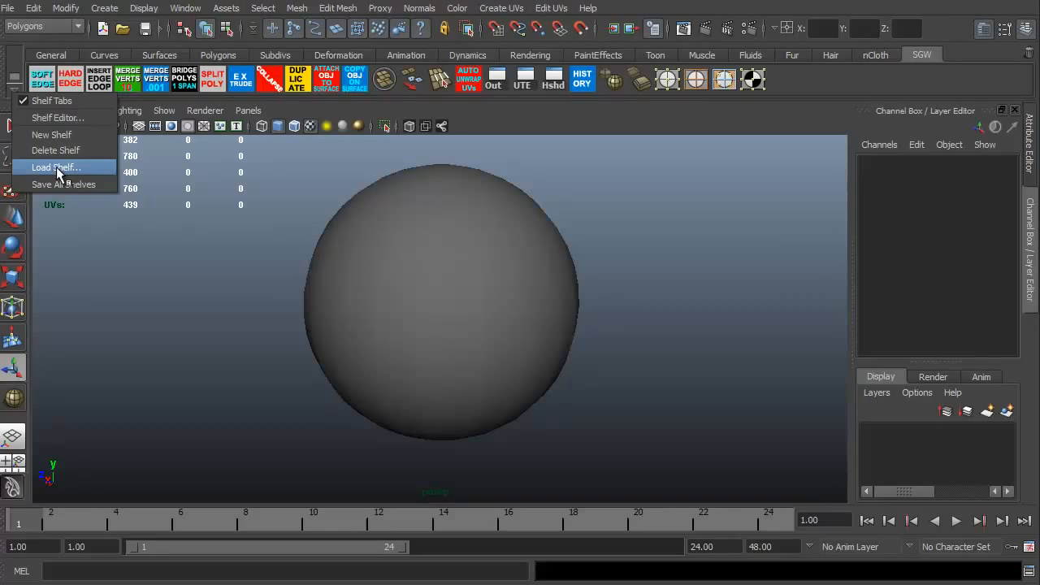
{"action": "mouse_move", "coordinate": [55, 133]}
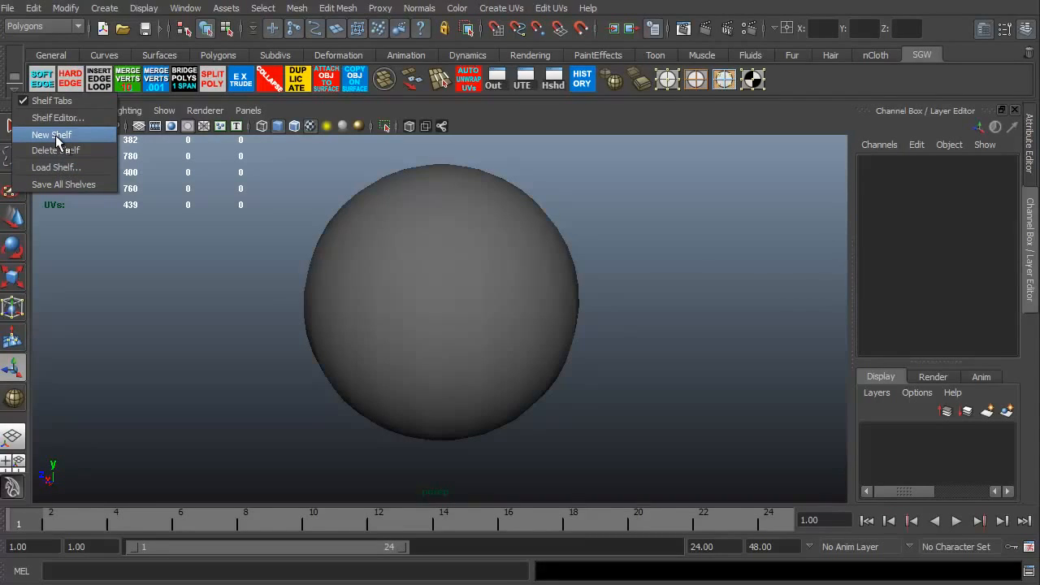
{"action": "left_click", "coordinate": [50, 133]}
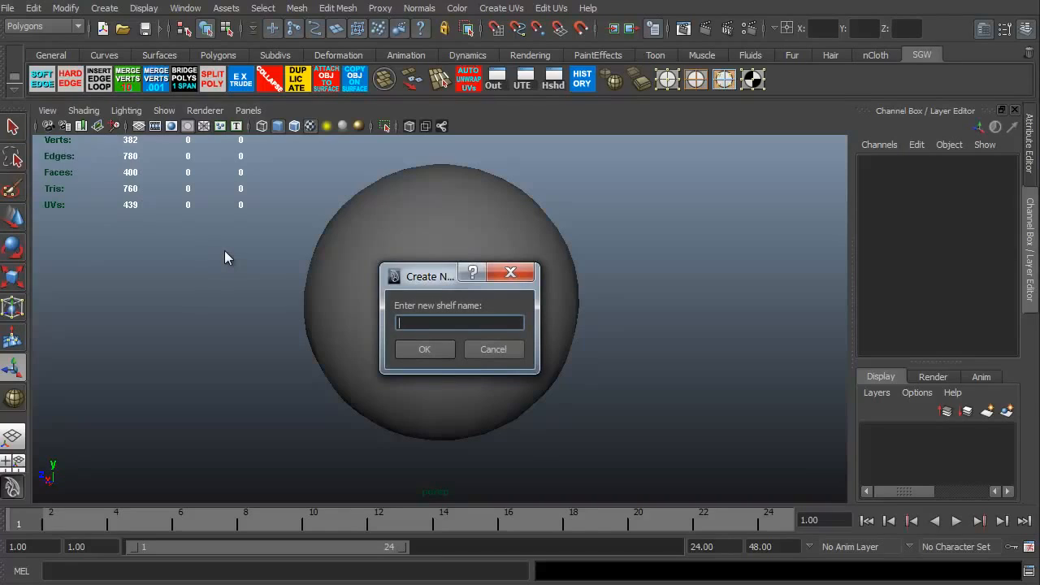
{"action": "type", "text": "DEMO"}
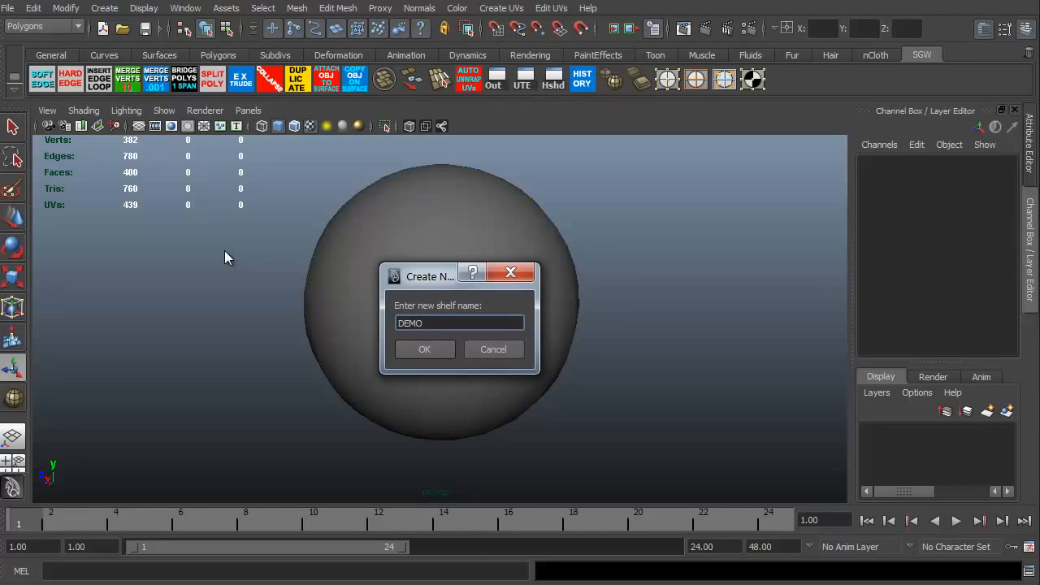
{"action": "left_click", "coordinate": [425, 349]}
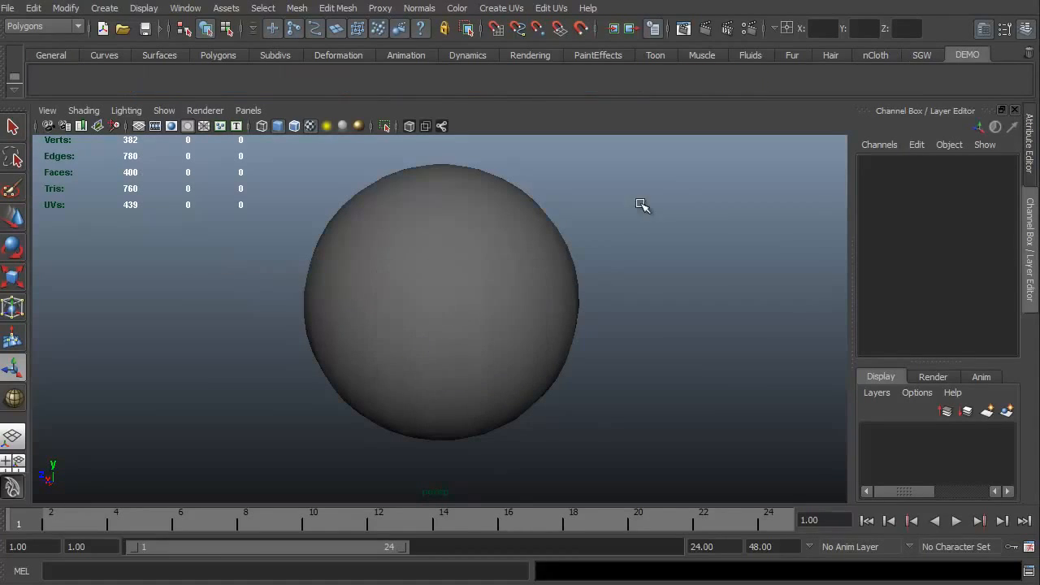
{"action": "left_click", "coordinate": [923, 55]}
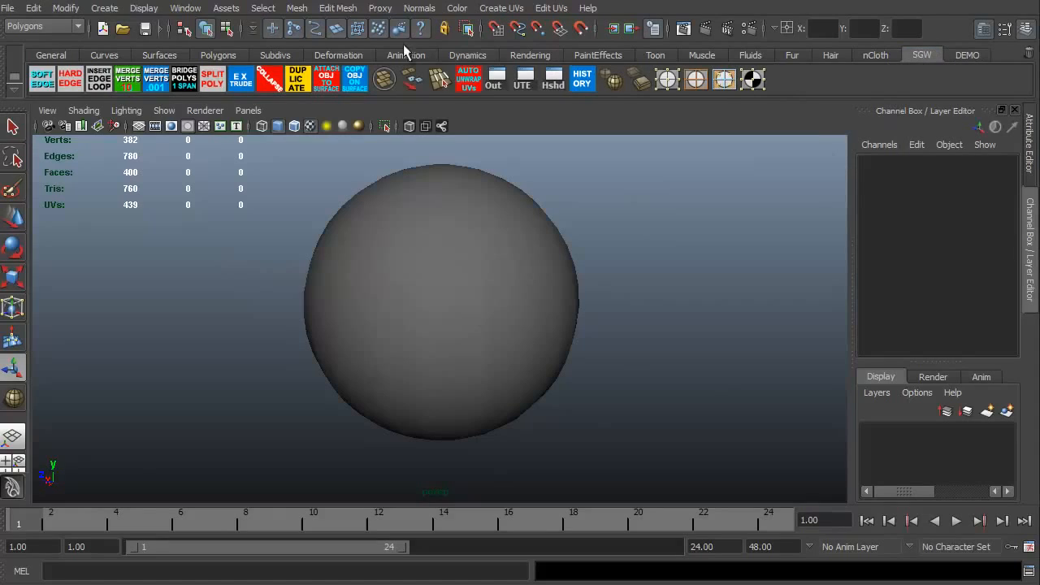
{"action": "left_click", "coordinate": [218, 55]}
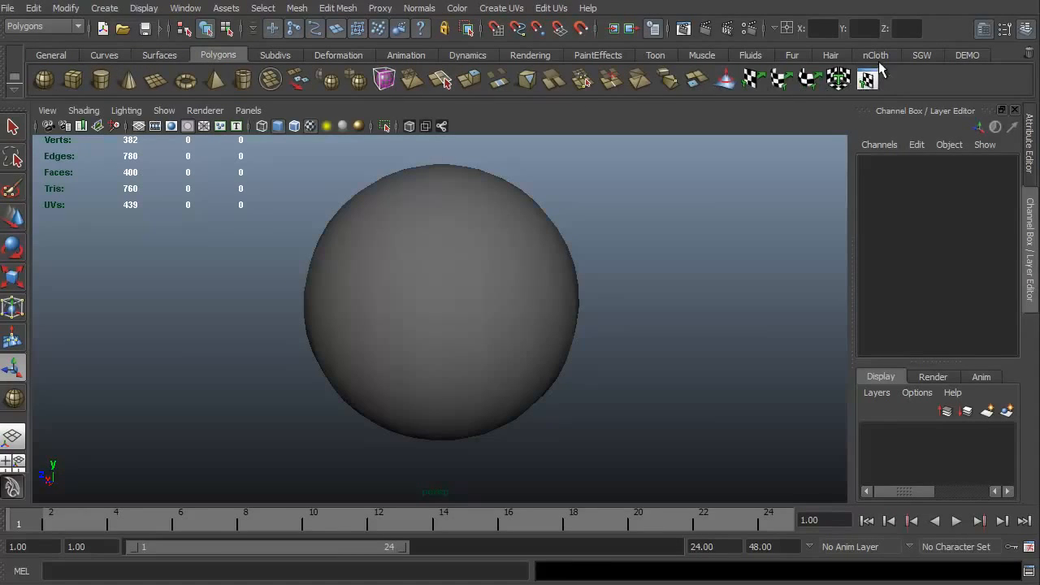
{"action": "left_click", "coordinate": [875, 56]}
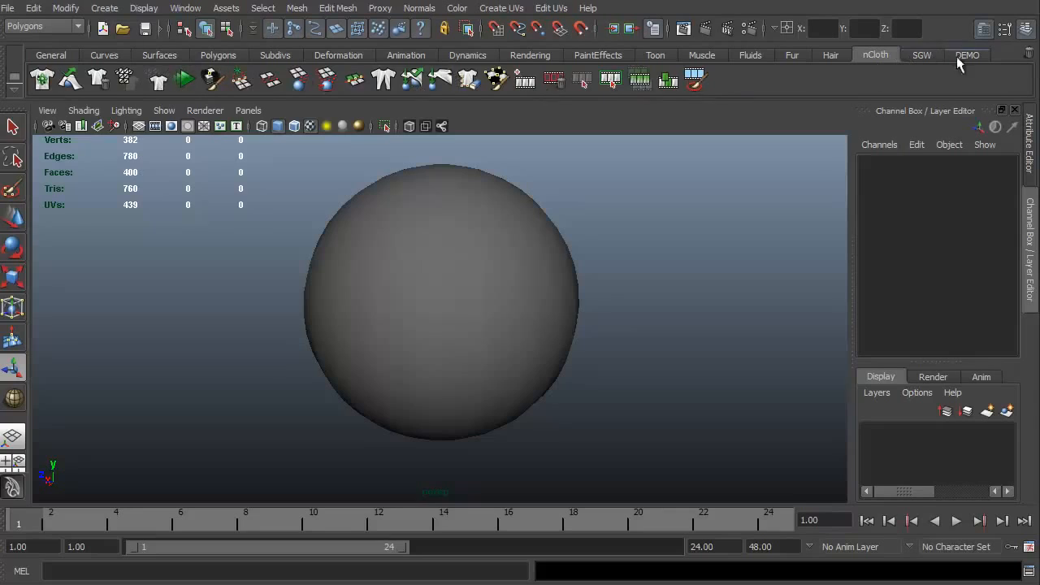
{"action": "left_click", "coordinate": [969, 55]}
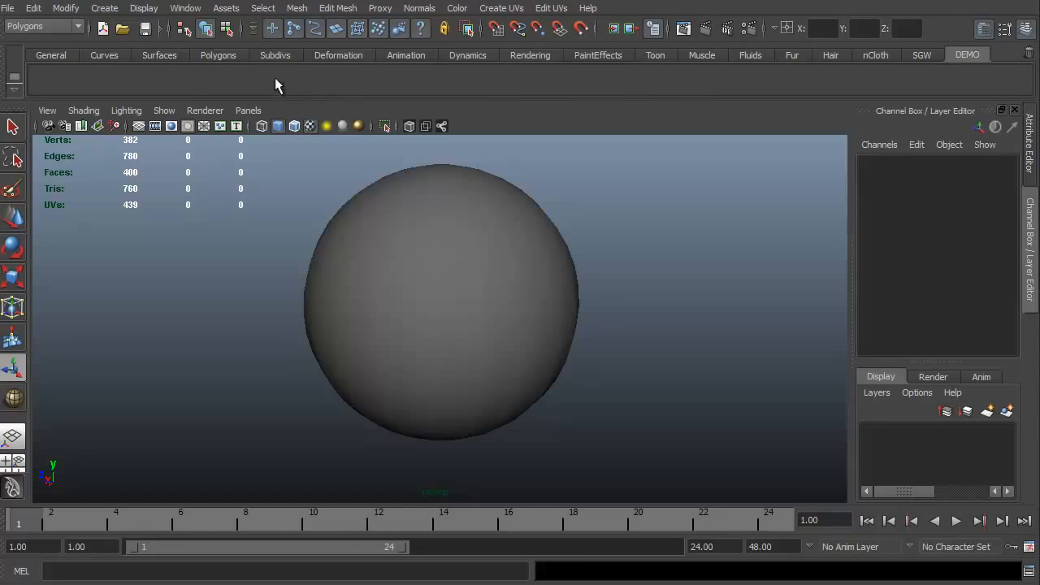
{"action": "mouse_move", "coordinate": [358, 371]}
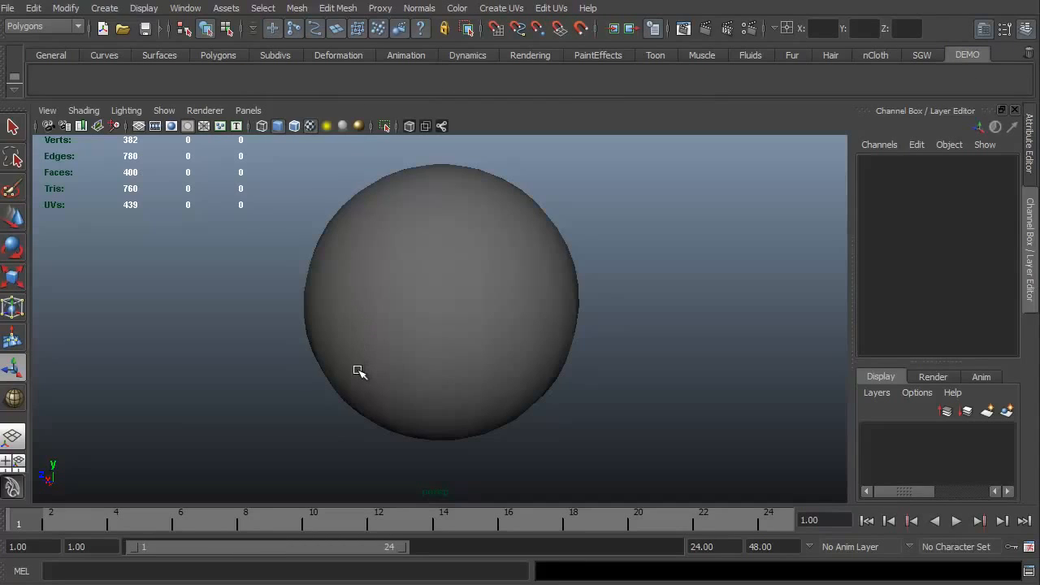
{"action": "mouse_move", "coordinate": [660, 185]}
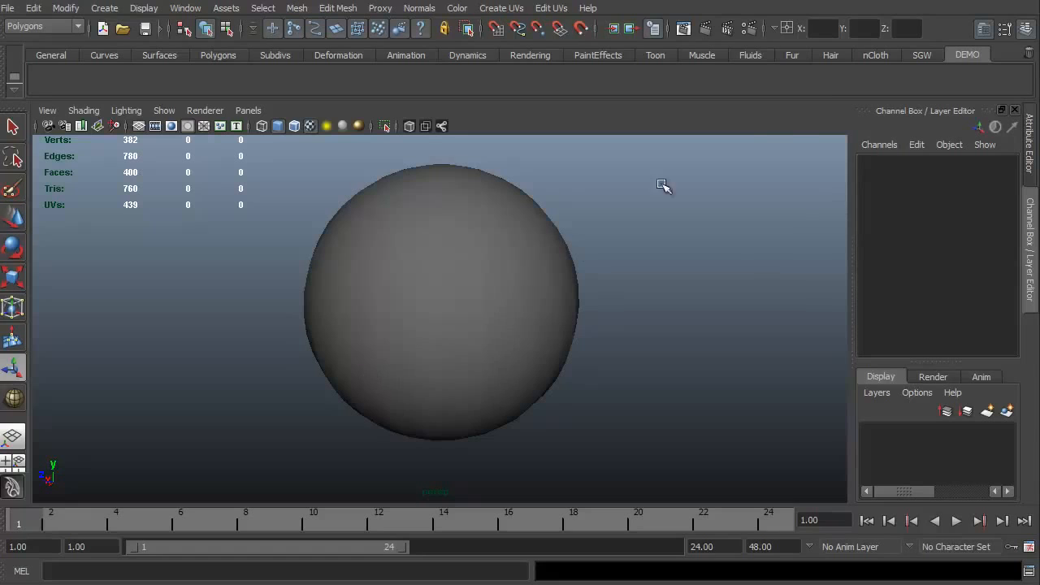
{"action": "mouse_move", "coordinate": [305, 277]}
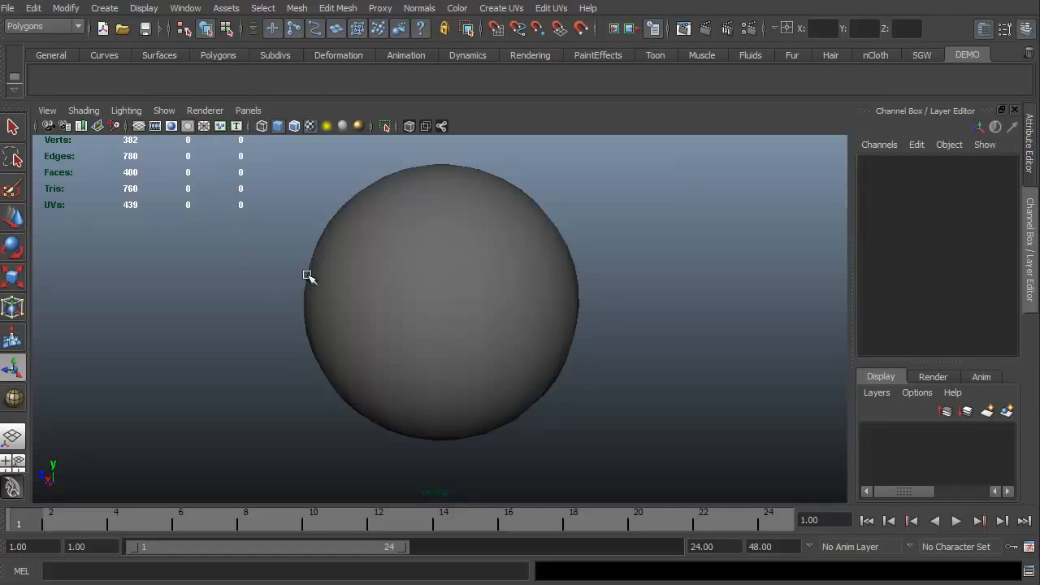
Step: Turn on Wireframe on Shaded so the sphere shows its wireframe
{"action": "left_click", "coordinate": [84, 110]}
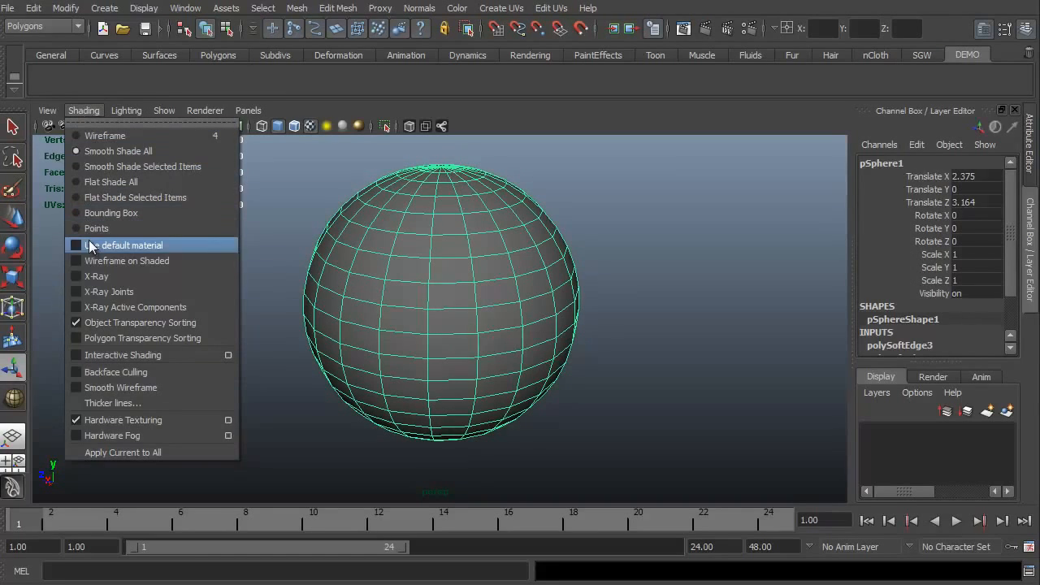
{"action": "left_click", "coordinate": [130, 244]}
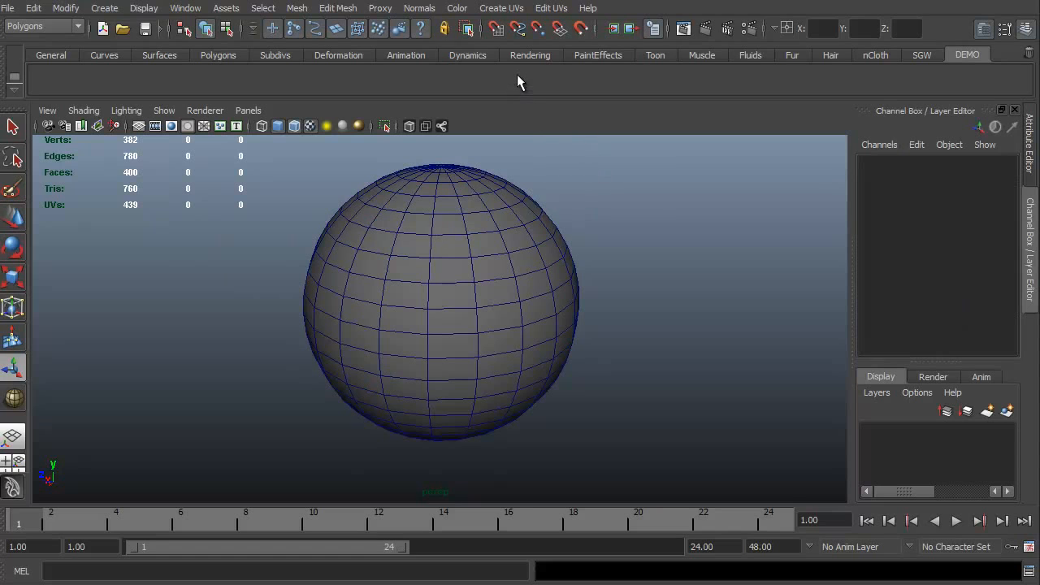
Step: Browse the Edit Mesh and Create UVs menus and bring up the Normals commands
{"action": "left_click", "coordinate": [338, 8]}
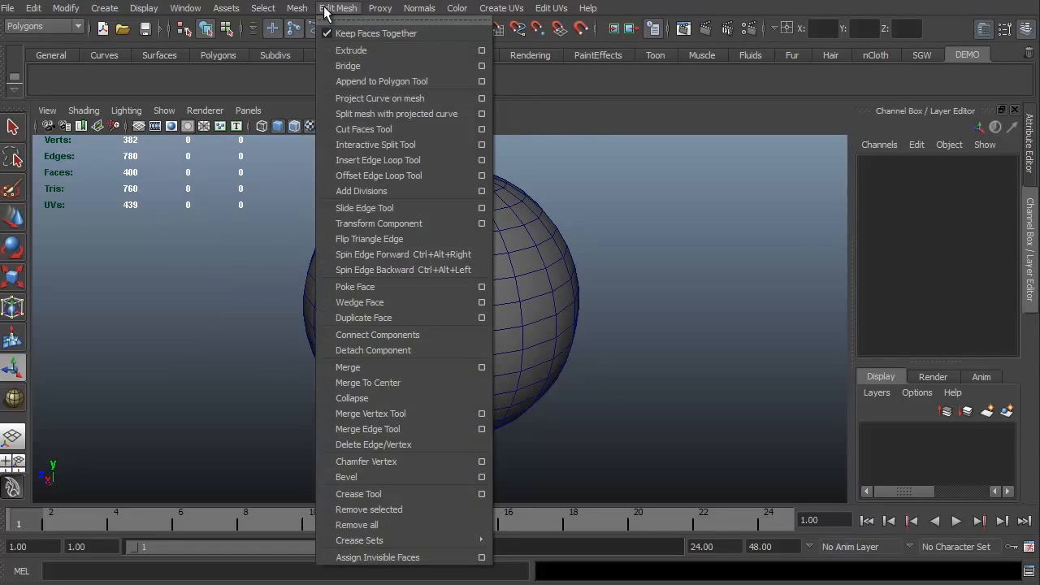
{"action": "left_click", "coordinate": [504, 8]}
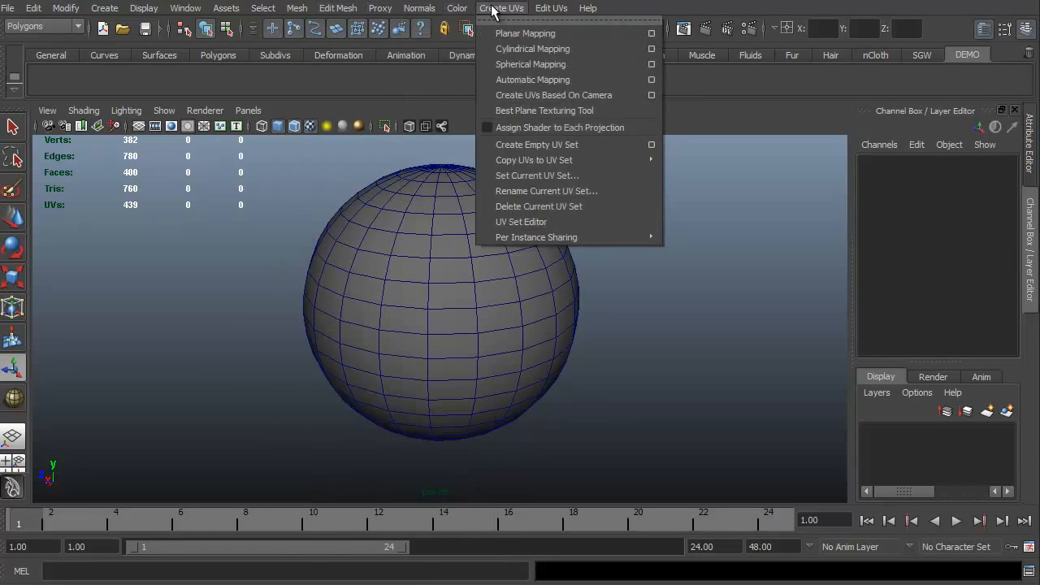
{"action": "left_click", "coordinate": [420, 8]}
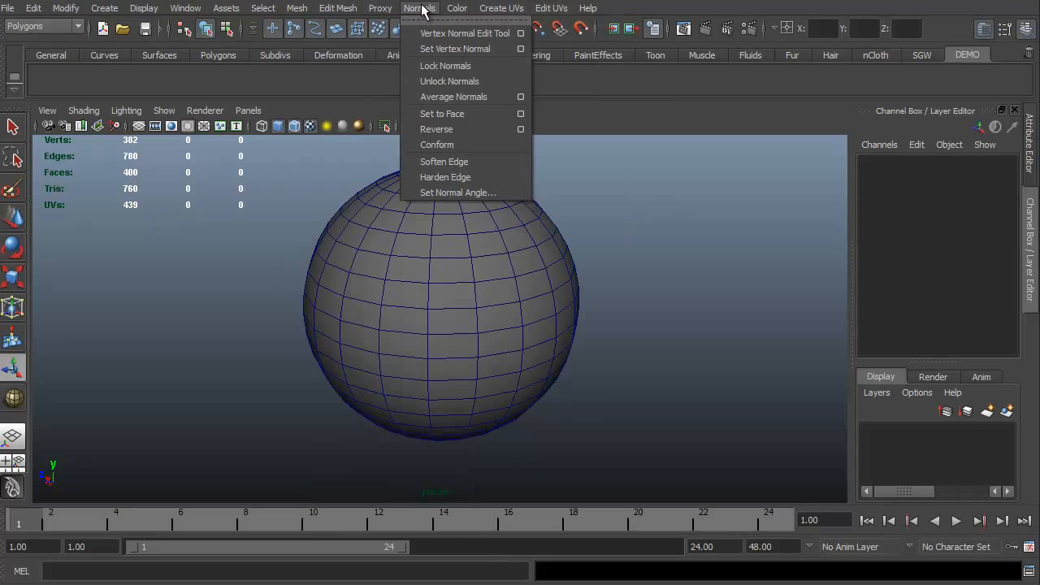
{"action": "mouse_move", "coordinate": [436, 145]}
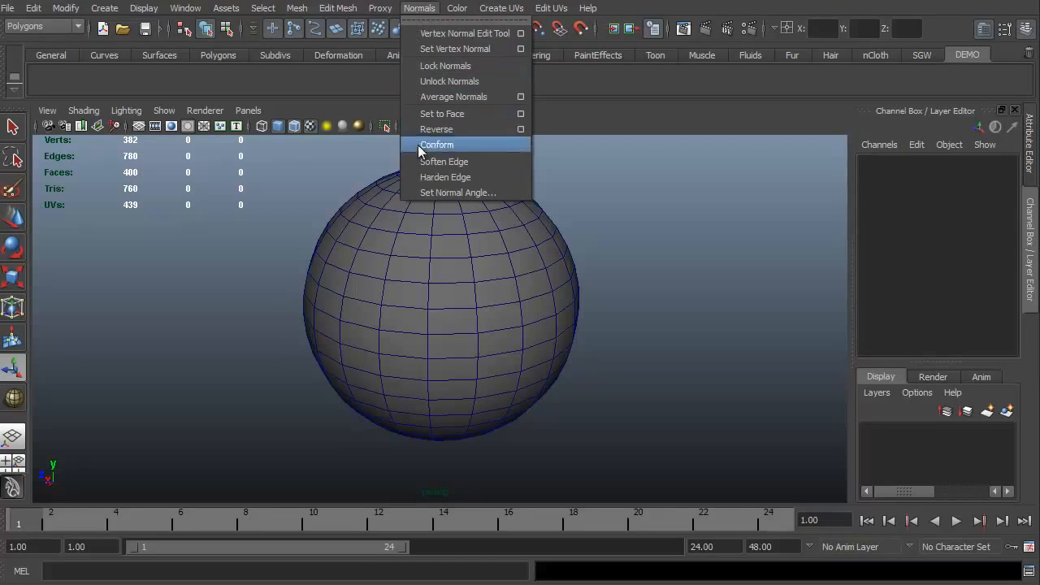
{"action": "mouse_move", "coordinate": [439, 166]}
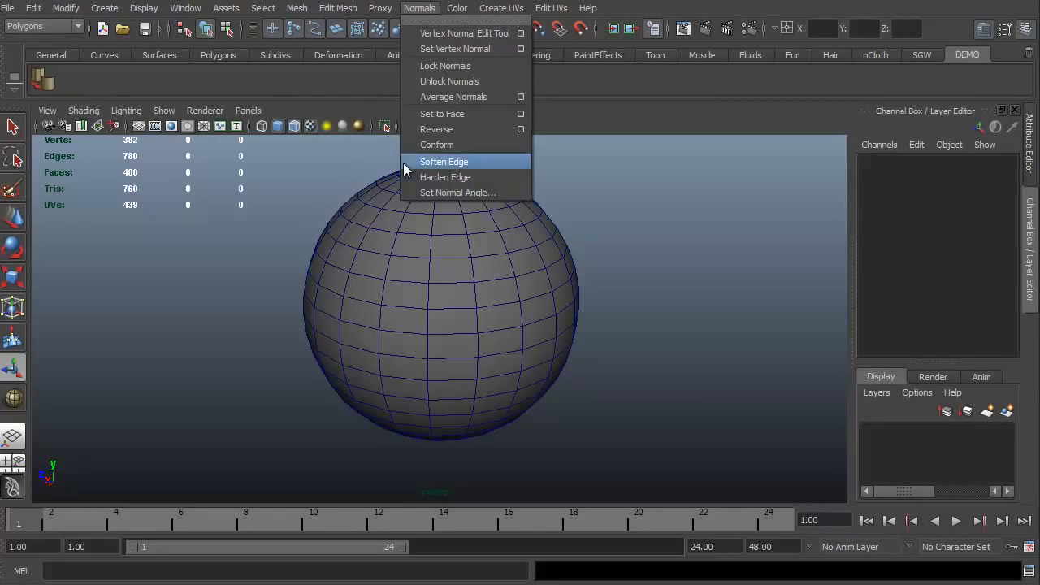
{"action": "mouse_move", "coordinate": [446, 177]}
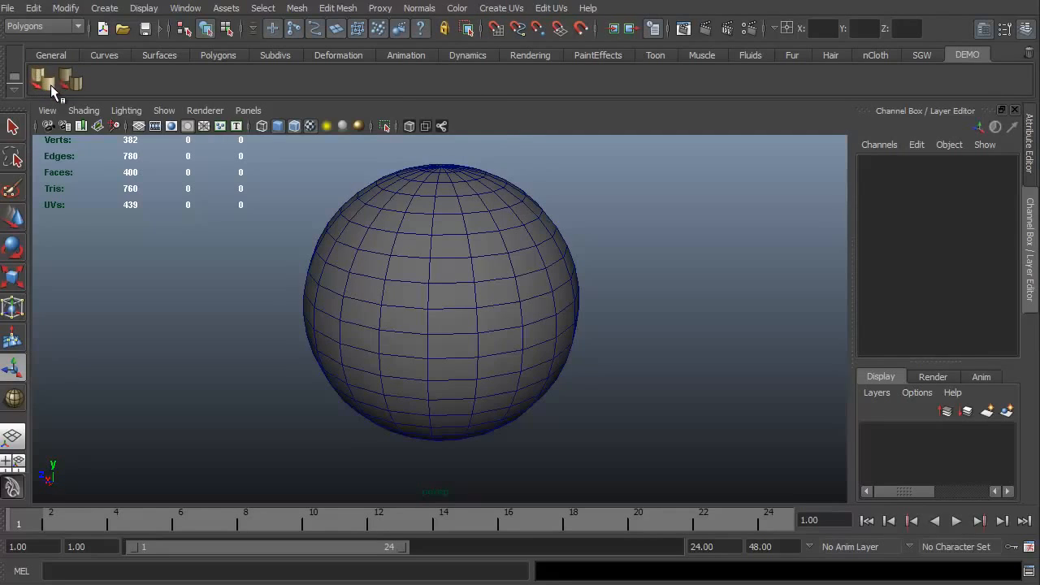
{"action": "mouse_move", "coordinate": [68, 82]}
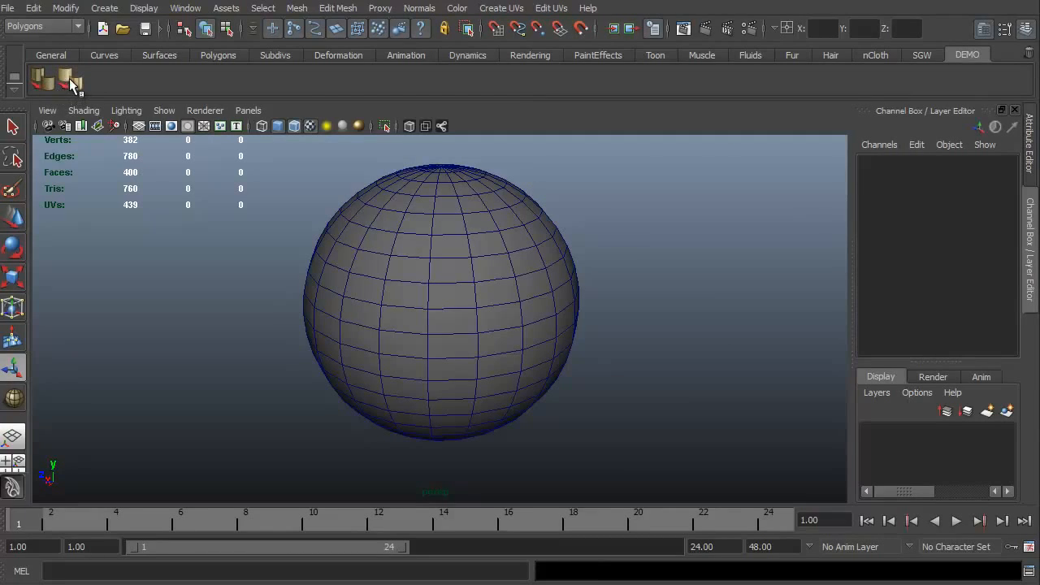
{"action": "mouse_move", "coordinate": [13, 98]}
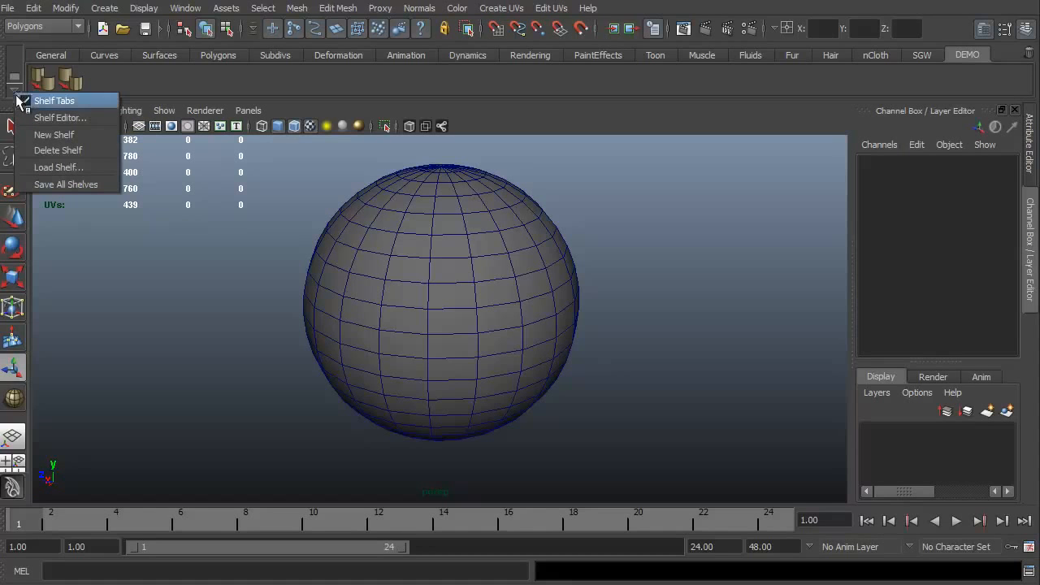
{"action": "mouse_move", "coordinate": [60, 117]}
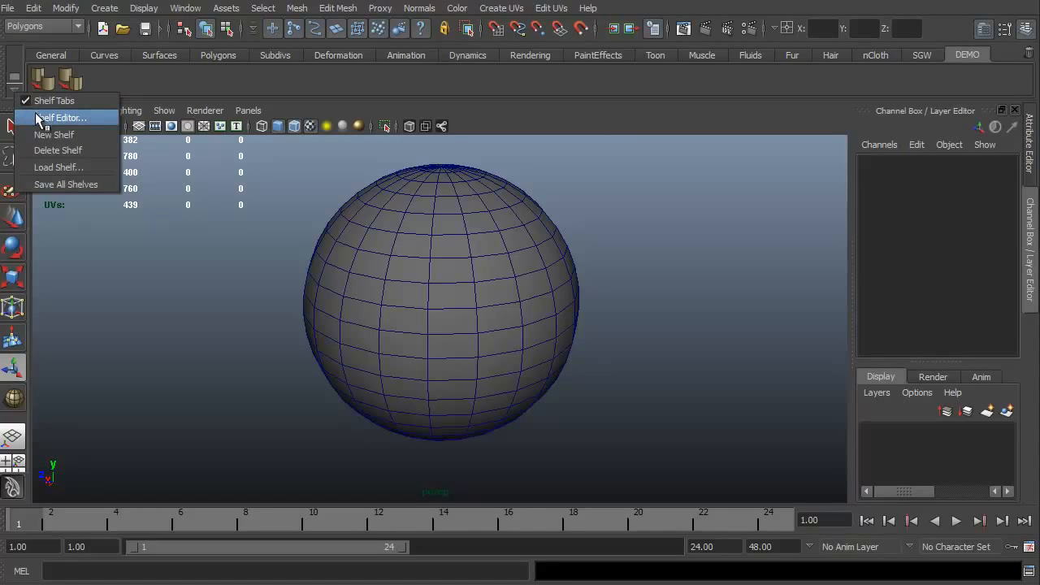
{"action": "left_click", "coordinate": [61, 118]}
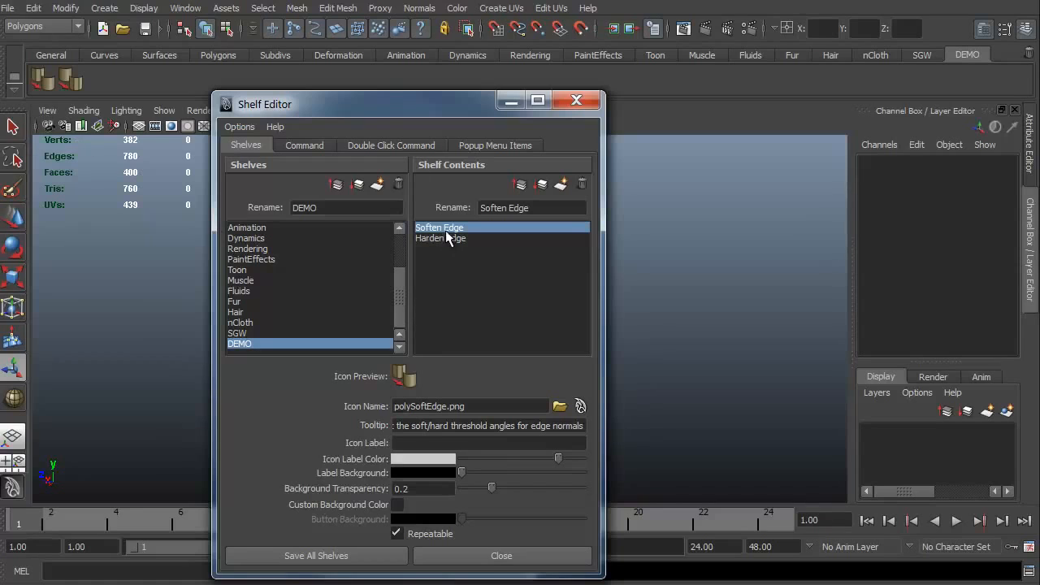
{"action": "left_click", "coordinate": [441, 237]}
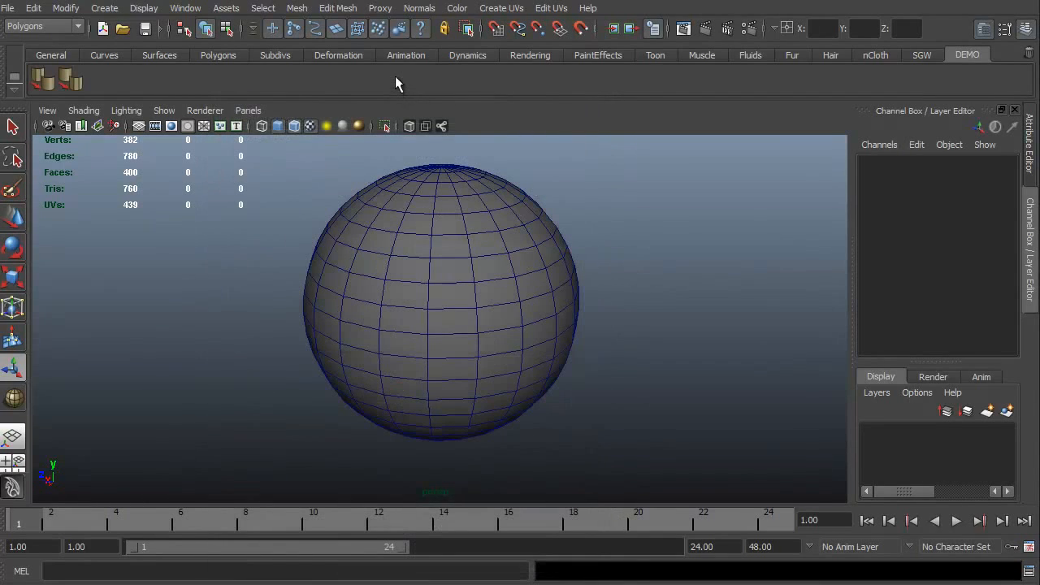
Step: Select the sphere and turn off Wireframe on Shaded
{"action": "left_click", "coordinate": [447, 306]}
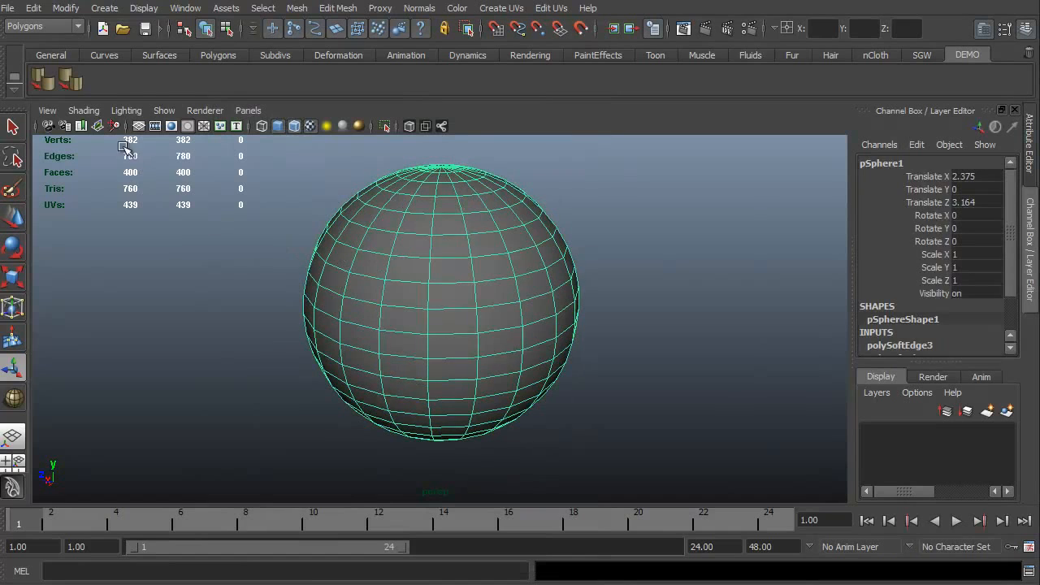
{"action": "left_click", "coordinate": [85, 111]}
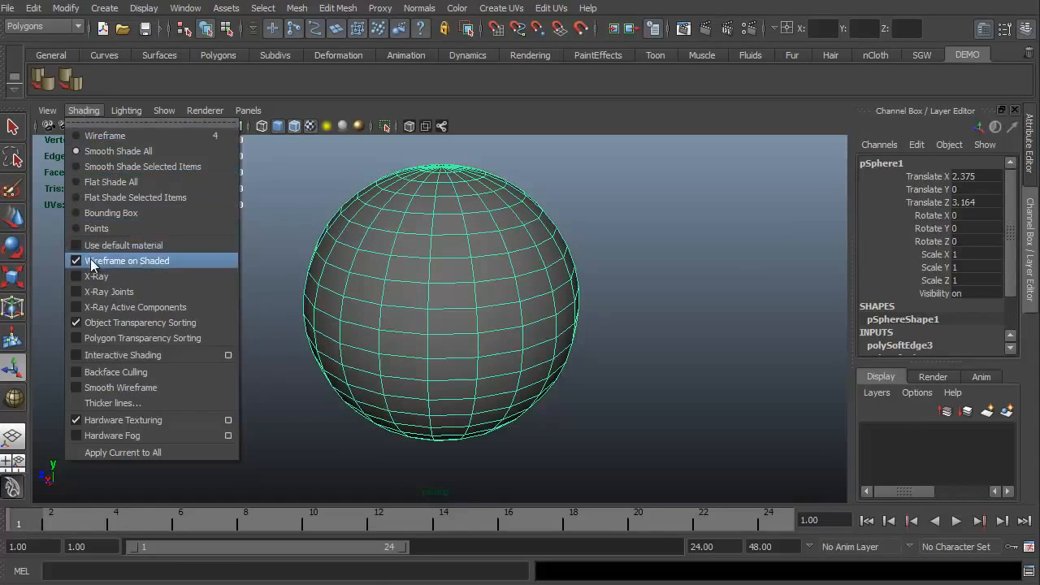
{"action": "left_click", "coordinate": [127, 260]}
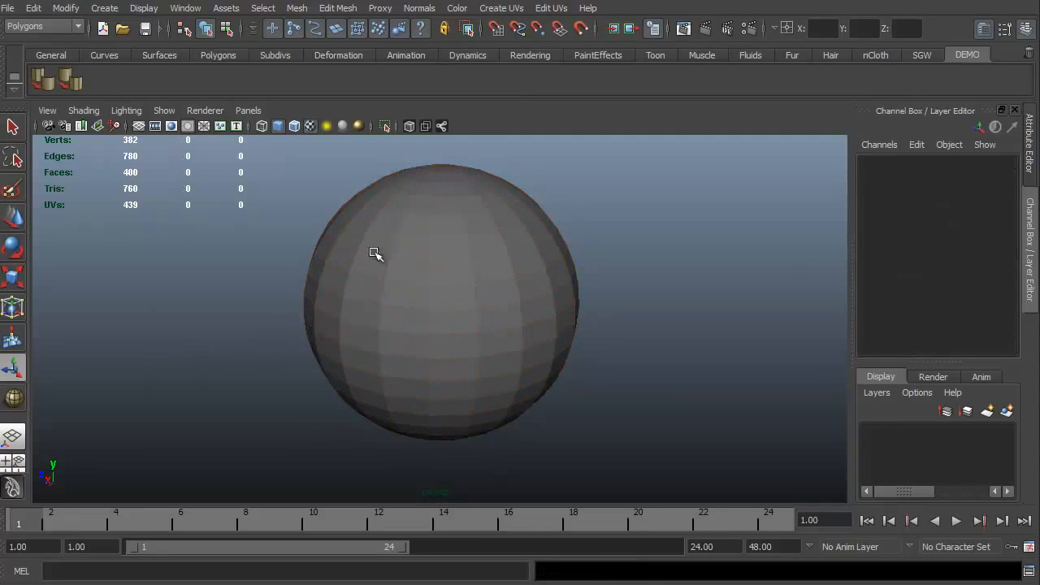
{"action": "mouse_move", "coordinate": [407, 343]}
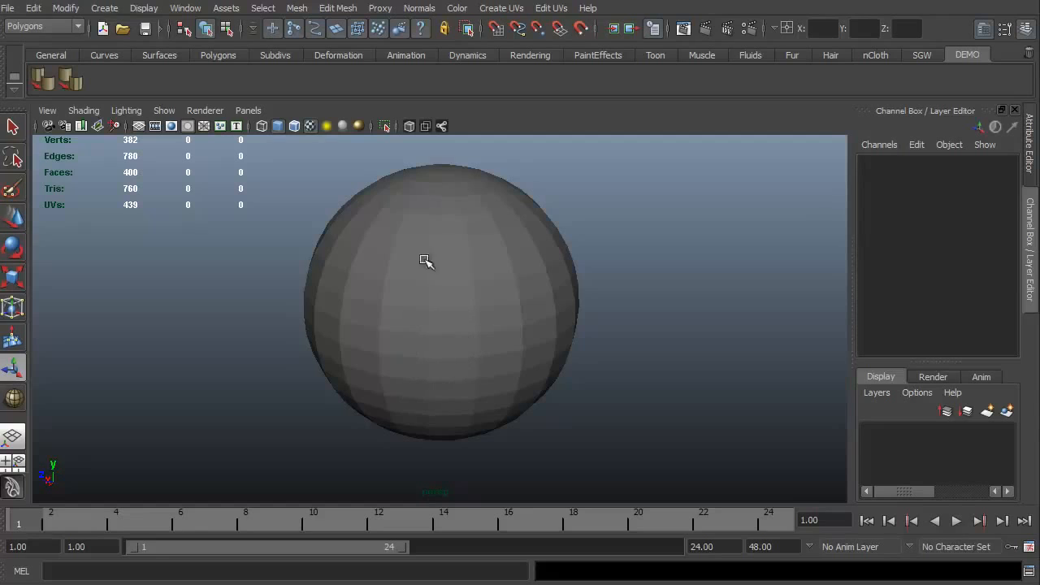
Step: Soften the sphere's edges with the DEMO shelf Soften Edge button
{"action": "left_click", "coordinate": [426, 261]}
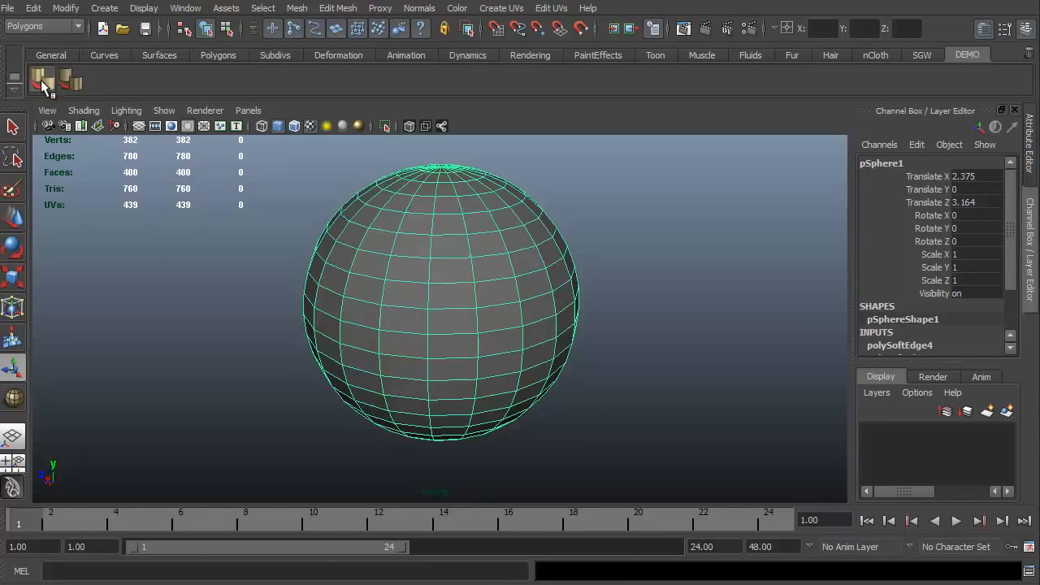
{"action": "left_click", "coordinate": [214, 380]}
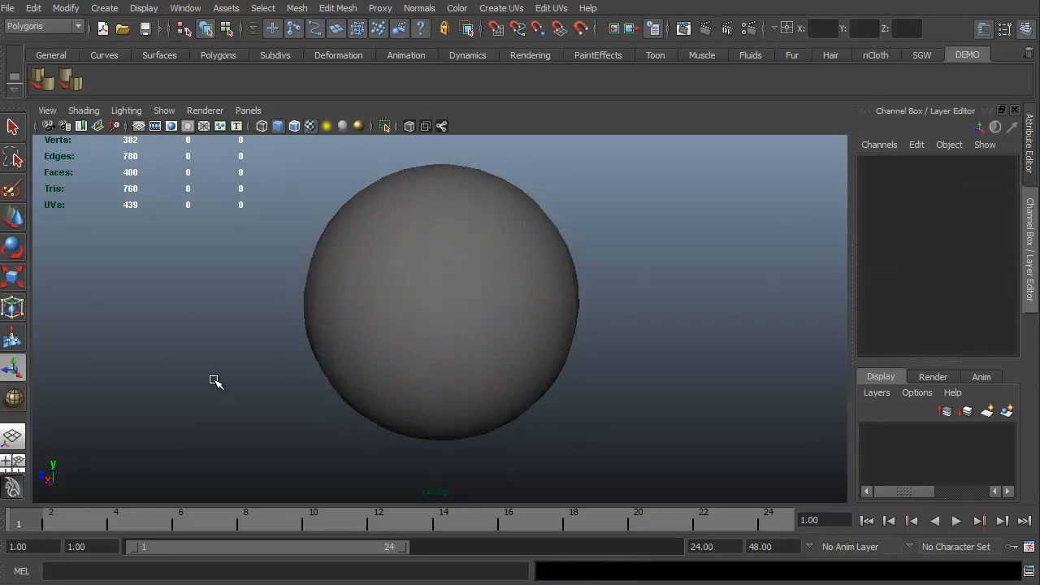
{"action": "mouse_move", "coordinate": [379, 364]}
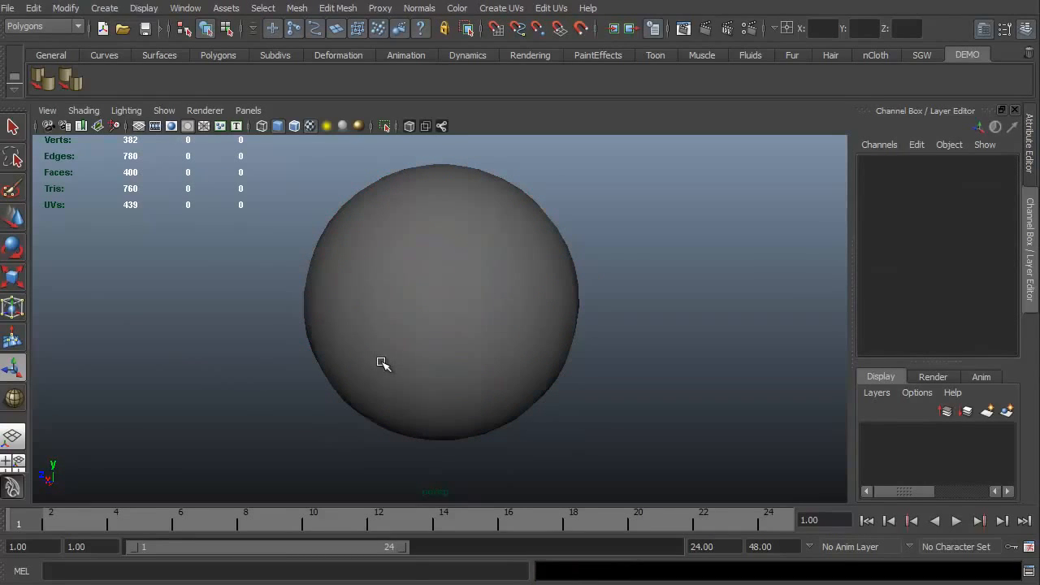
{"action": "mouse_move", "coordinate": [213, 390]}
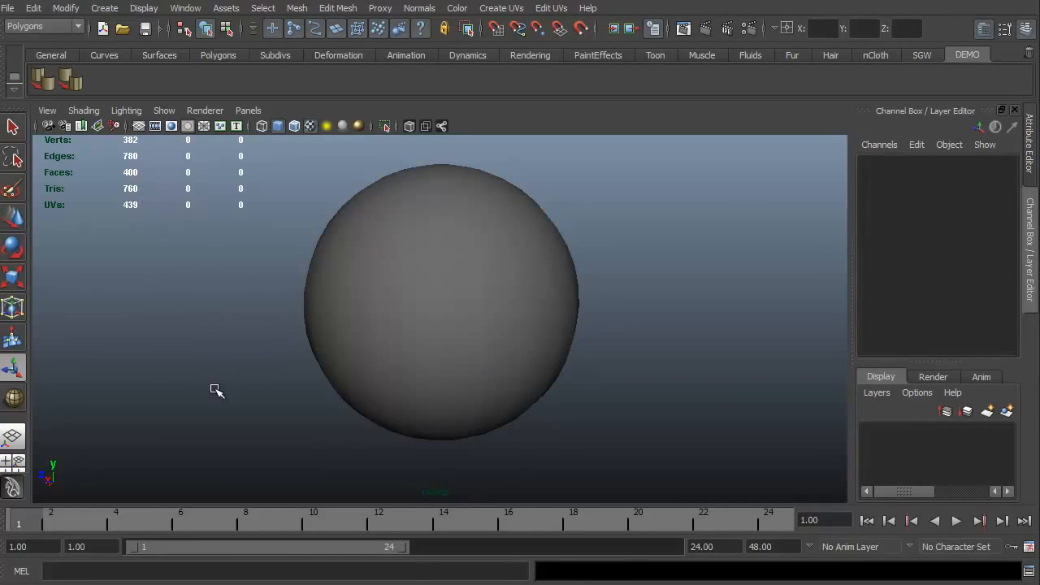
{"action": "mouse_move", "coordinate": [255, 408]}
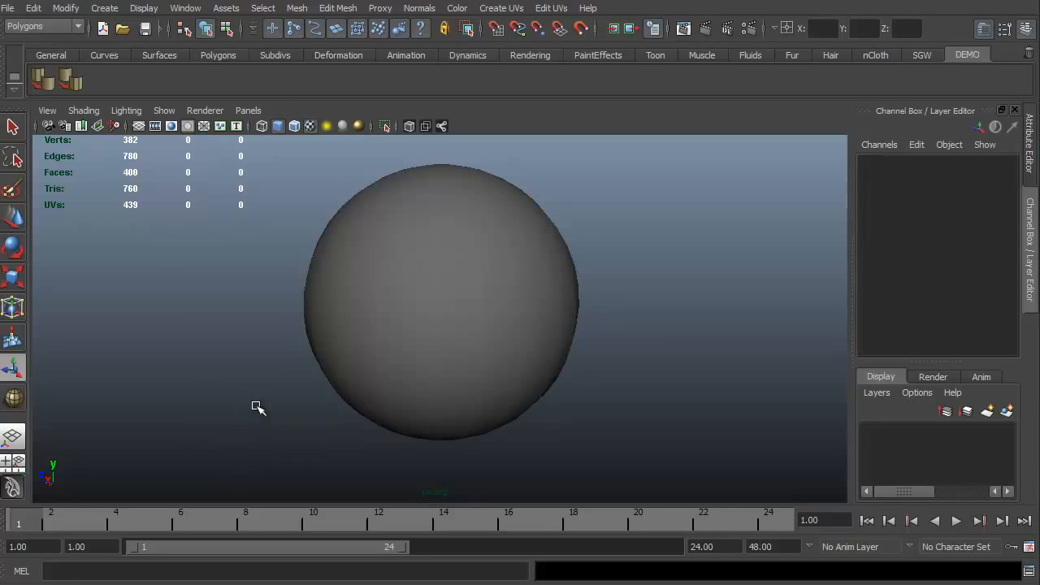
{"action": "mouse_move", "coordinate": [291, 81]}
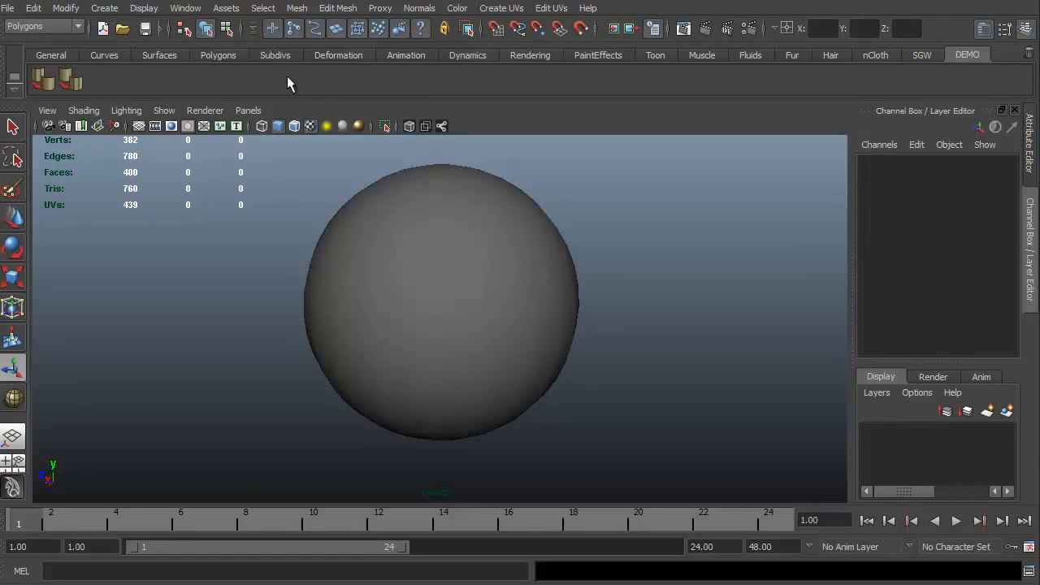
Step: Look in the Window menu for the UV Texture Editor command to add as a UTE button
{"action": "left_click", "coordinate": [185, 8]}
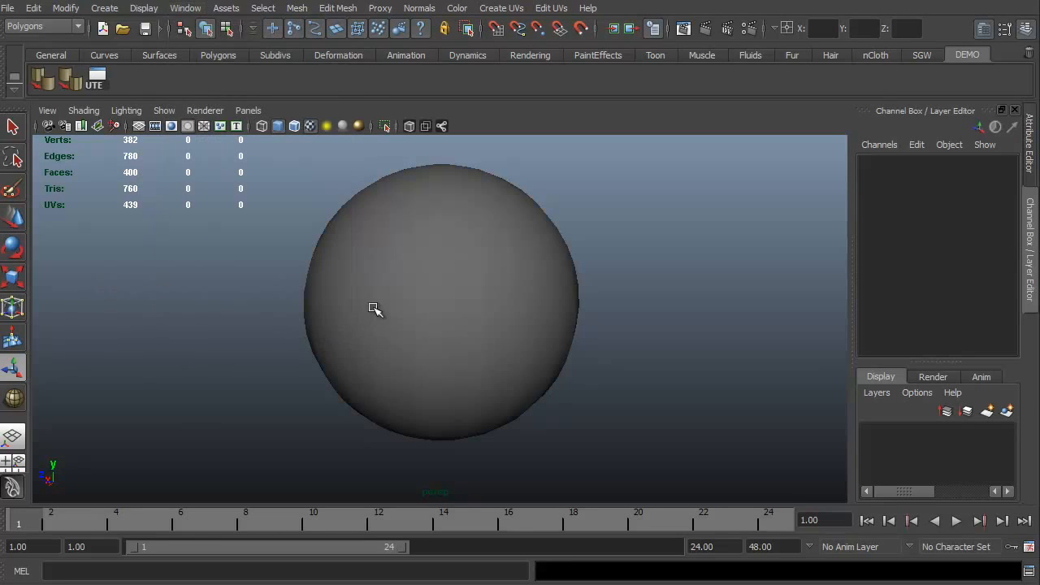
Step: Launch the UV Texture Editor from the UTE shelf button with the sphere selected
{"action": "left_click", "coordinate": [374, 309]}
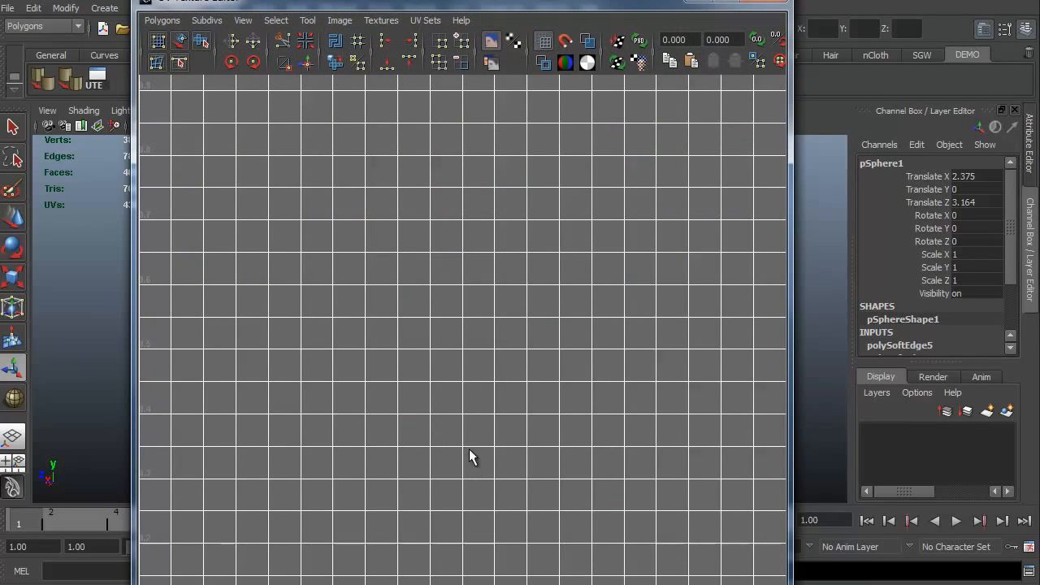
{"action": "mouse_move", "coordinate": [70, 296]}
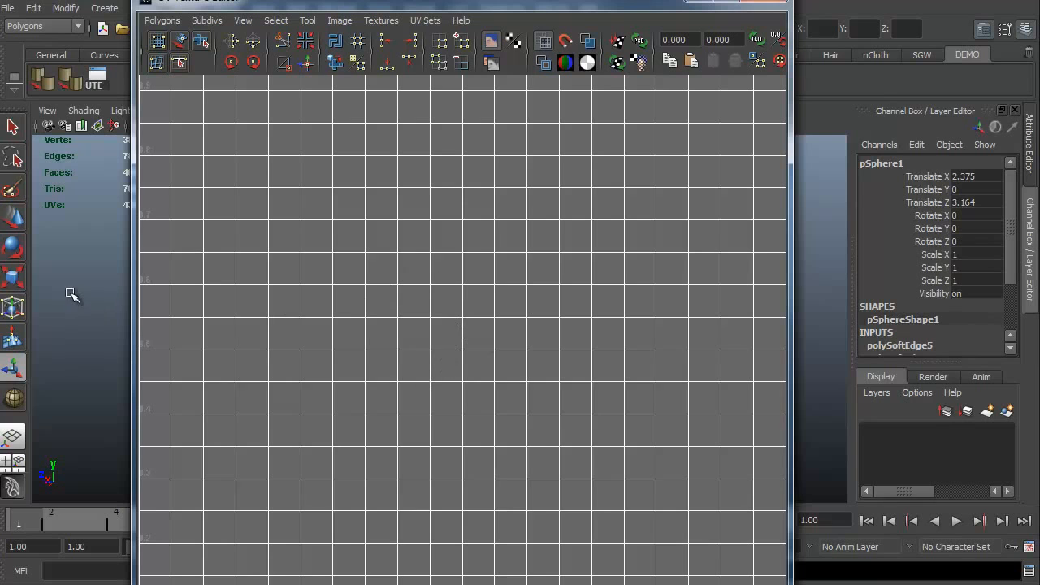
{"action": "mouse_move", "coordinate": [440, 412]}
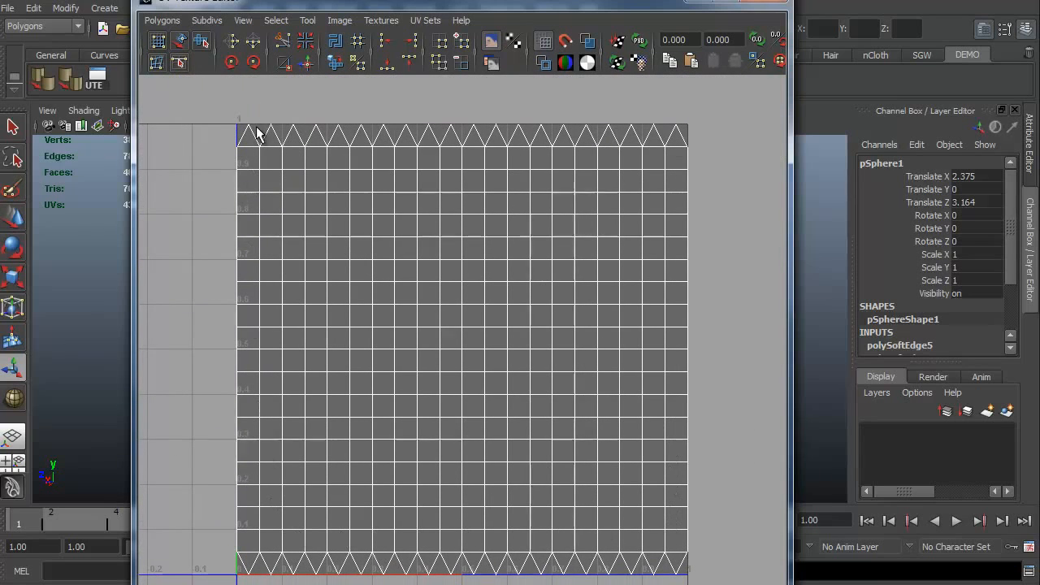
{"action": "mouse_move", "coordinate": [407, 371]}
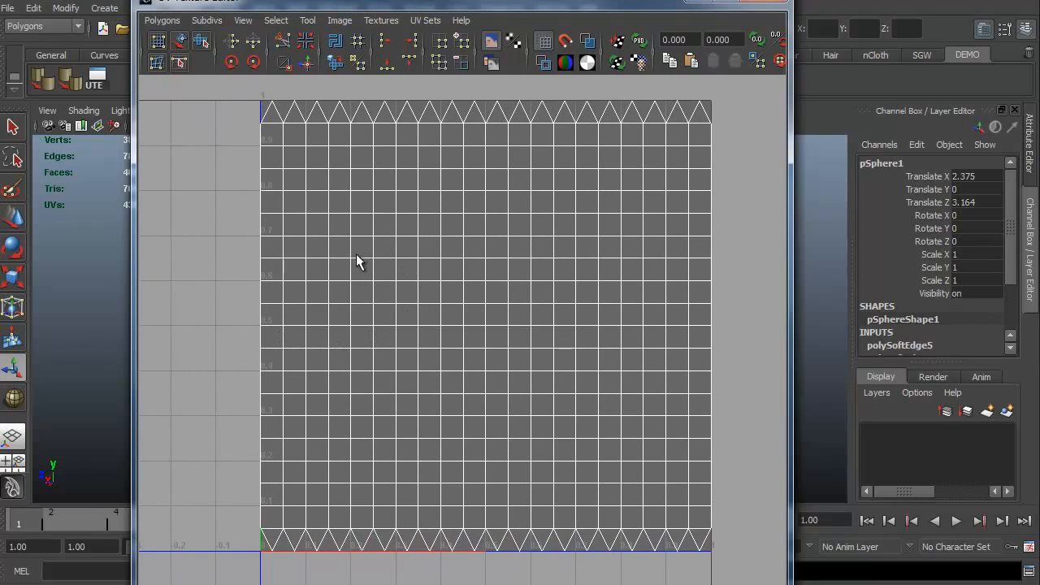
{"action": "mouse_move", "coordinate": [474, 200]}
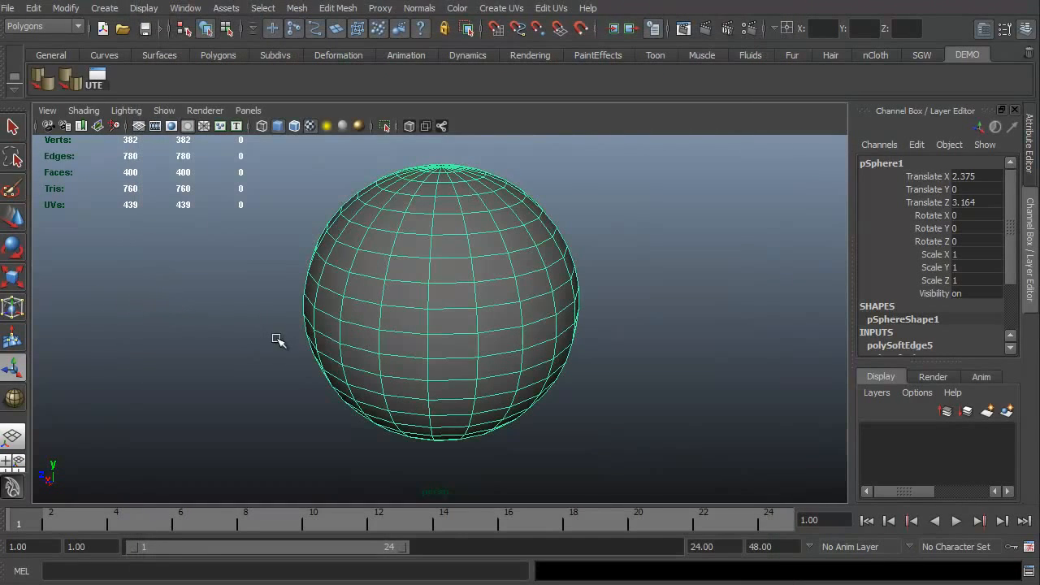
{"action": "mouse_move", "coordinate": [116, 101]}
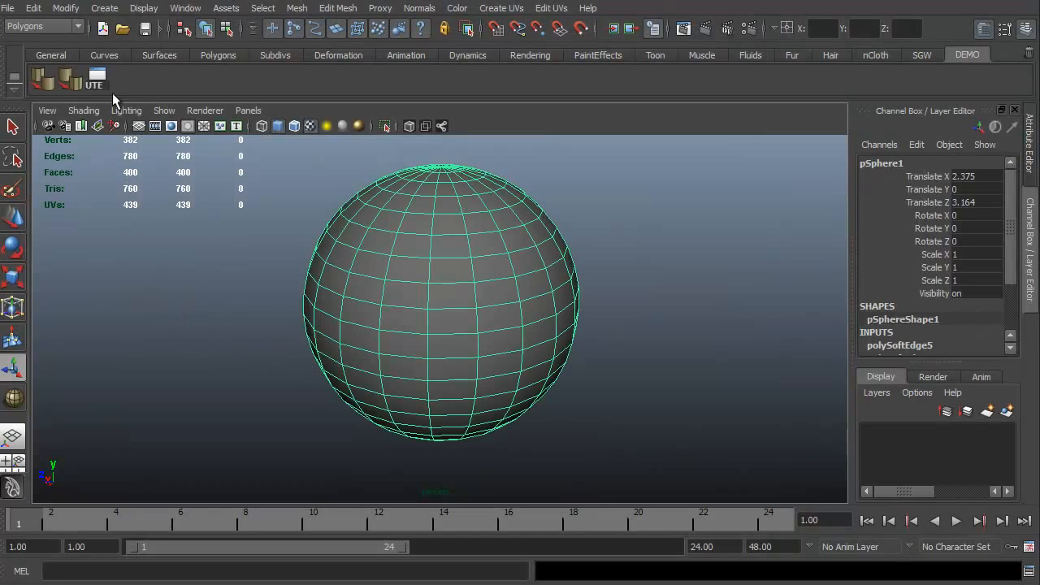
{"action": "mouse_move", "coordinate": [133, 88]}
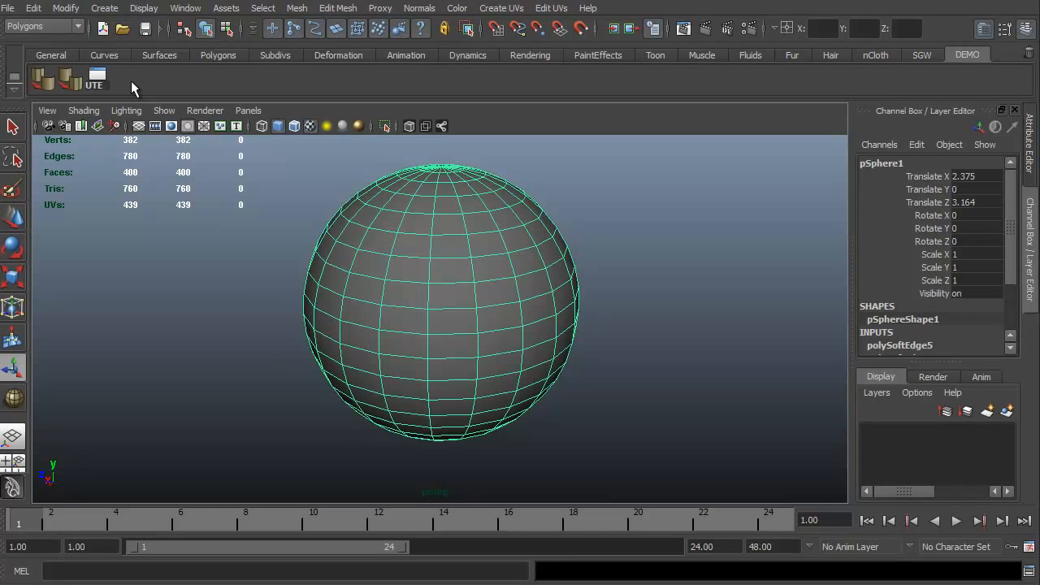
{"action": "mouse_move", "coordinate": [186, 8]}
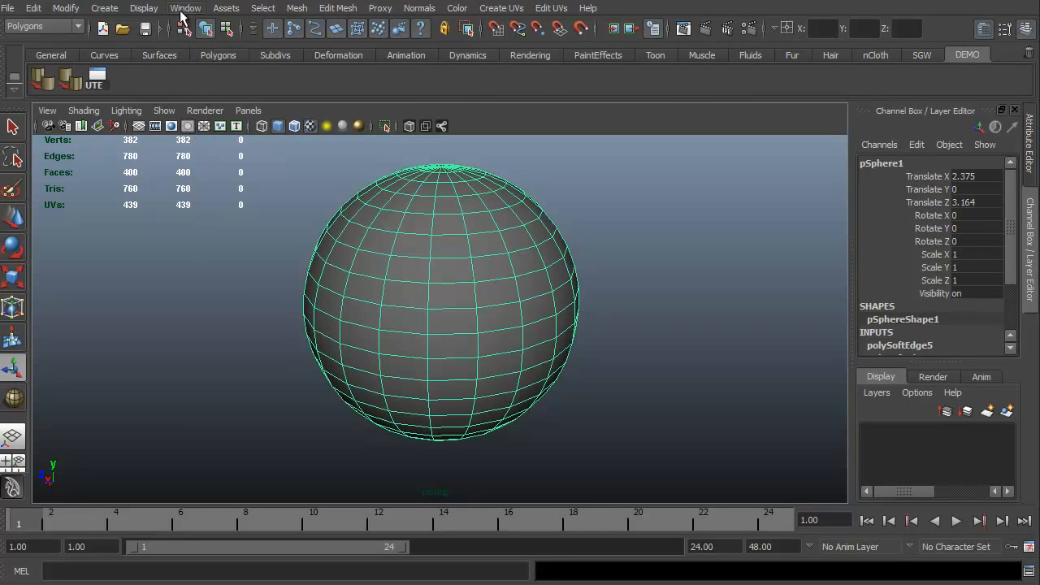
Step: Bring up the Window menu's editor list to add Outliner as a DEMO shelf button
{"action": "left_click", "coordinate": [185, 8]}
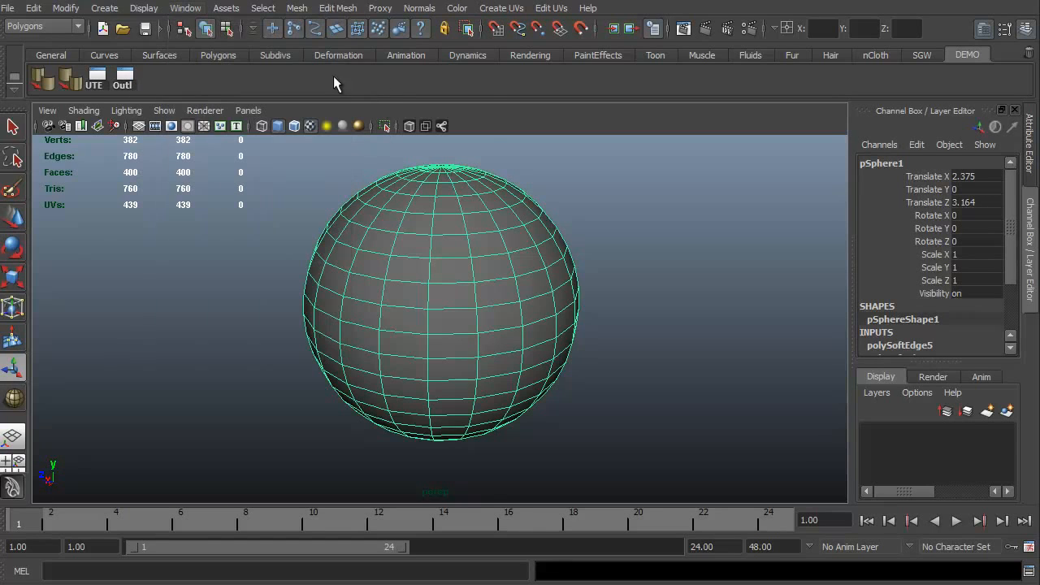
Step: Bring up the Edit Mesh command list to reach Extrude, Bridge and Duplicate Face
{"action": "left_click", "coordinate": [341, 8]}
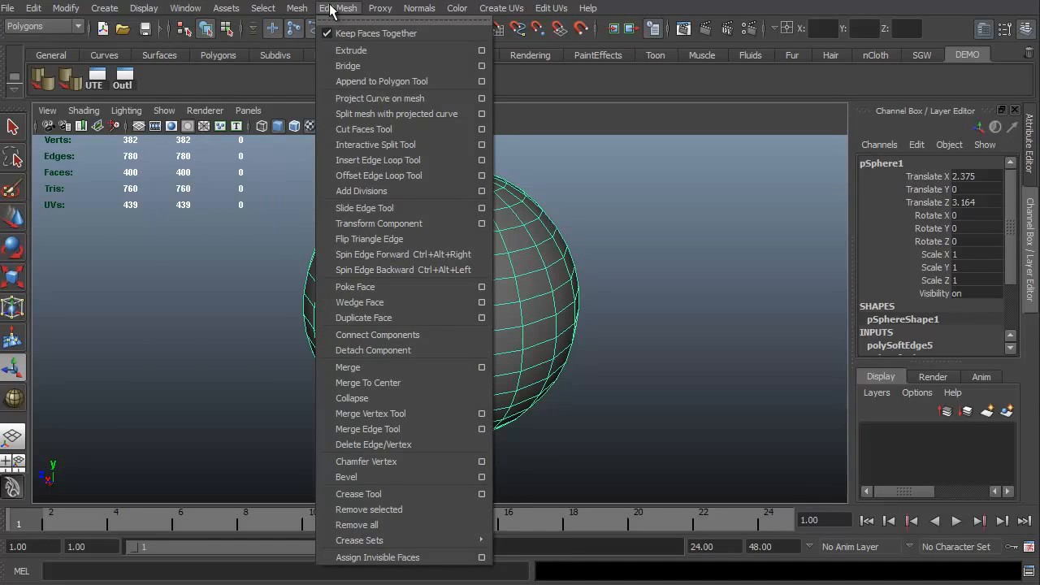
{"action": "mouse_move", "coordinate": [330, 32]}
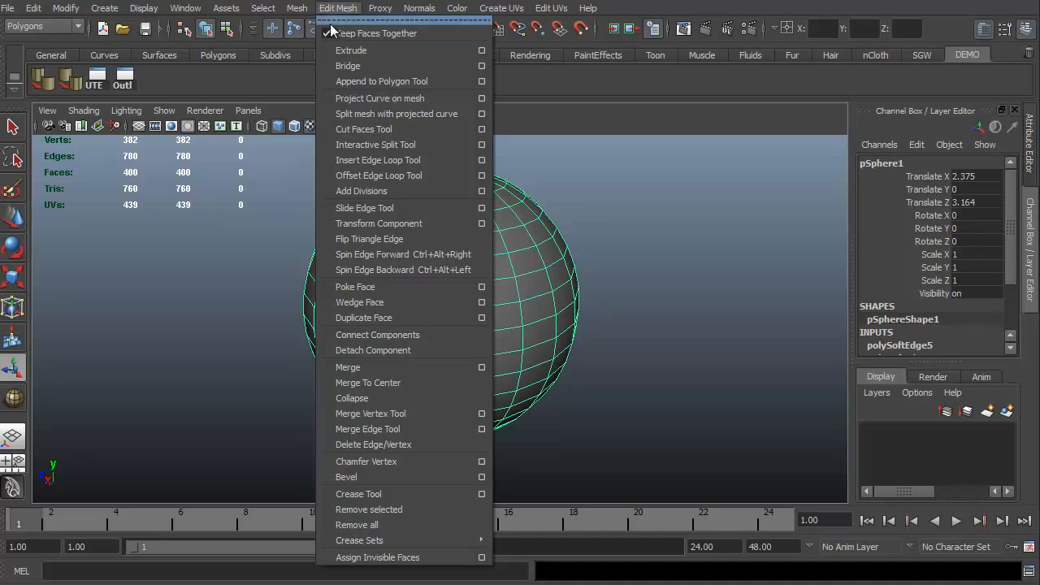
{"action": "mouse_move", "coordinate": [348, 65]}
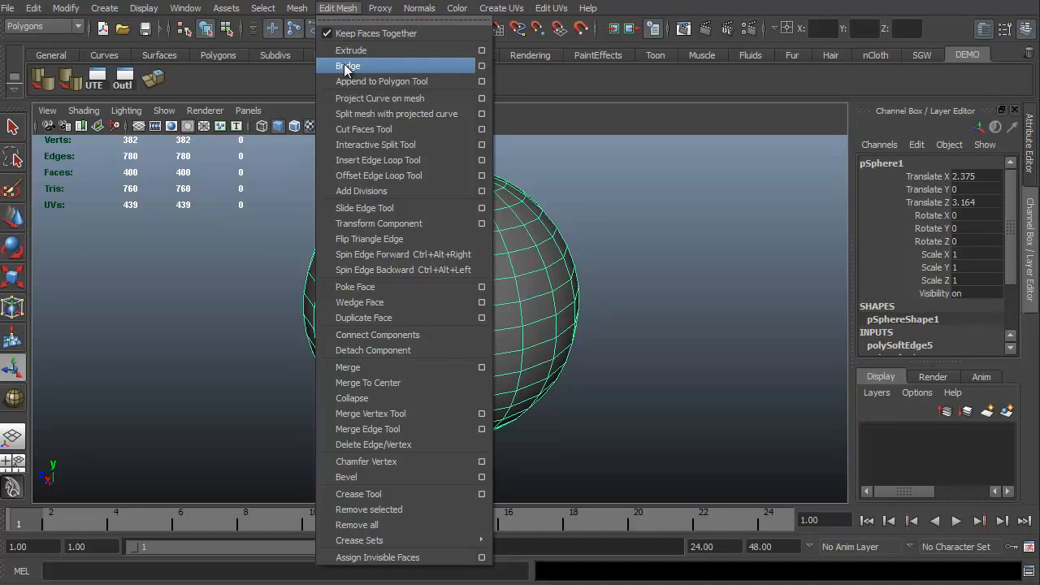
{"action": "mouse_move", "coordinate": [374, 114]}
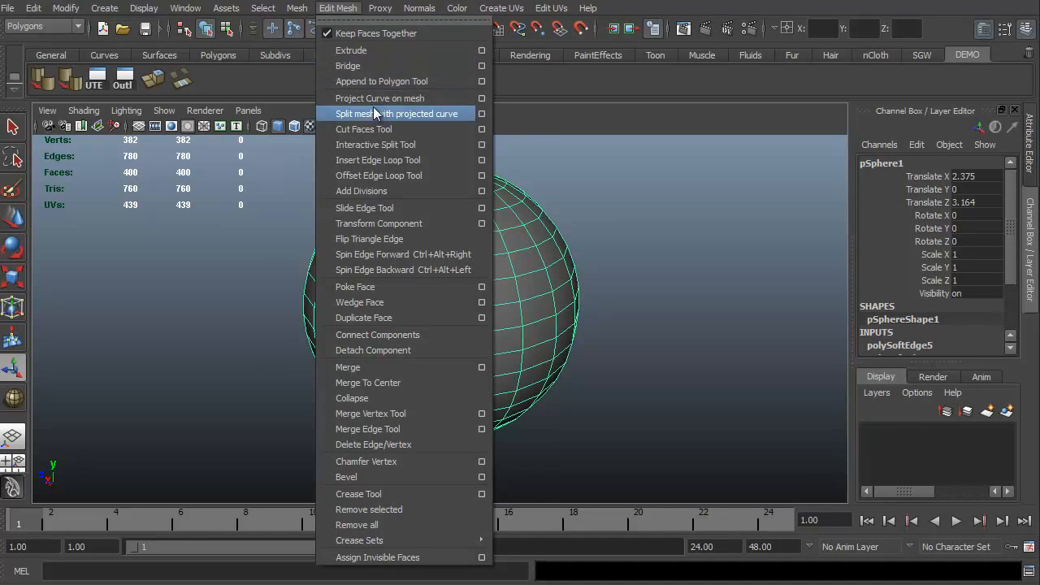
{"action": "mouse_move", "coordinate": [174, 292]}
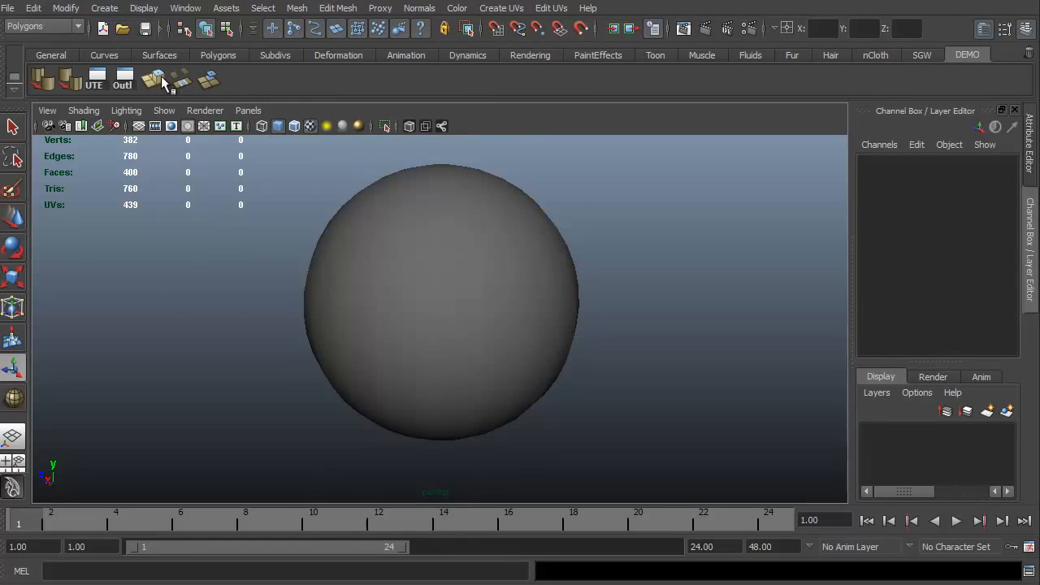
{"action": "mouse_move", "coordinate": [182, 78]}
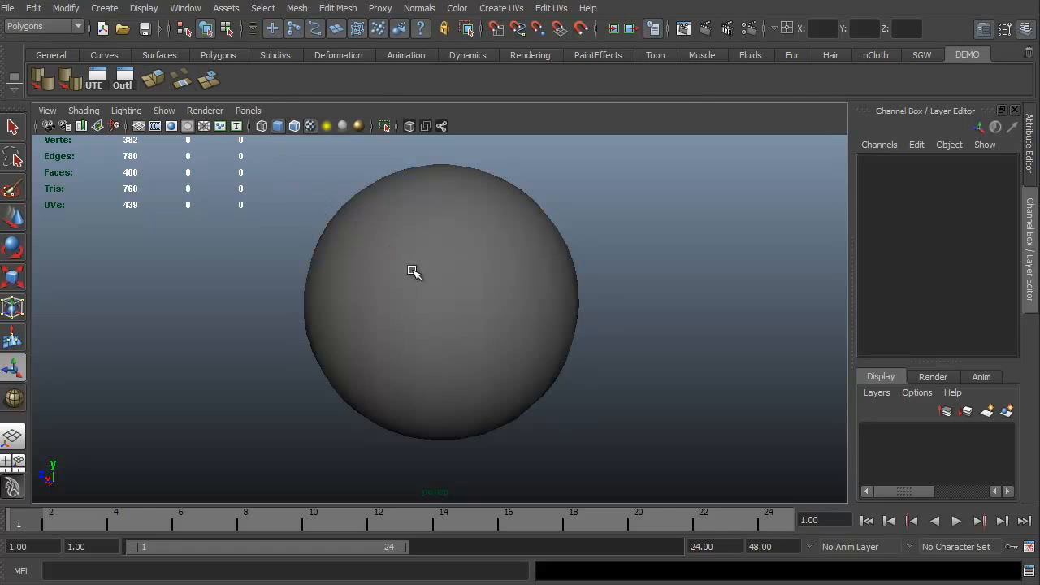
Step: Select a face on the sphere and extrude it outward into a boxy protrusion
{"action": "left_click", "coordinate": [413, 271]}
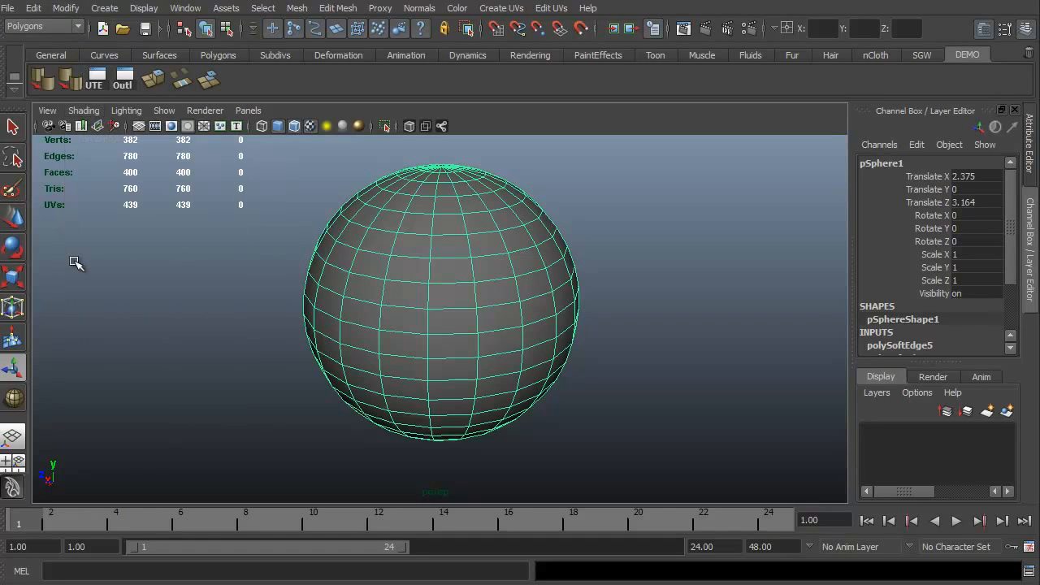
{"action": "mouse_move", "coordinate": [390, 280]}
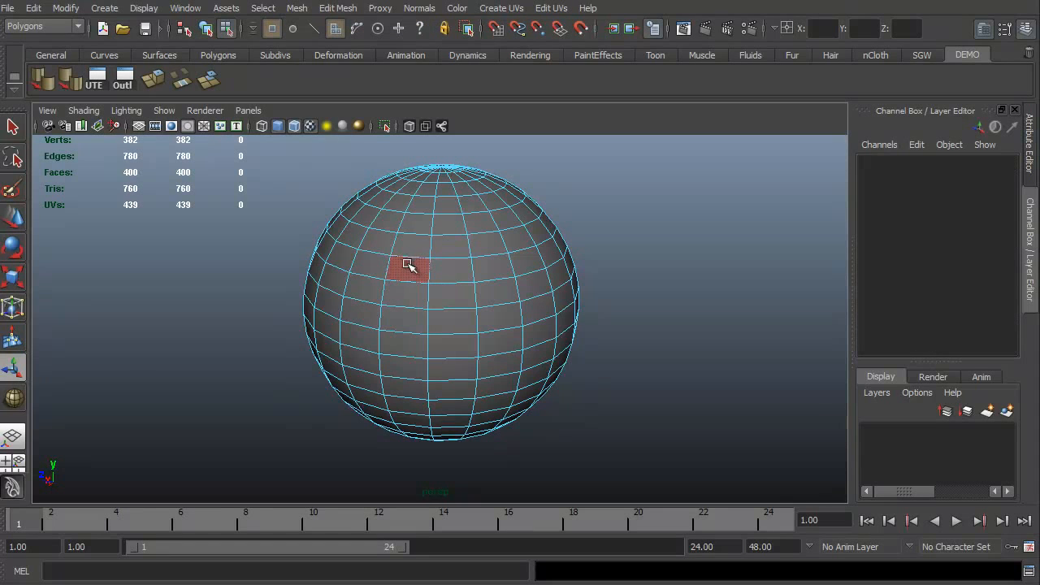
{"action": "left_click", "coordinate": [488, 247]}
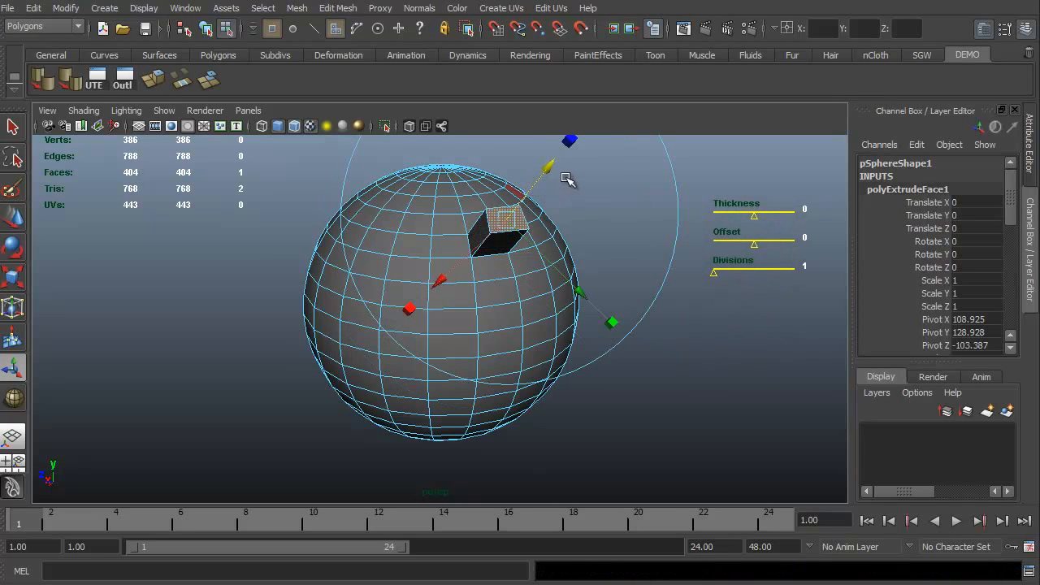
{"action": "left_click_drag", "start_coordinate": [569, 179], "coordinate": [277, 414]}
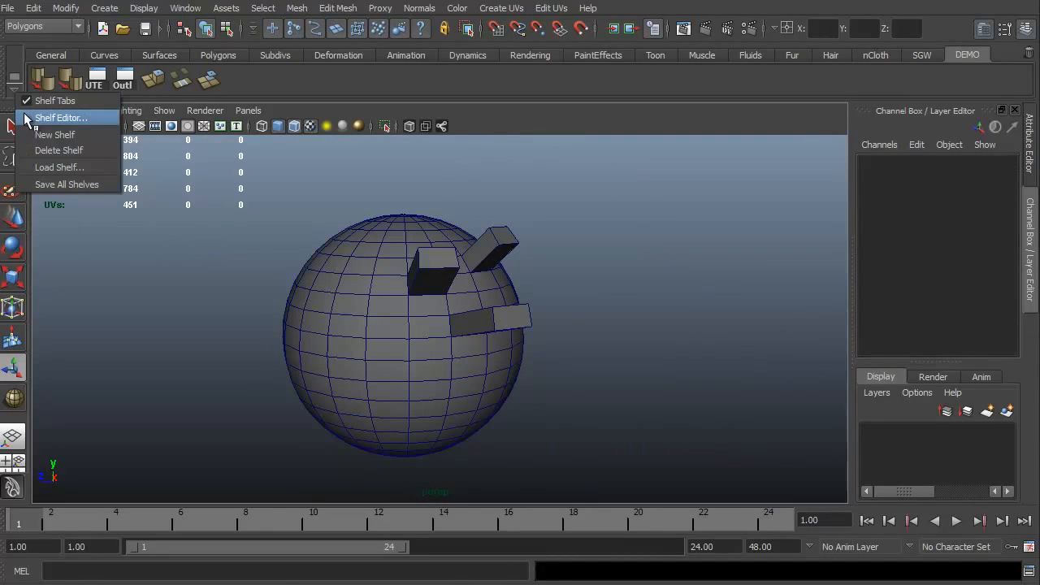
Step: Review the Harden Edge, Bridge and Duplicate Face entries in the Shelf Editor
{"action": "left_click", "coordinate": [58, 117]}
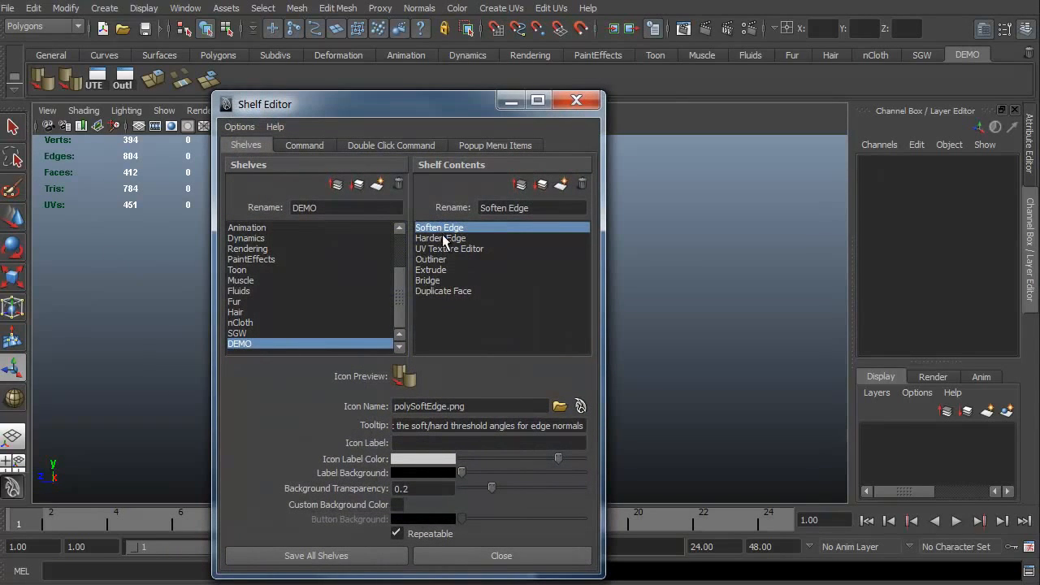
{"action": "left_click", "coordinate": [441, 237]}
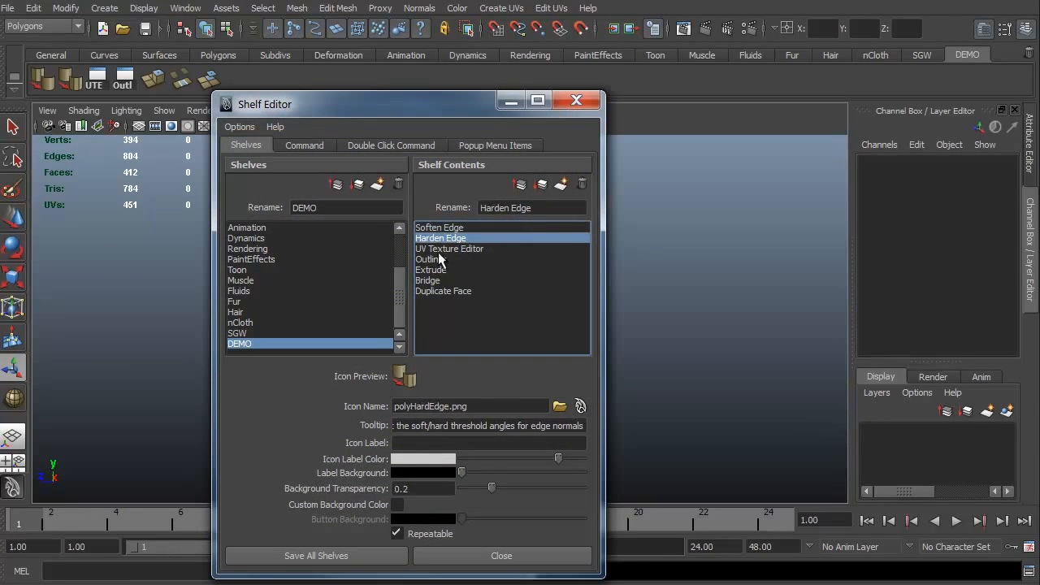
{"action": "left_click", "coordinate": [427, 279]}
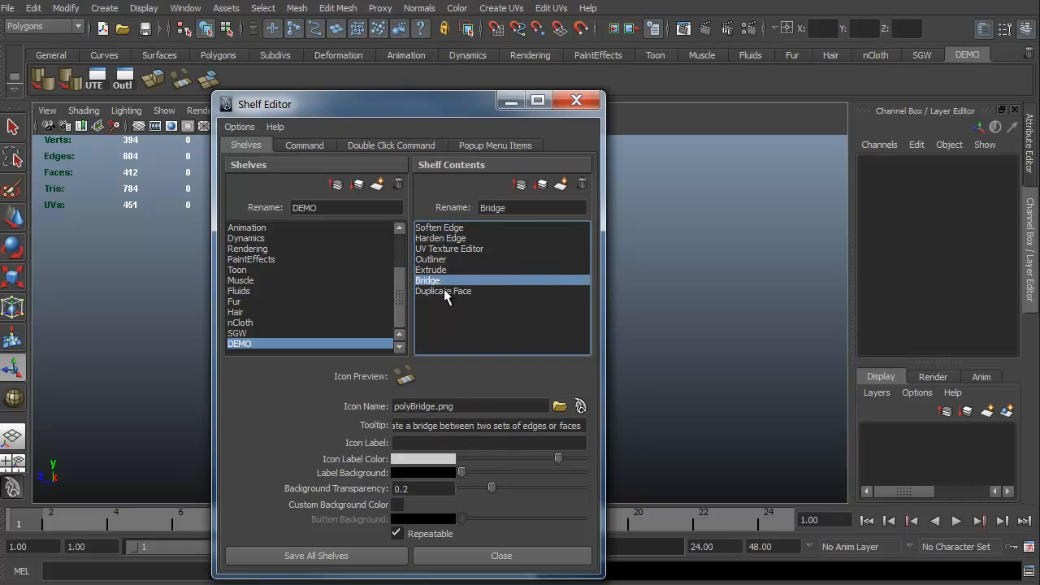
{"action": "left_click", "coordinate": [443, 291]}
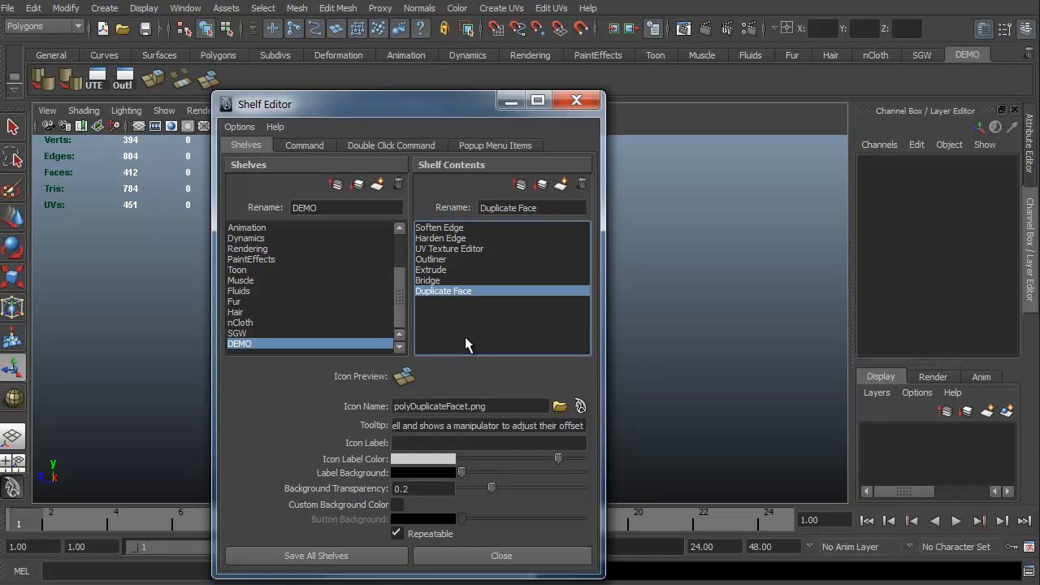
Step: Move the UV Texture Editor entry lower in the DEMO shelf order
{"action": "left_click", "coordinate": [448, 249]}
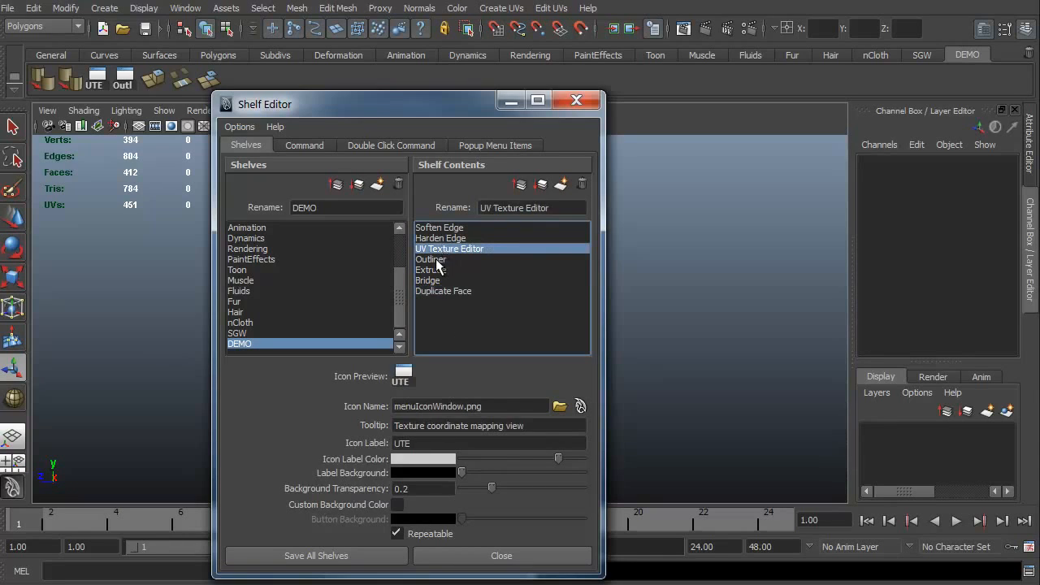
{"action": "left_click", "coordinate": [430, 261]}
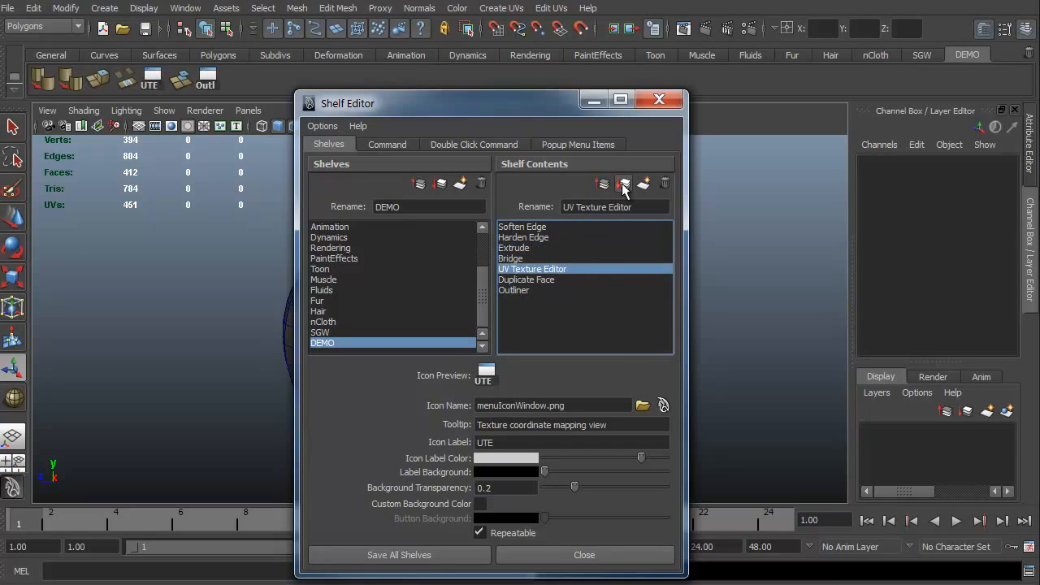
{"action": "left_click", "coordinate": [625, 185]}
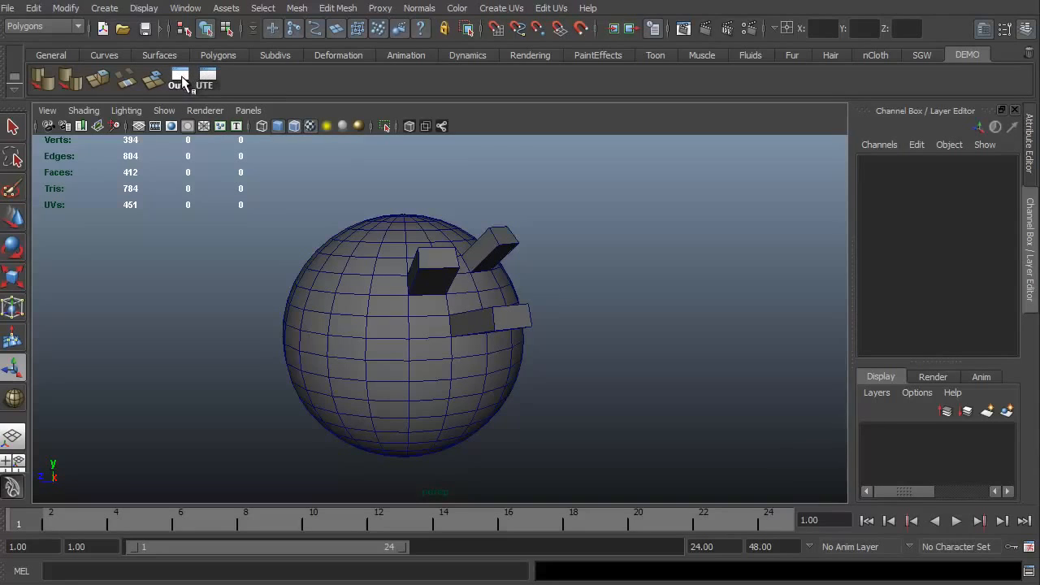
{"action": "mouse_move", "coordinate": [208, 78]}
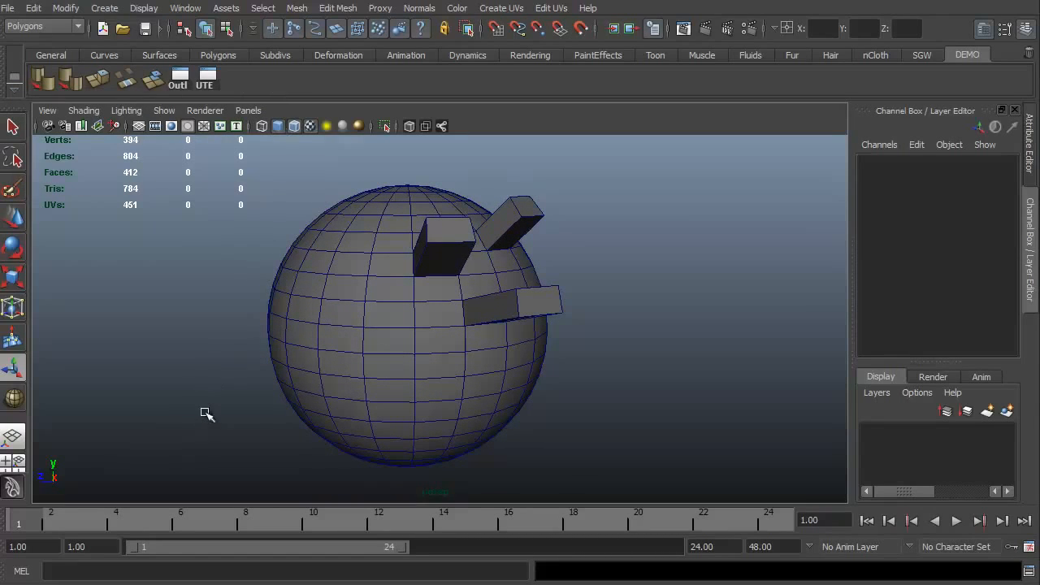
{"action": "mouse_move", "coordinate": [208, 403]}
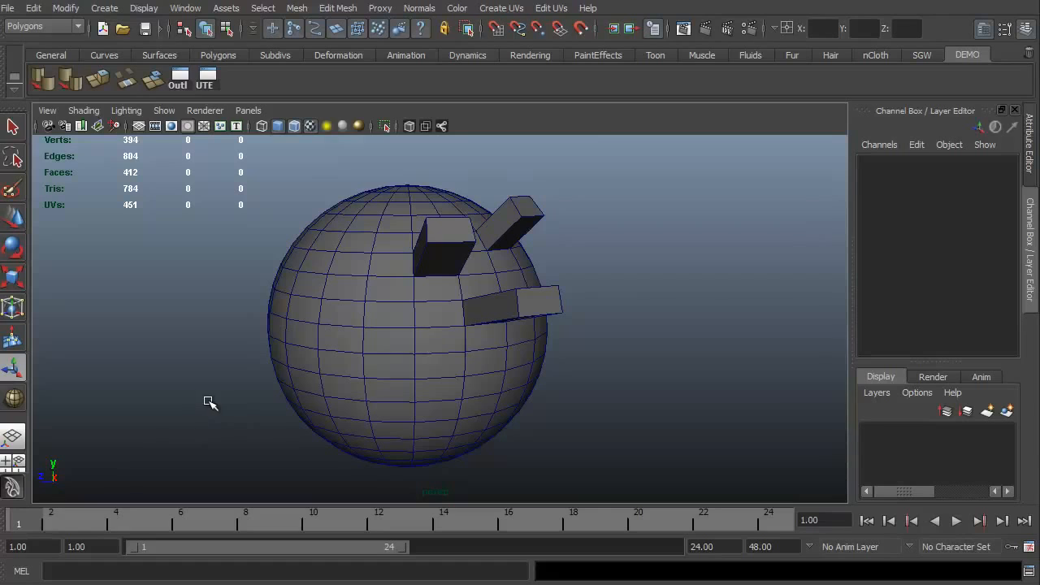
{"action": "mouse_move", "coordinate": [232, 442]}
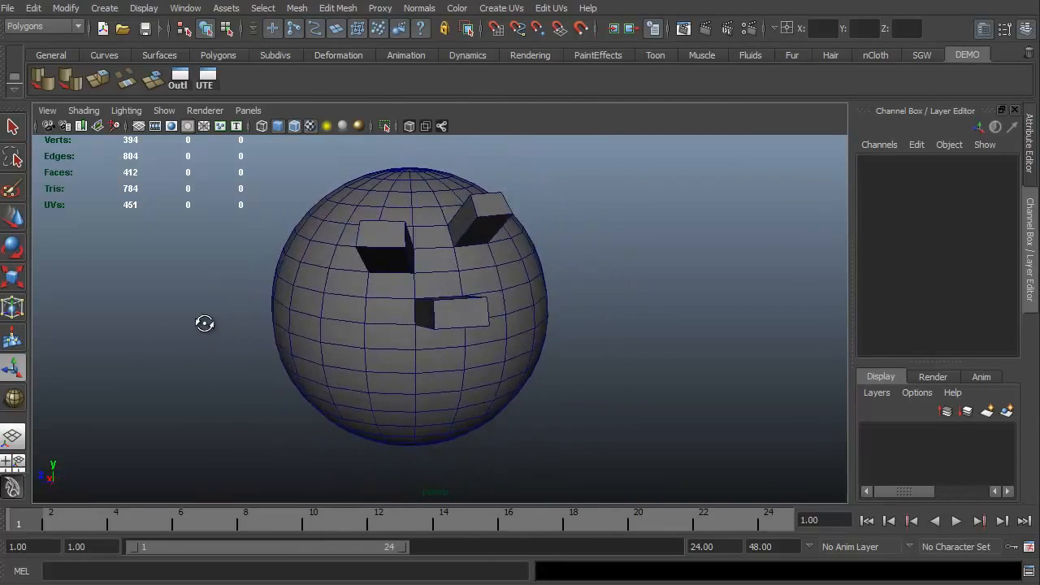
{"action": "left_click_drag", "start_coordinate": [205, 323], "coordinate": [242, 364]}
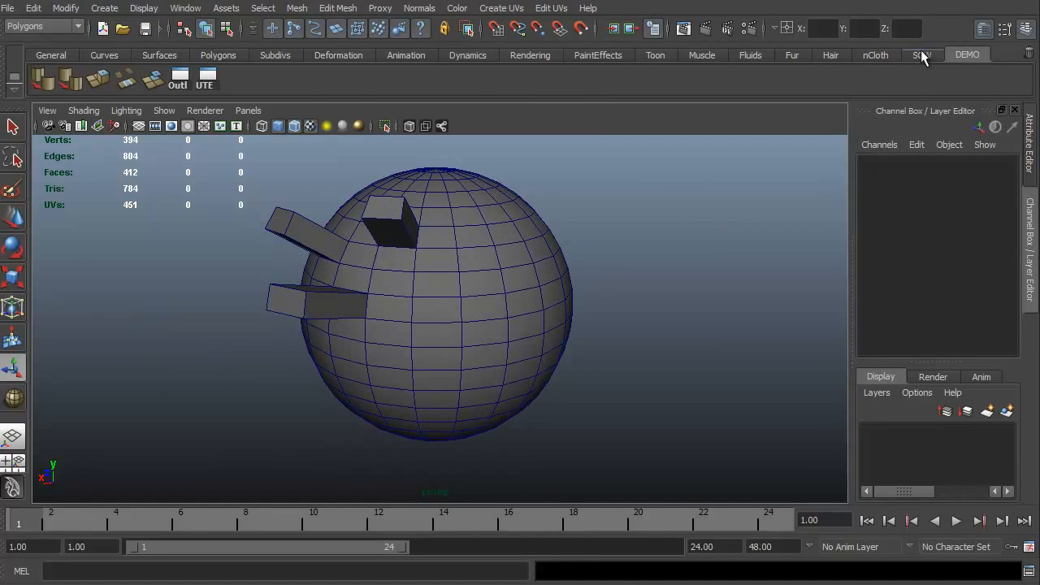
Step: Switch to the SGW shelf to show its modelling buttons
{"action": "left_click", "coordinate": [917, 55]}
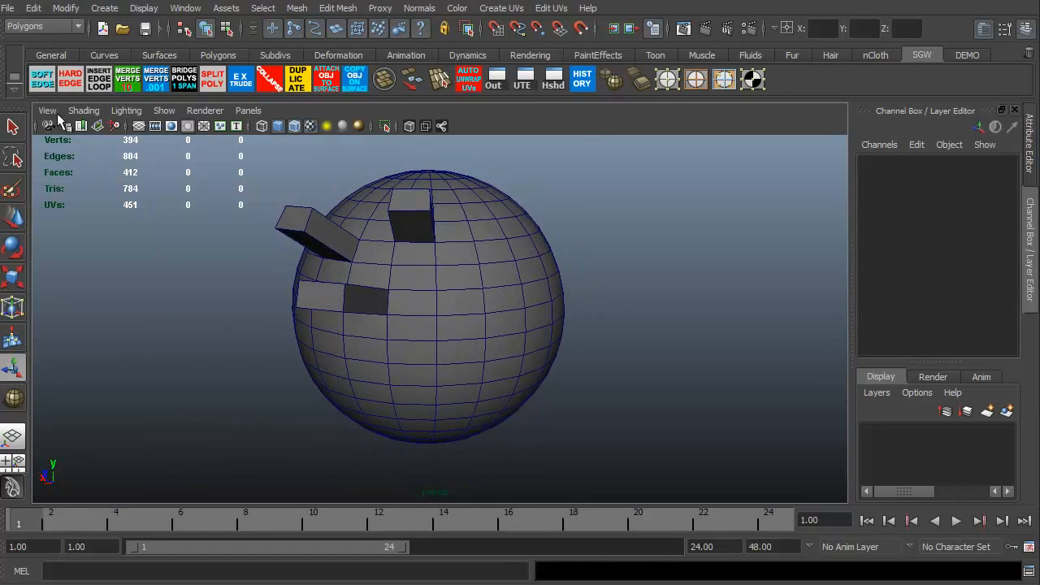
{"action": "mouse_move", "coordinate": [381, 88]}
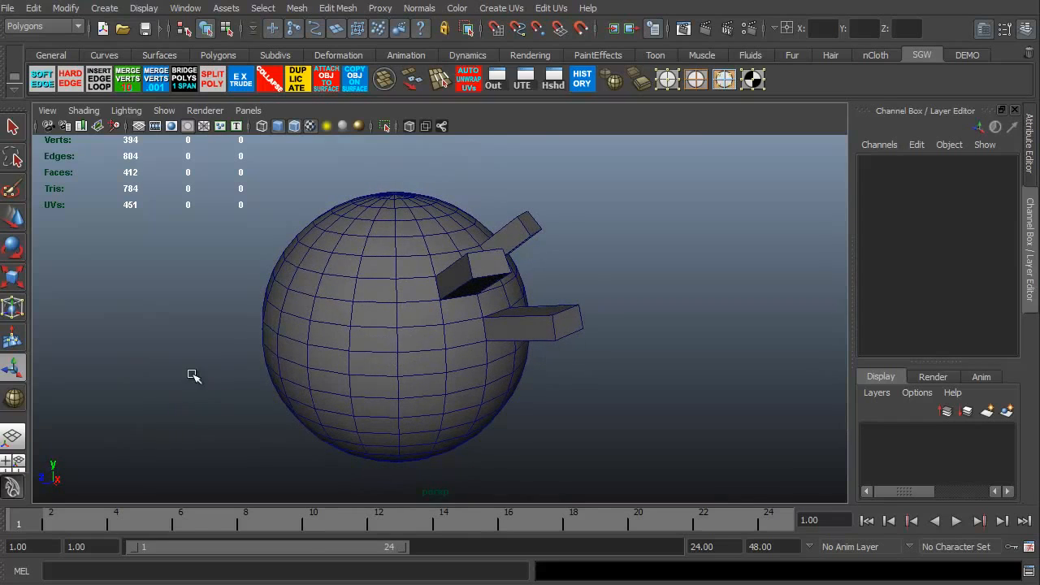
{"action": "mouse_move", "coordinate": [237, 338]}
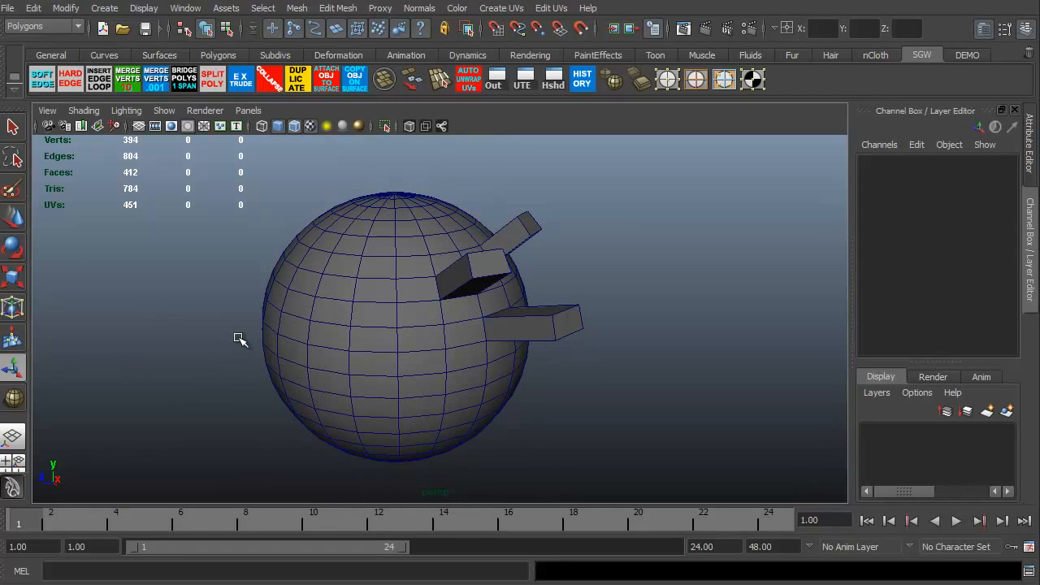